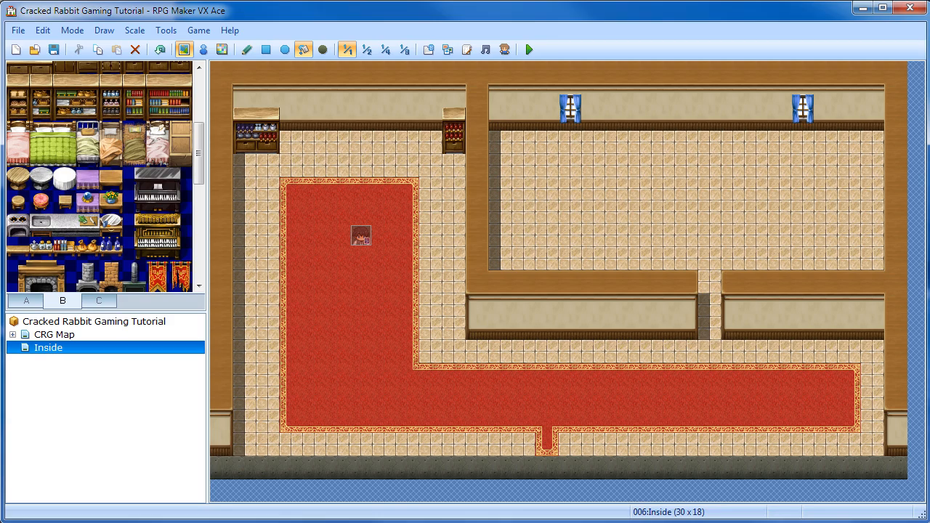
mouse_move(73, 437)
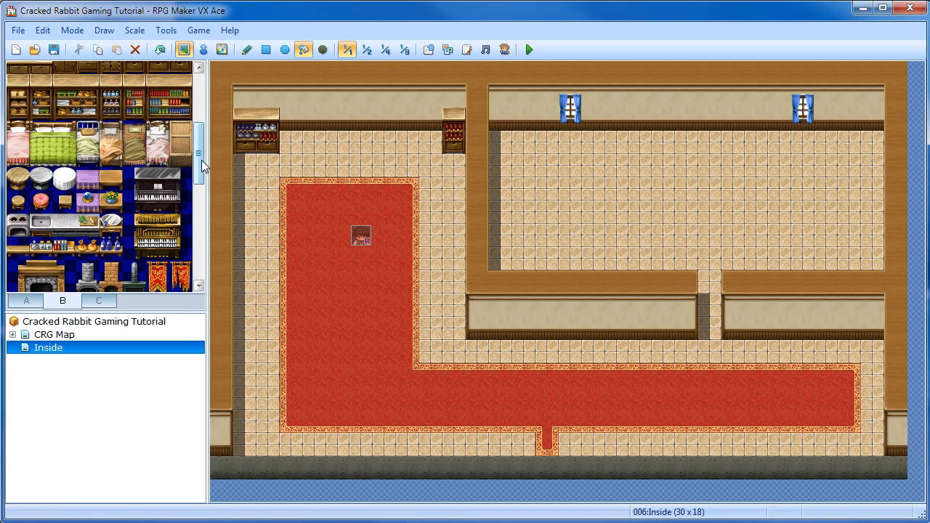
mouse_move(268, 234)
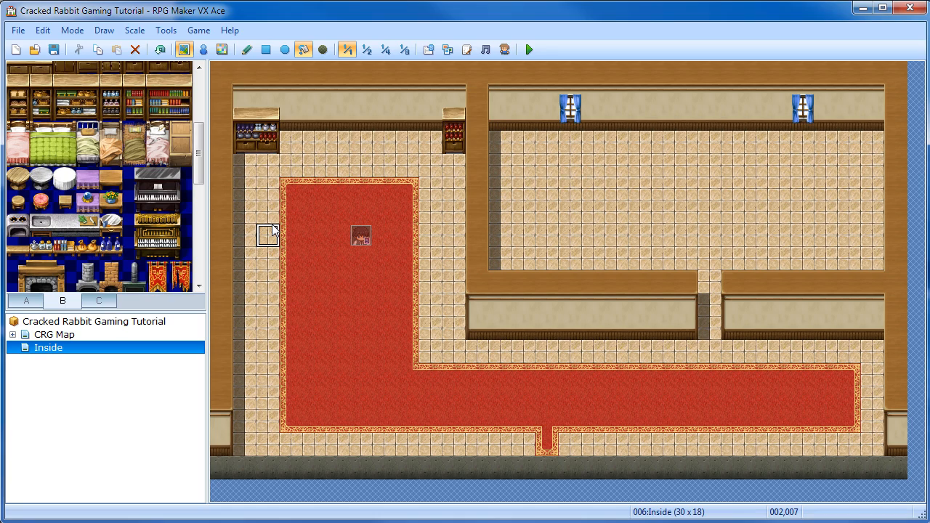
mouse_move(361, 165)
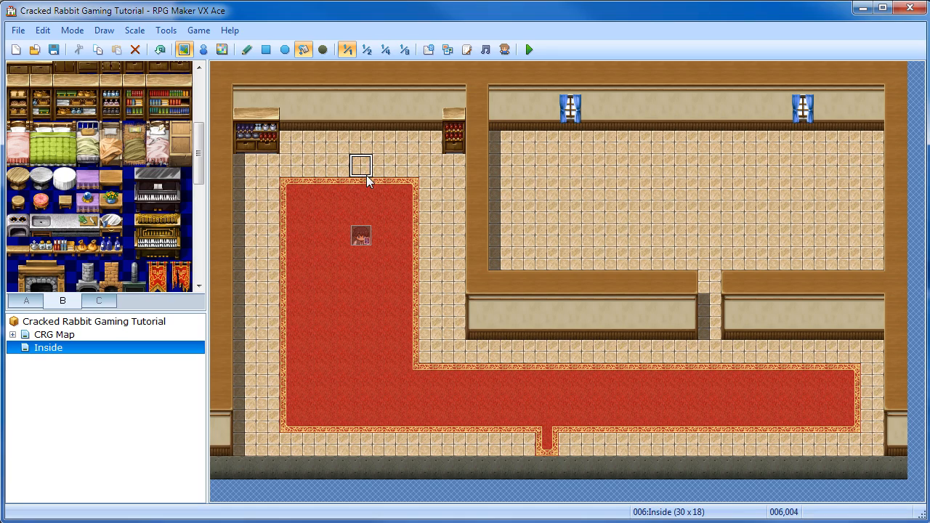
mouse_move(338, 188)
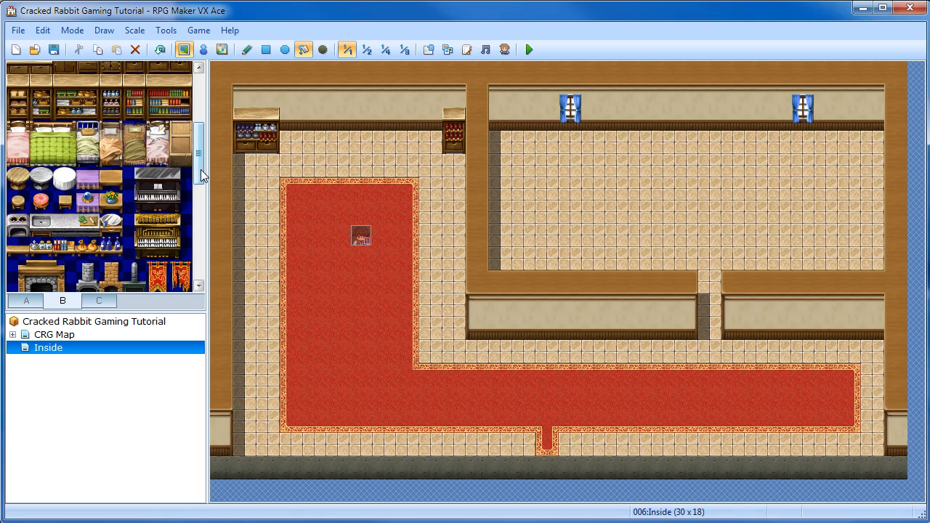
Step: Scroll the B tileset palette down and pick the black Entrance tile for painting
scroll("up", 3)
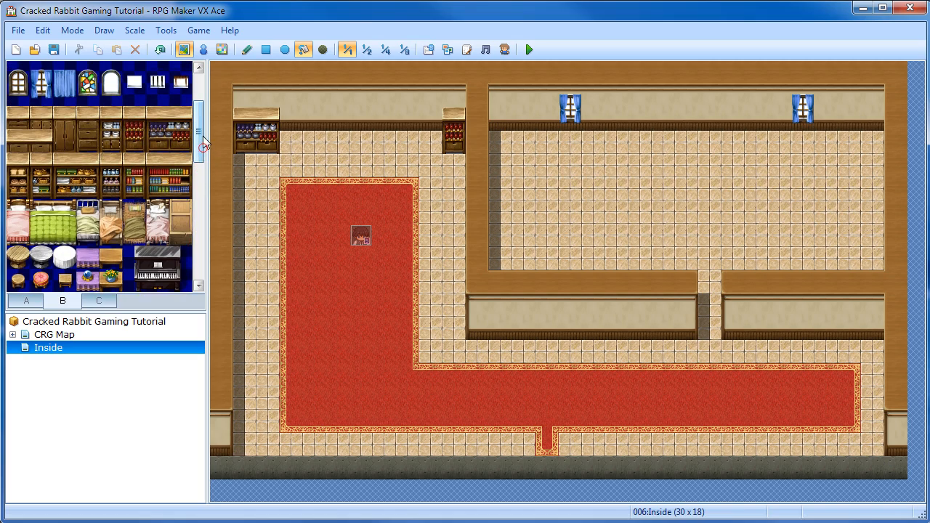
scroll("down", 3)
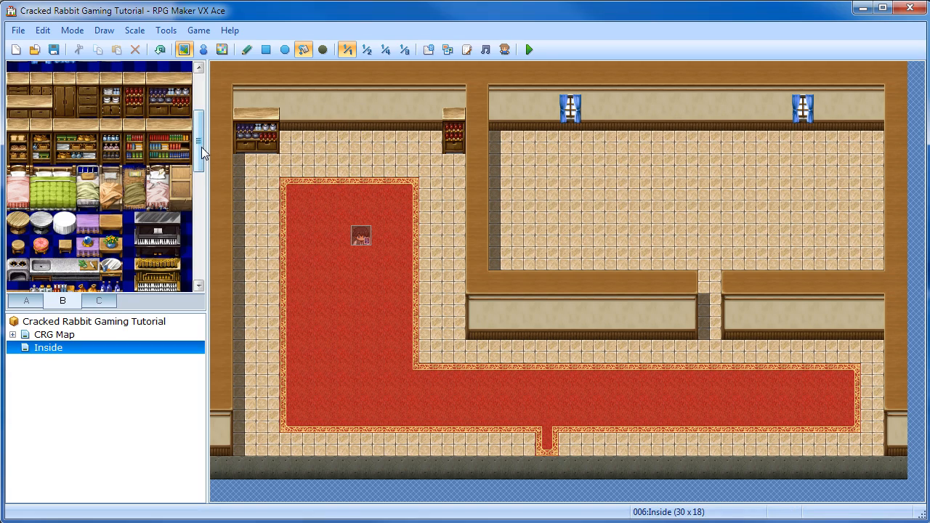
scroll("down", 3)
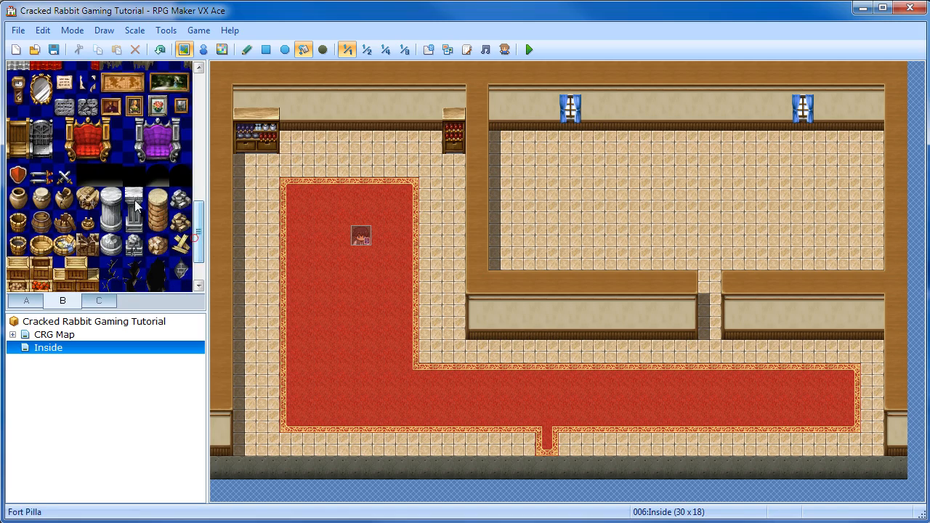
left_click(158, 176)
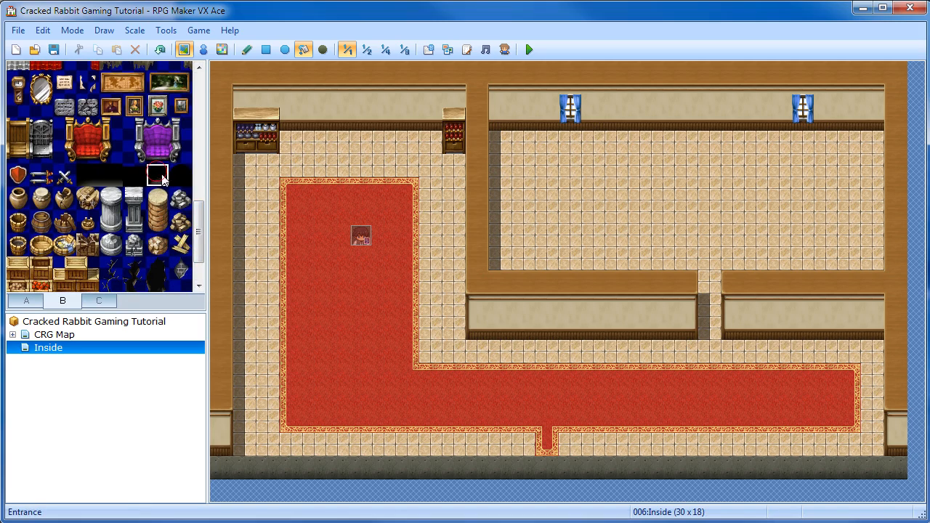
mouse_move(185, 275)
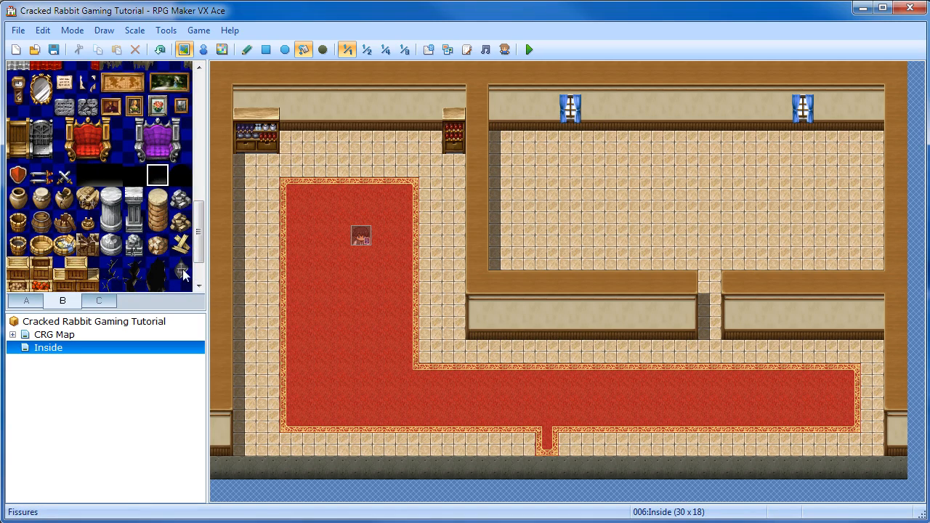
left_click(336, 163)
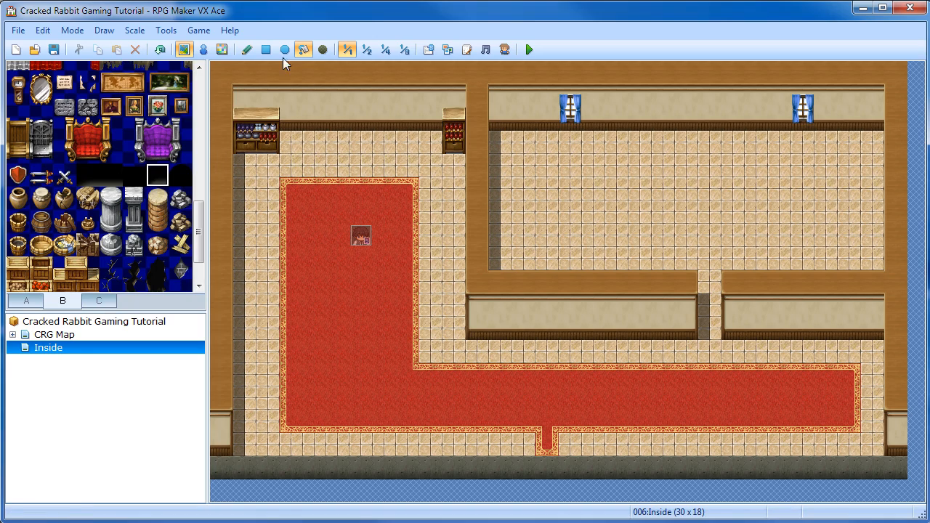
Step: Use the Rectangle tool to paint the dark entrance tile into the left room's top wall
left_click(361, 236)
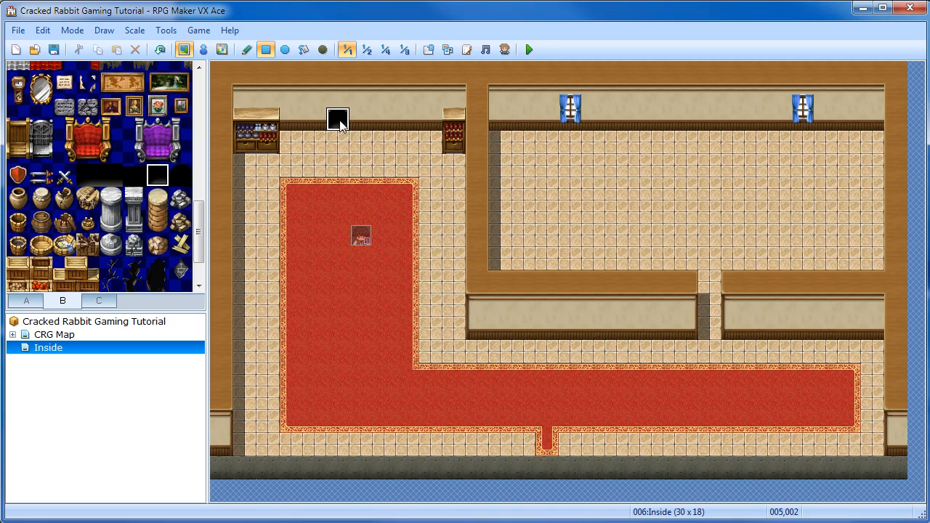
left_click(338, 120)
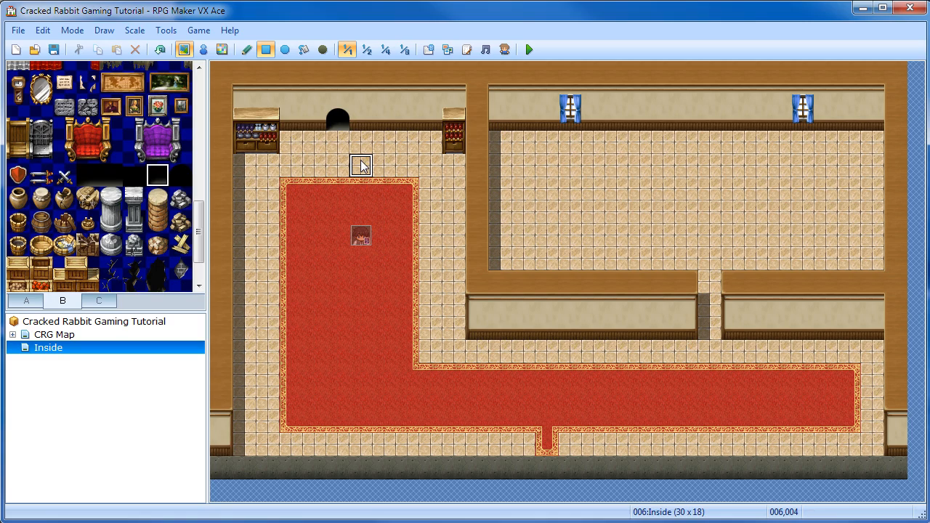
mouse_move(337, 118)
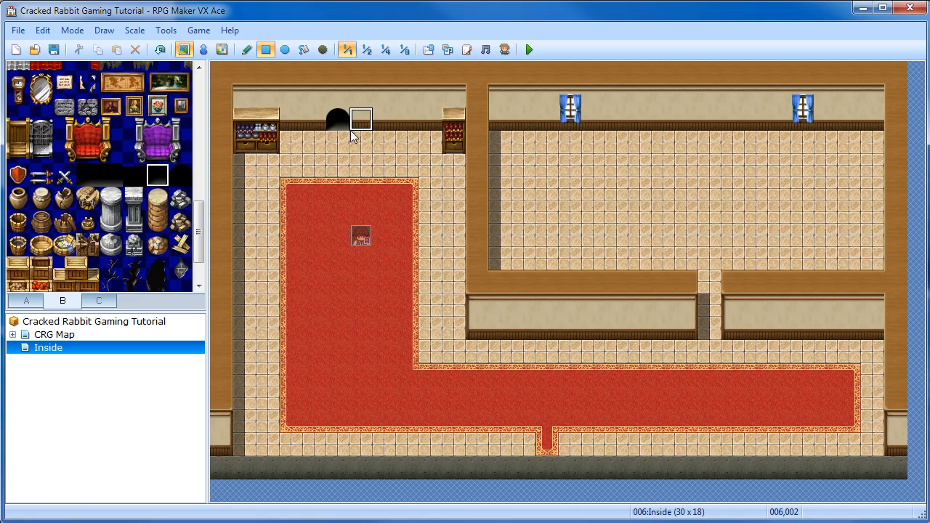
mouse_move(337, 143)
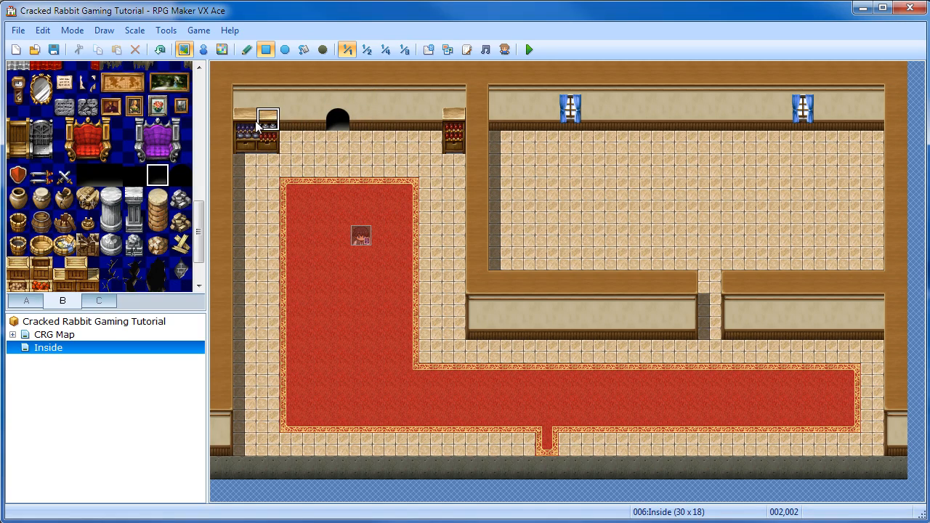
mouse_move(275, 118)
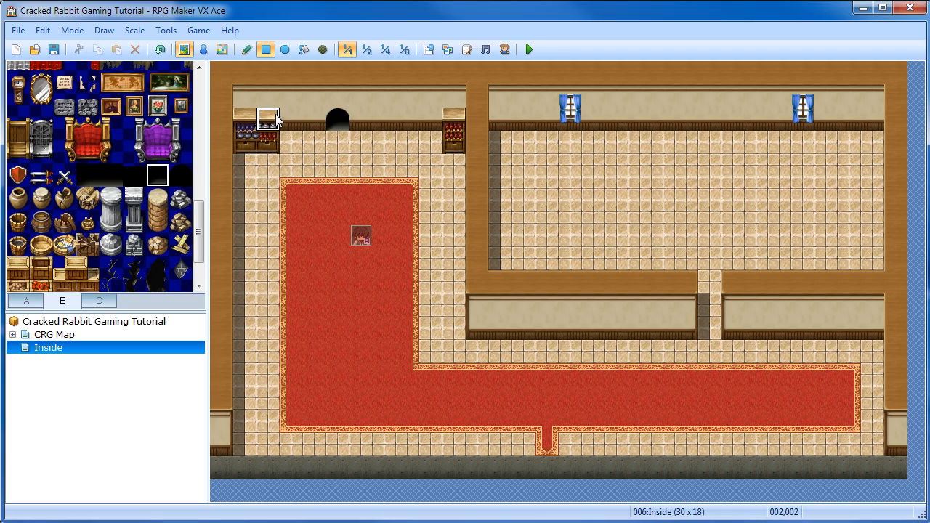
mouse_move(313, 118)
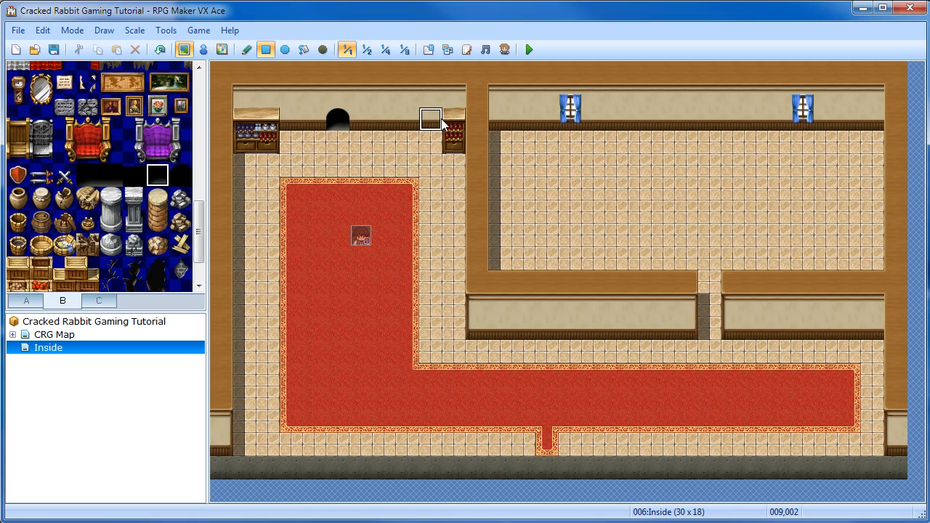
mouse_move(359, 141)
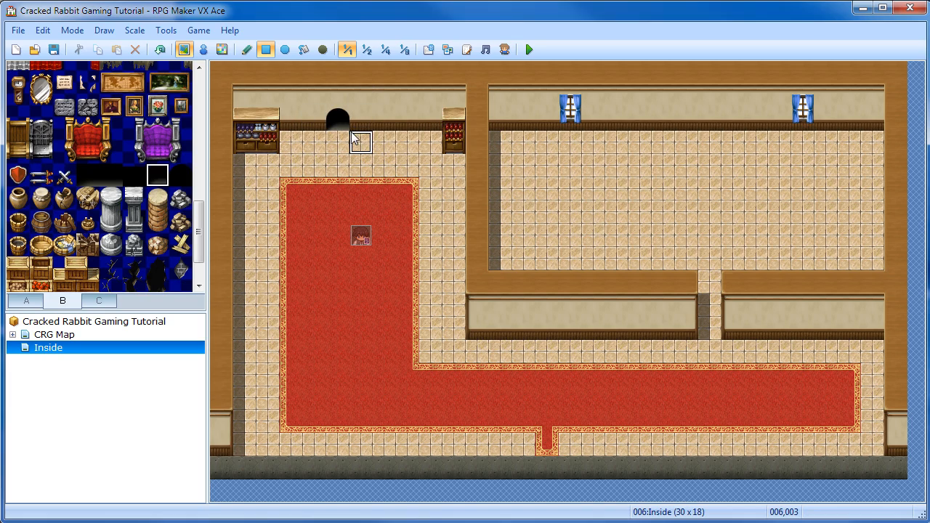
mouse_move(314, 142)
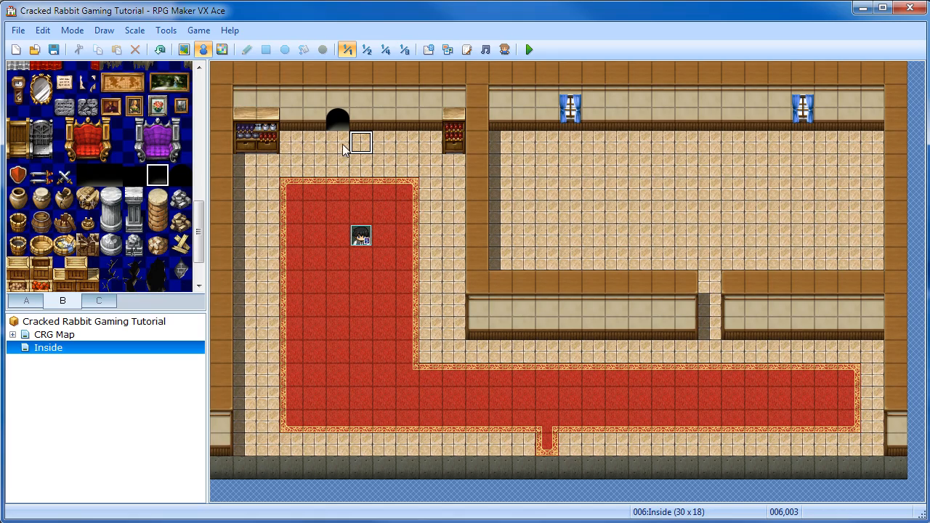
Step: Create a new event EV001 on the tile directly below the dark archway
double_click(361, 142)
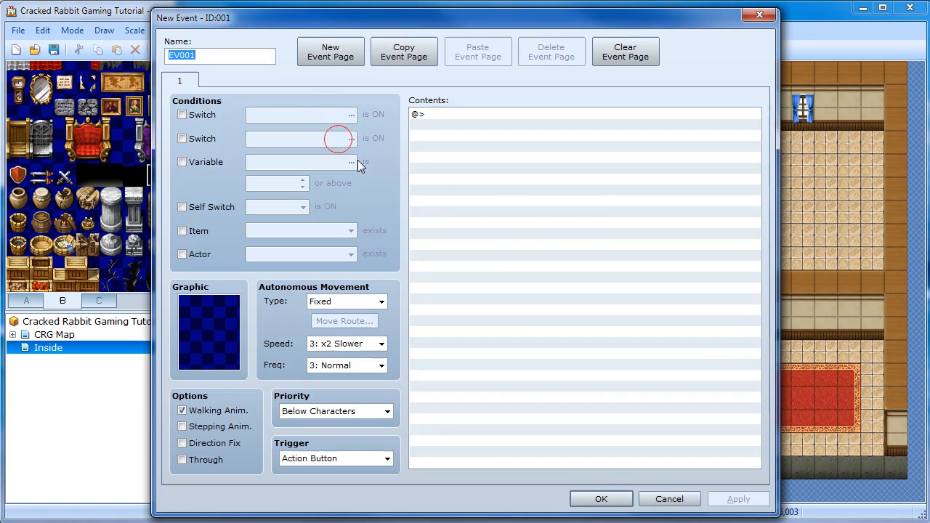
mouse_move(255, 347)
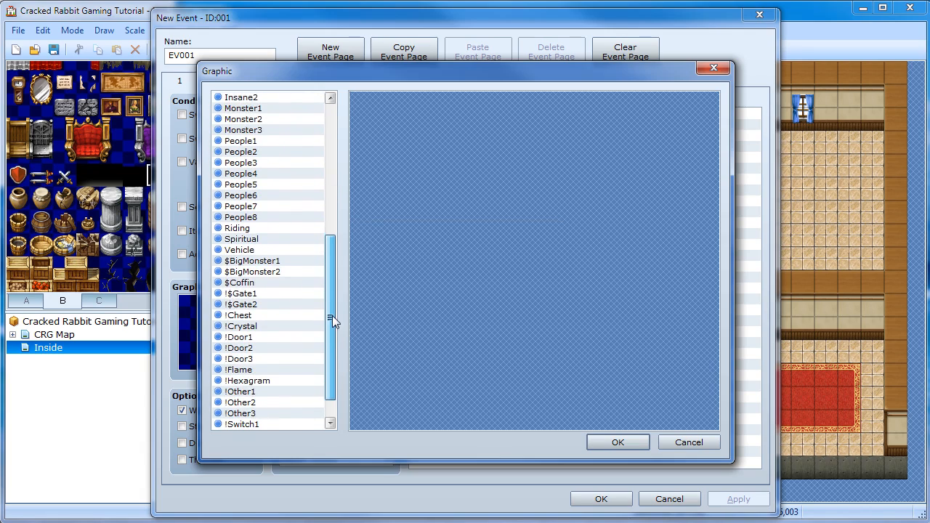
Step: After trying !Door3 stone frames, set the !$bookcase sprite as EV001's graphic
left_click(240, 347)
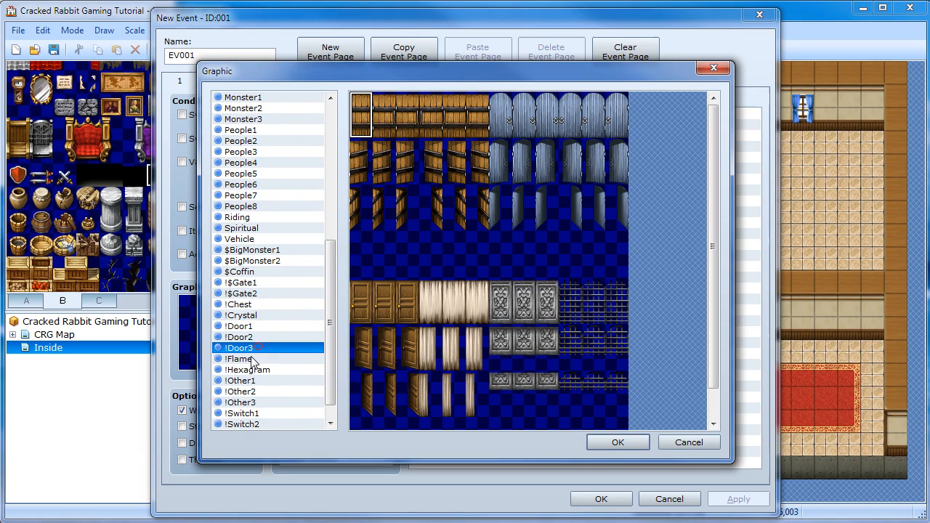
mouse_move(378, 284)
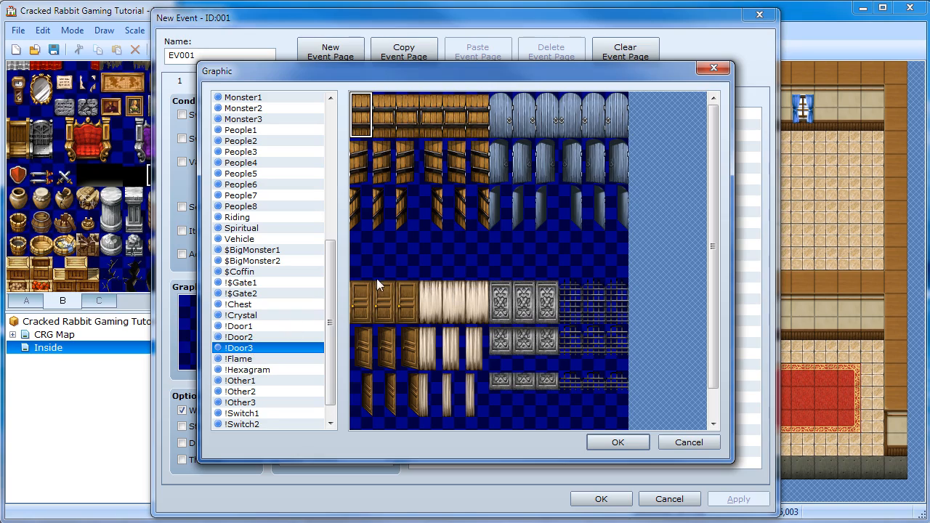
mouse_move(475, 333)
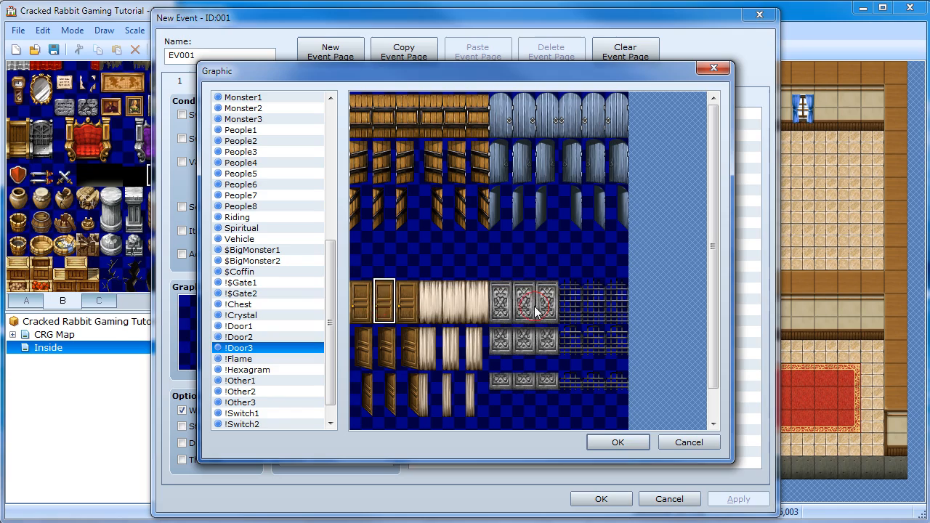
left_click(547, 302)
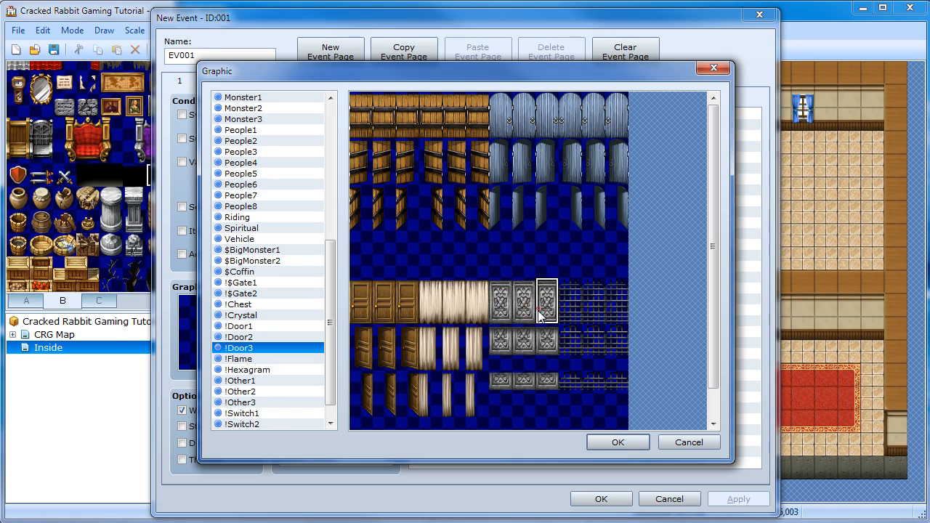
left_click(500, 298)
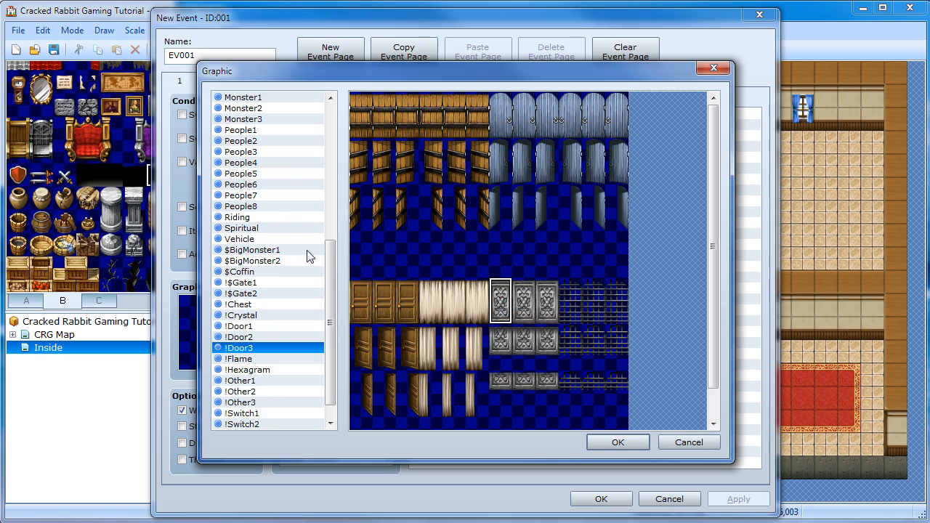
scroll("up", 3)
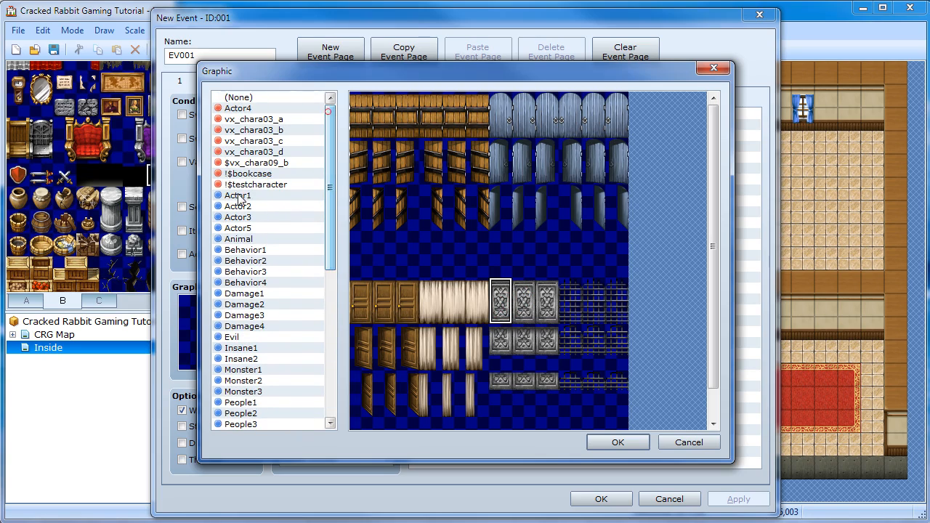
left_click(249, 173)
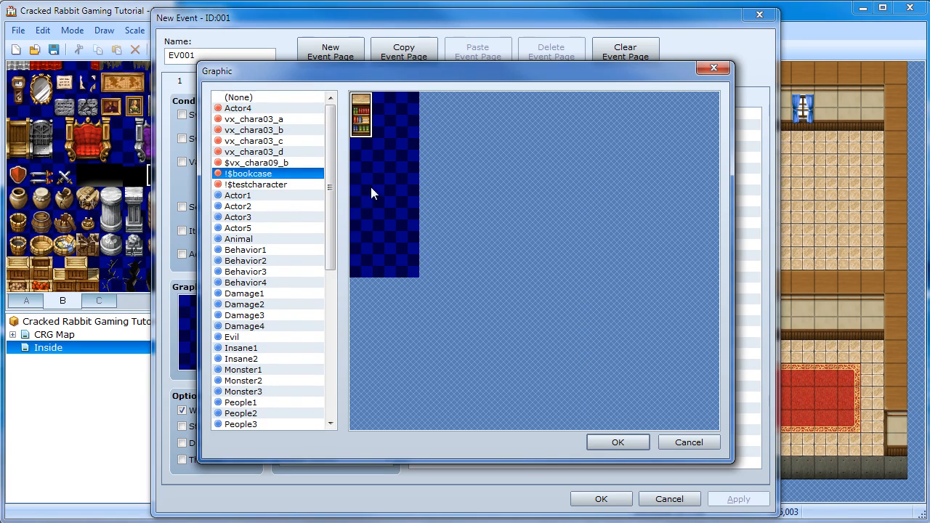
mouse_move(367, 120)
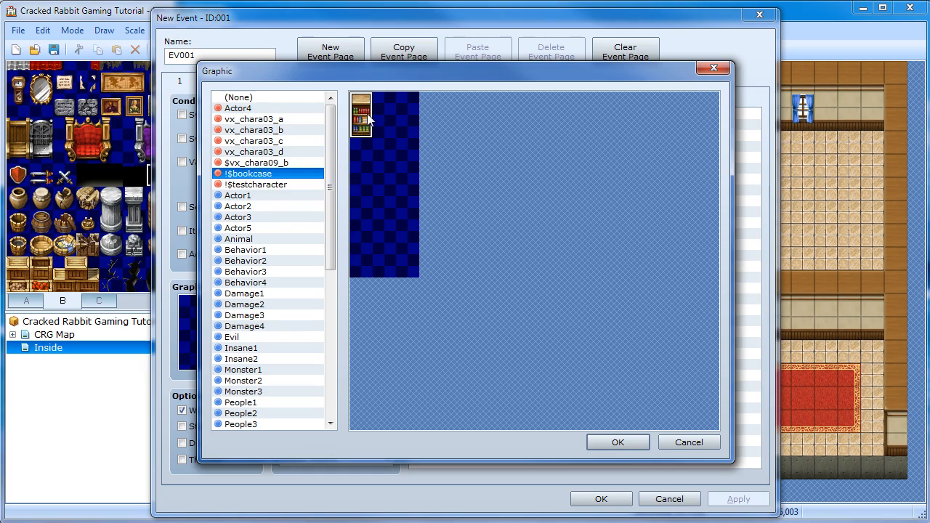
mouse_move(389, 122)
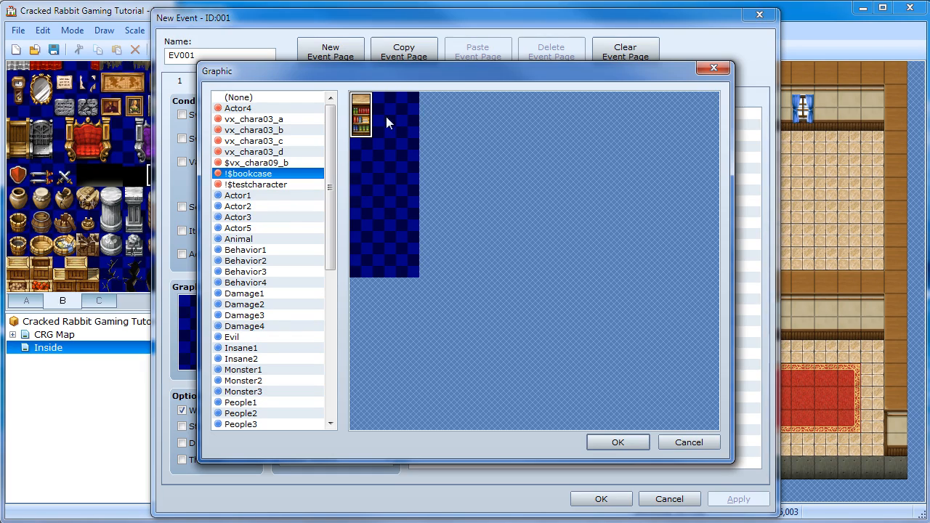
mouse_move(364, 266)
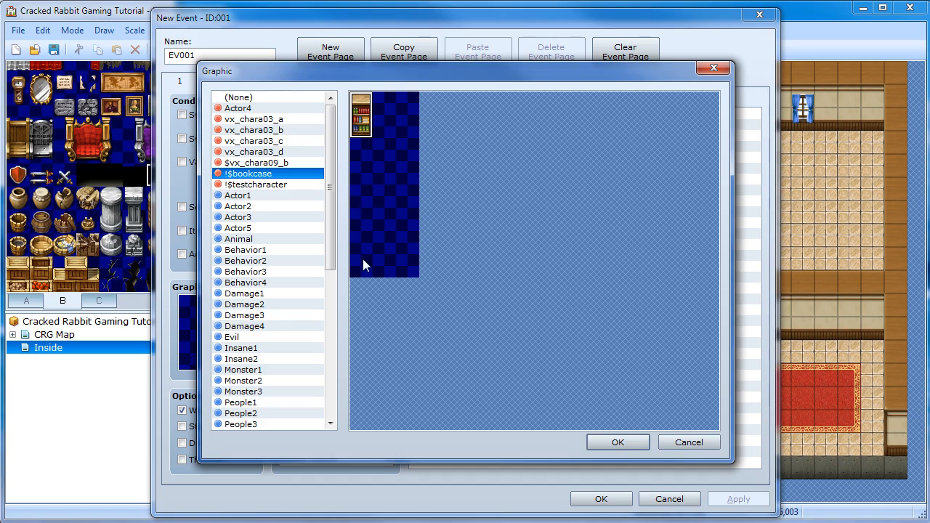
mouse_move(367, 138)
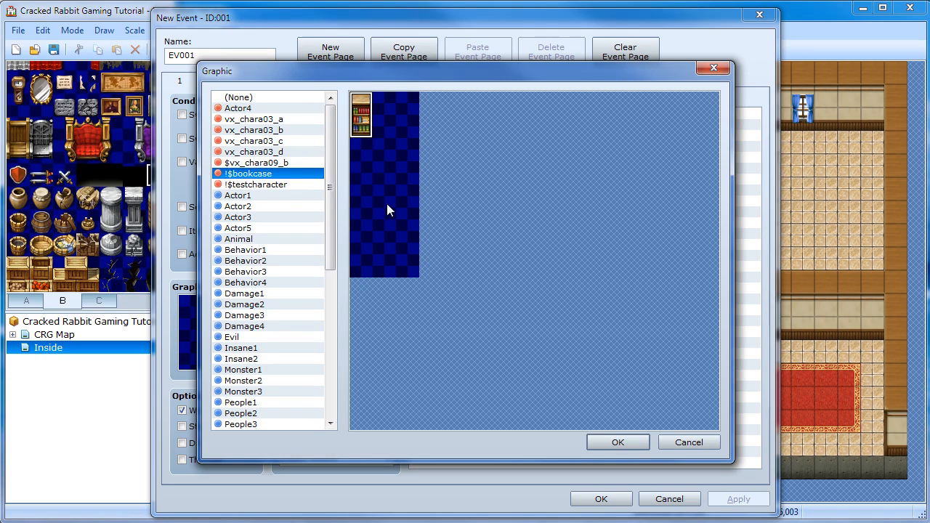
mouse_move(418, 176)
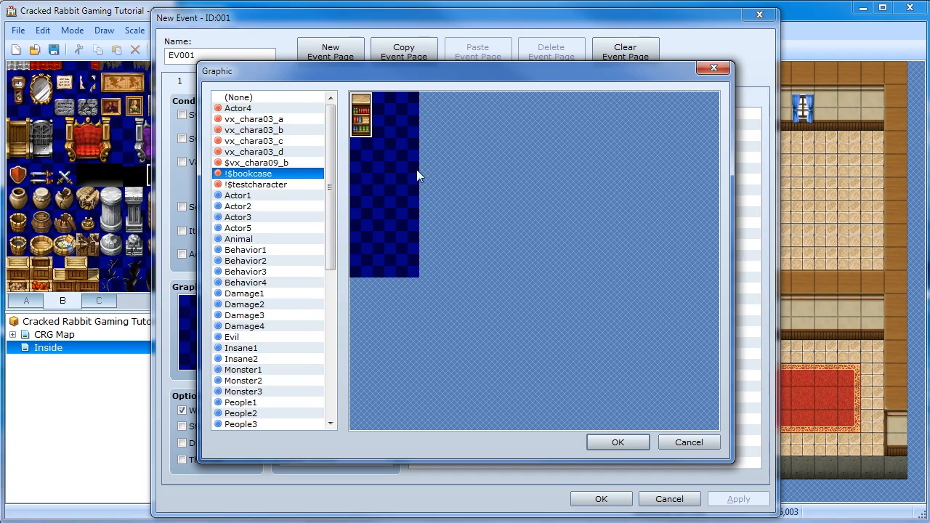
left_click(618, 442)
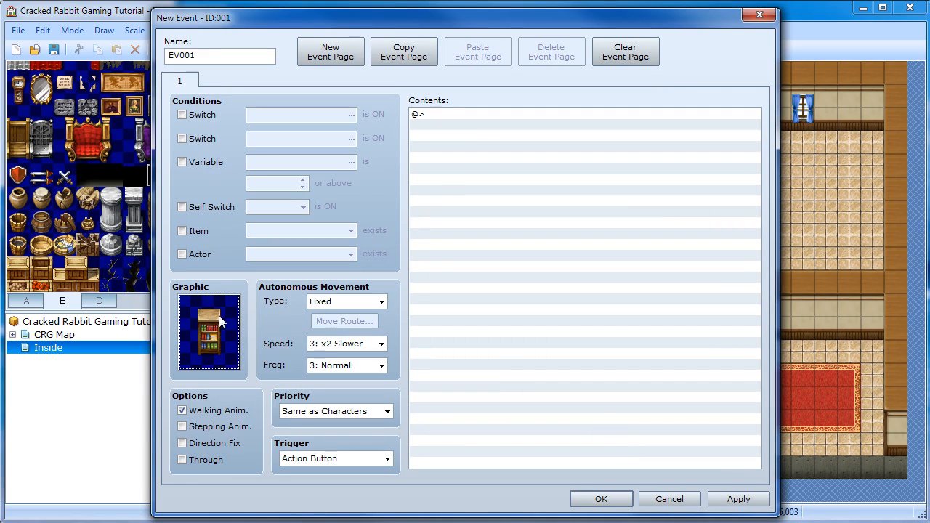
Step: Disable Walking Anim., enable Direction Fix, and rename EV001 to 'bookcase 1'
left_click(182, 410)
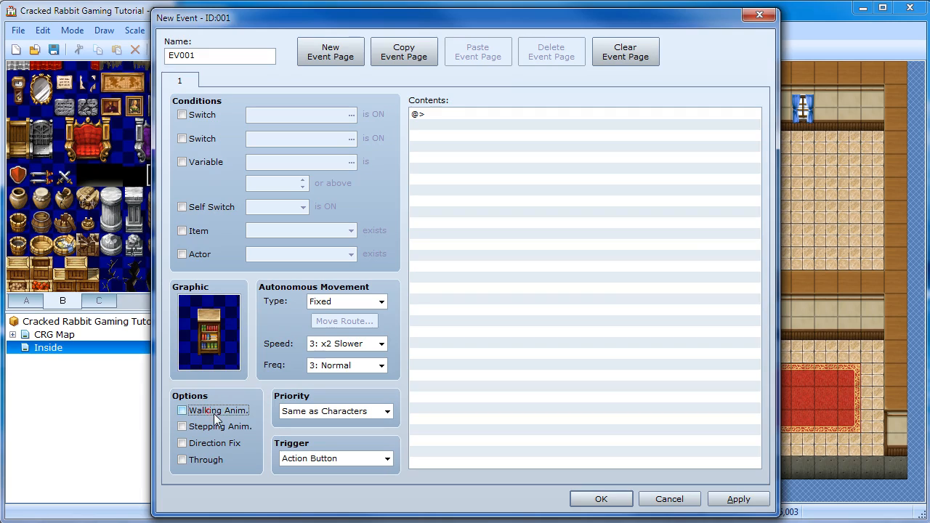
left_click(181, 443)
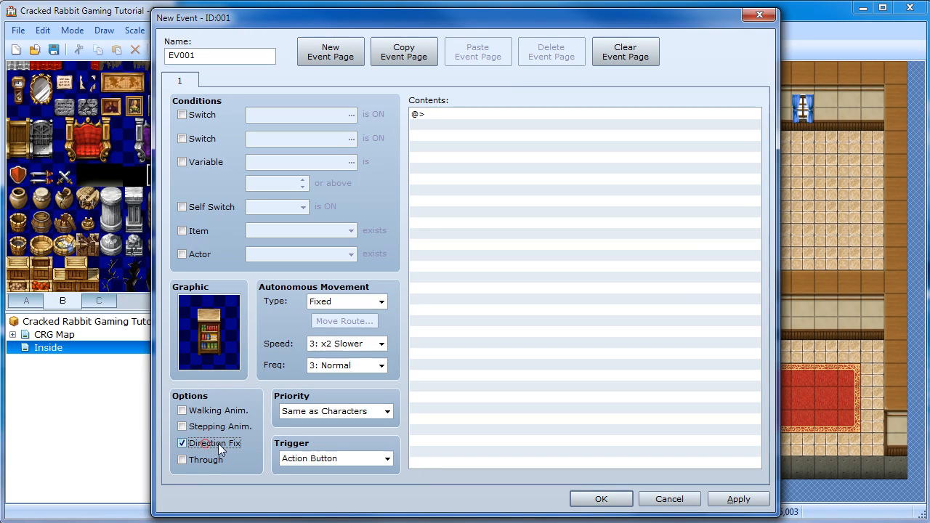
mouse_move(195, 335)
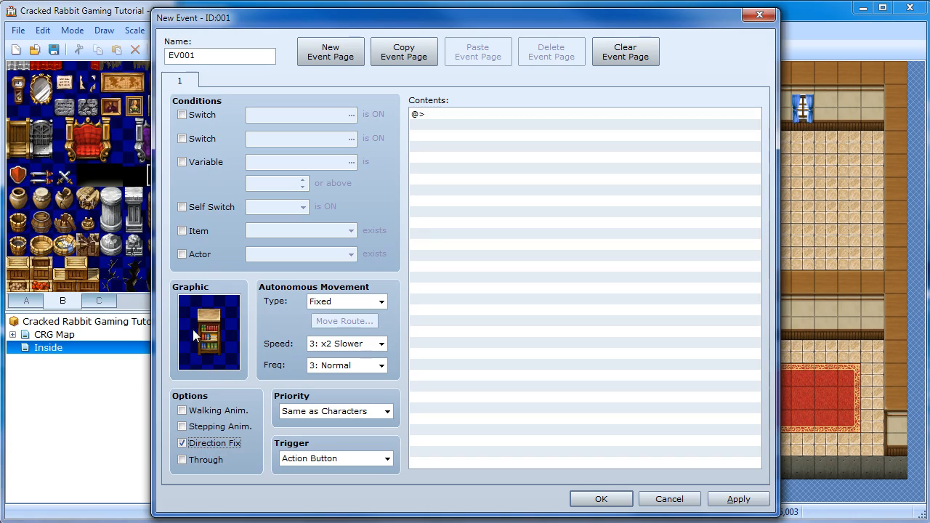
mouse_move(205, 318)
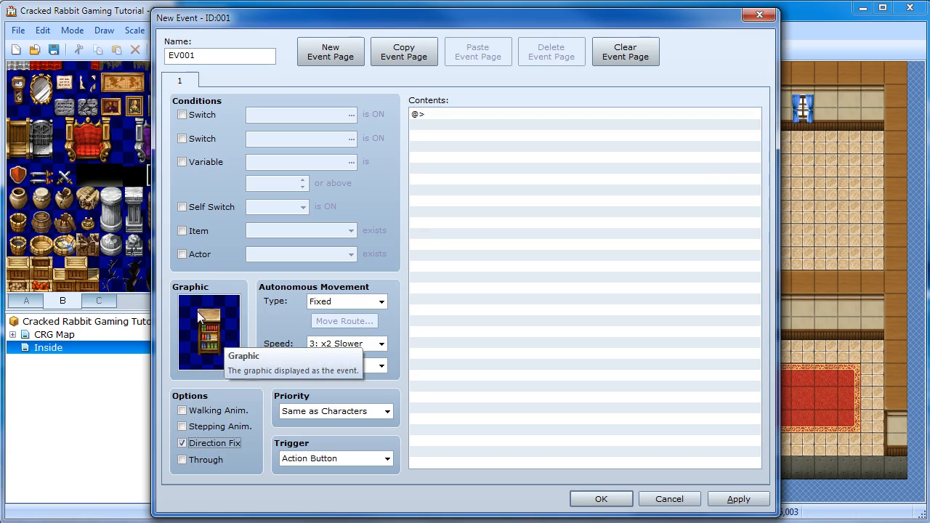
mouse_move(232, 333)
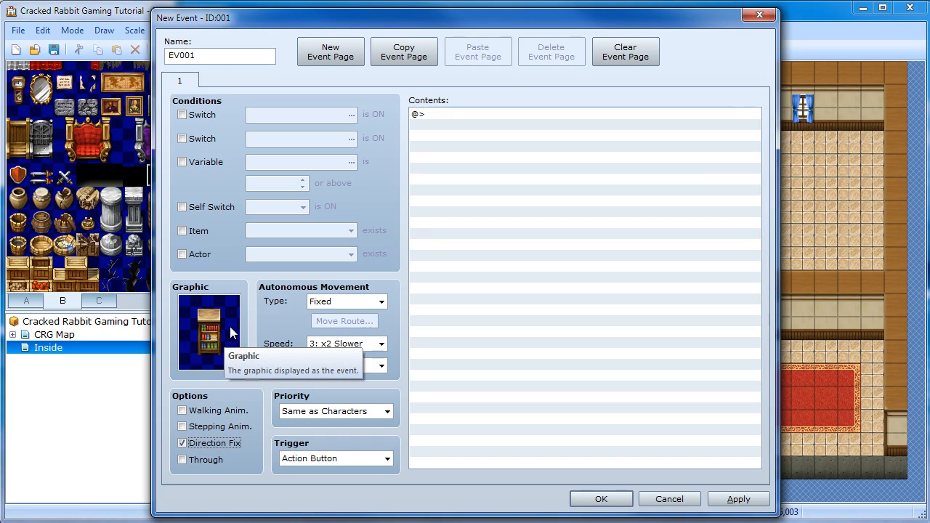
mouse_move(218, 342)
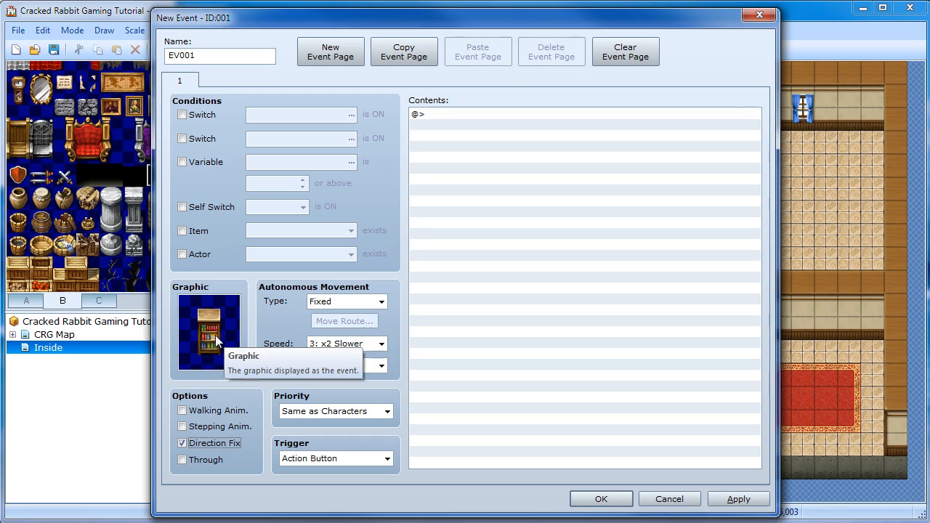
mouse_move(209, 362)
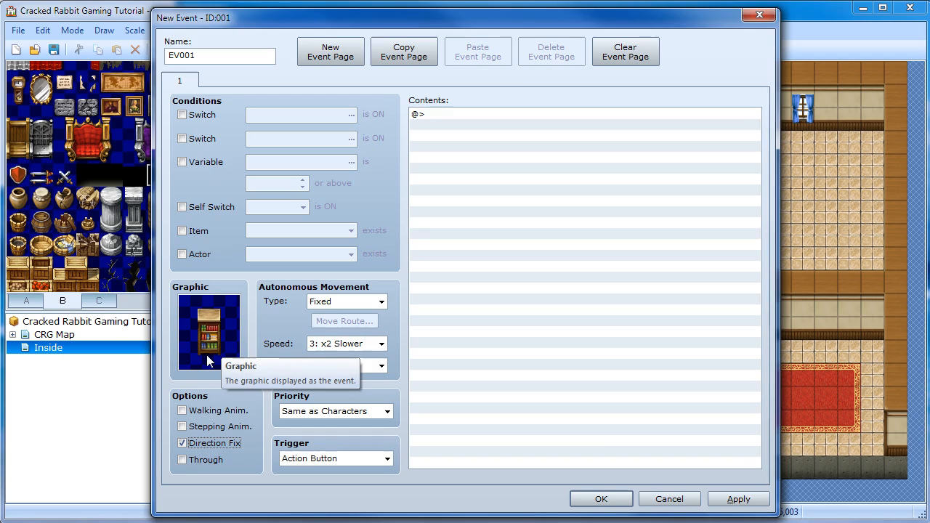
mouse_move(330, 396)
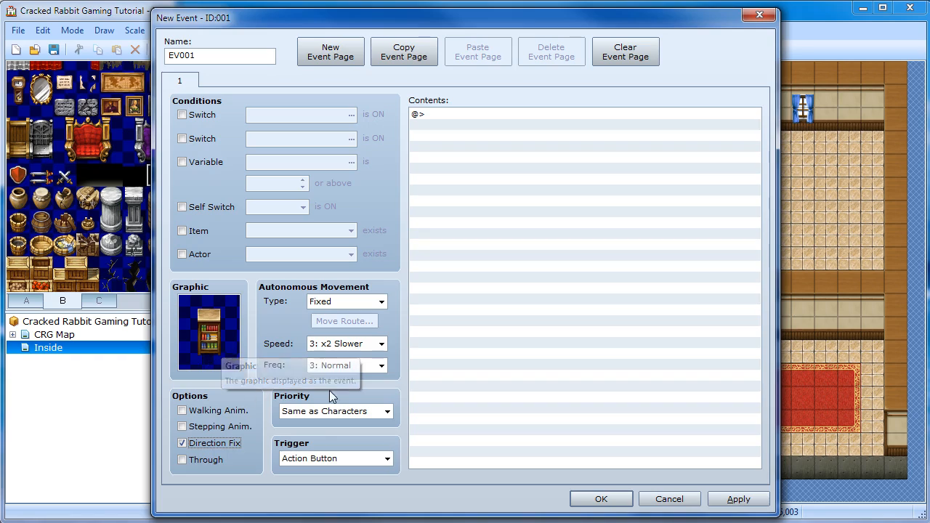
mouse_move(318, 441)
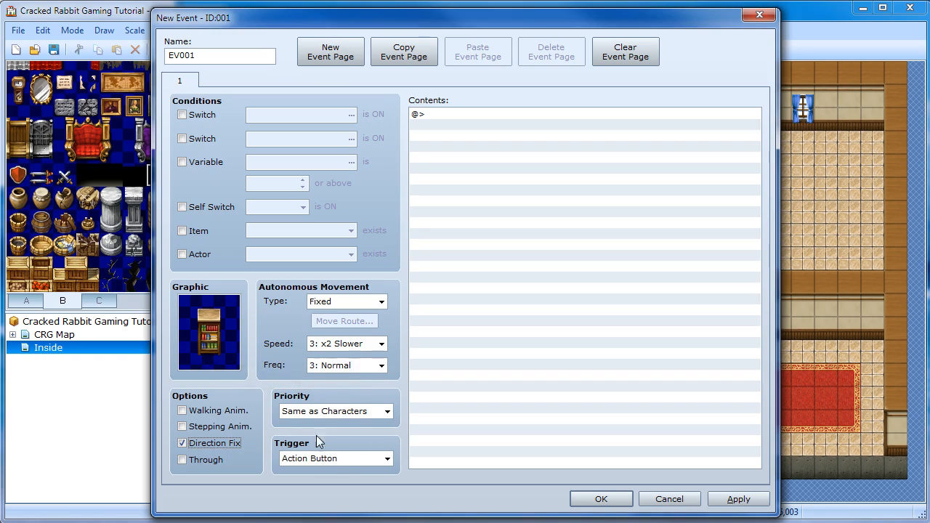
mouse_move(285, 431)
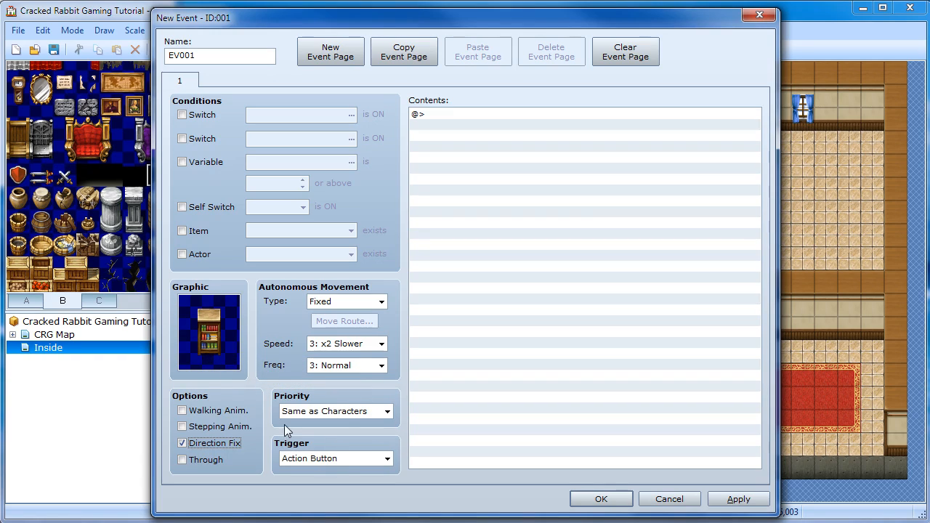
triple_click(220, 55)
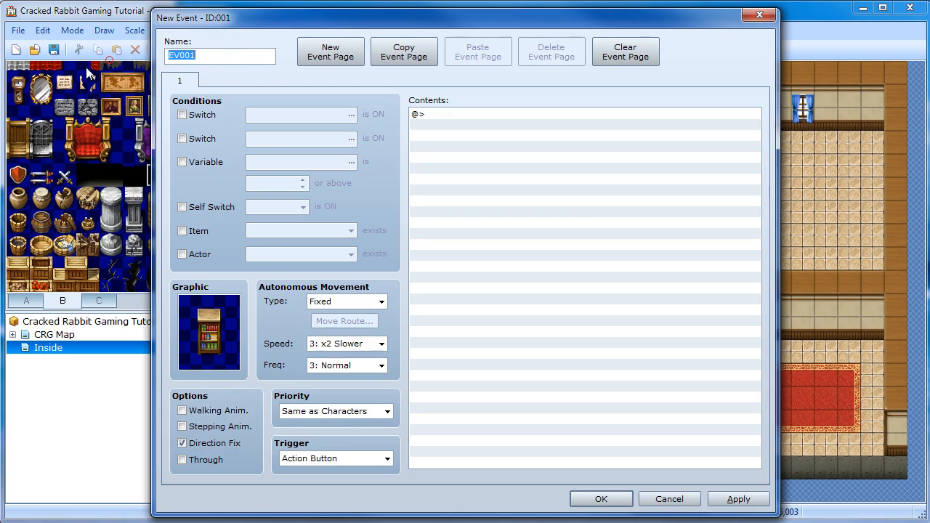
type("bookd")
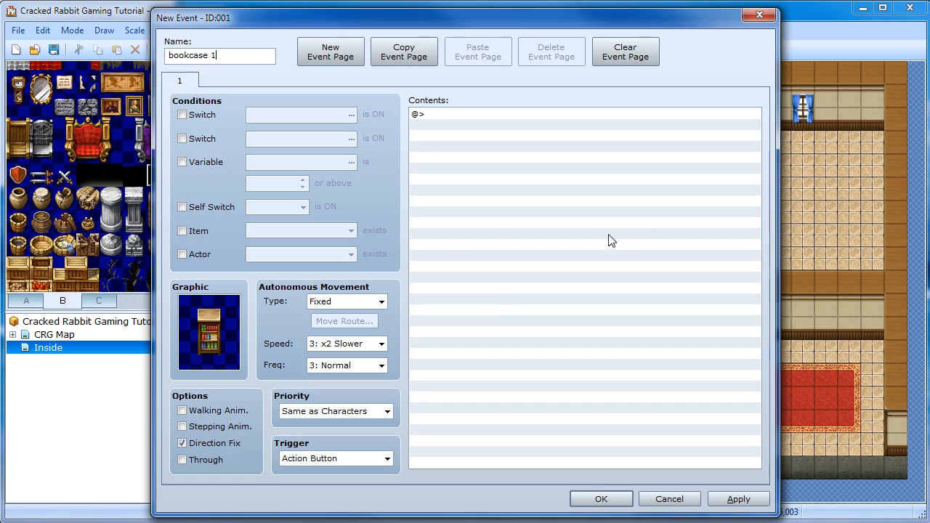
mouse_move(447, 118)
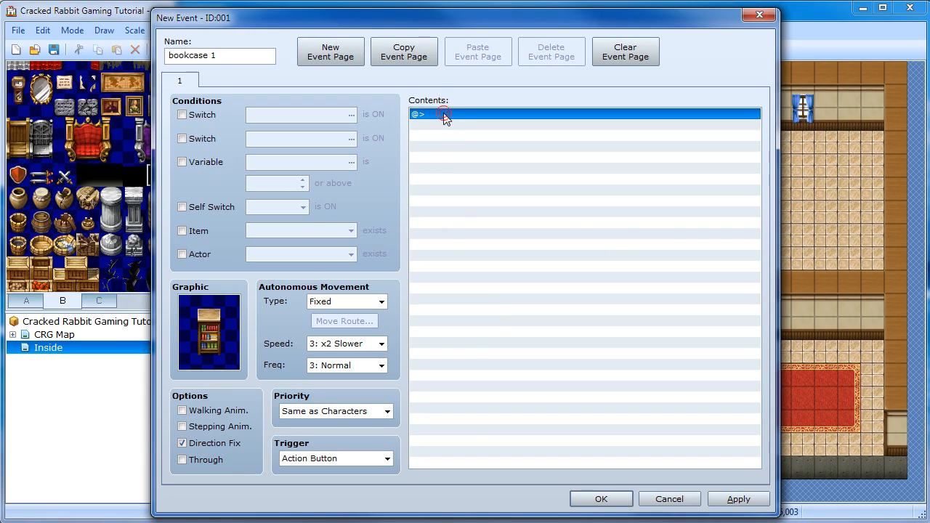
Step: Add a Show Choices command with the options 'Pull Book' and 'Cancel'
double_click(444, 114)
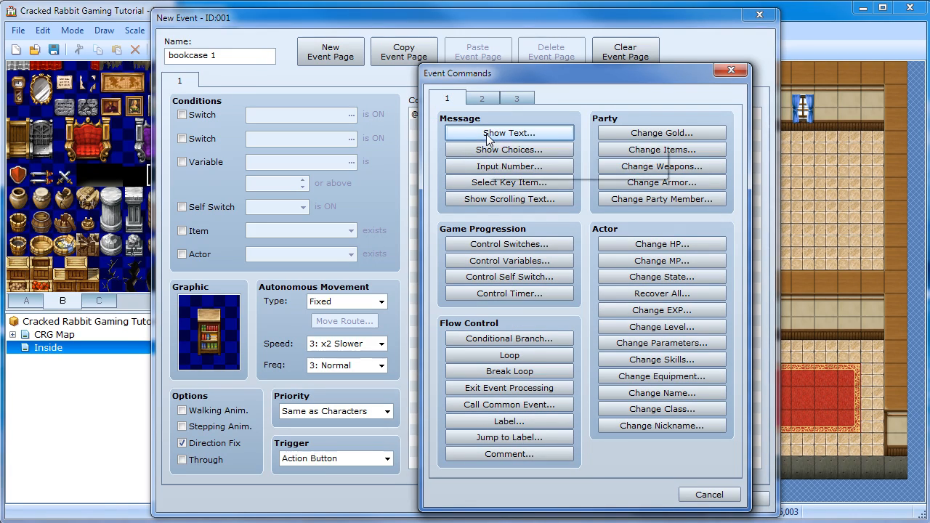
mouse_move(508, 133)
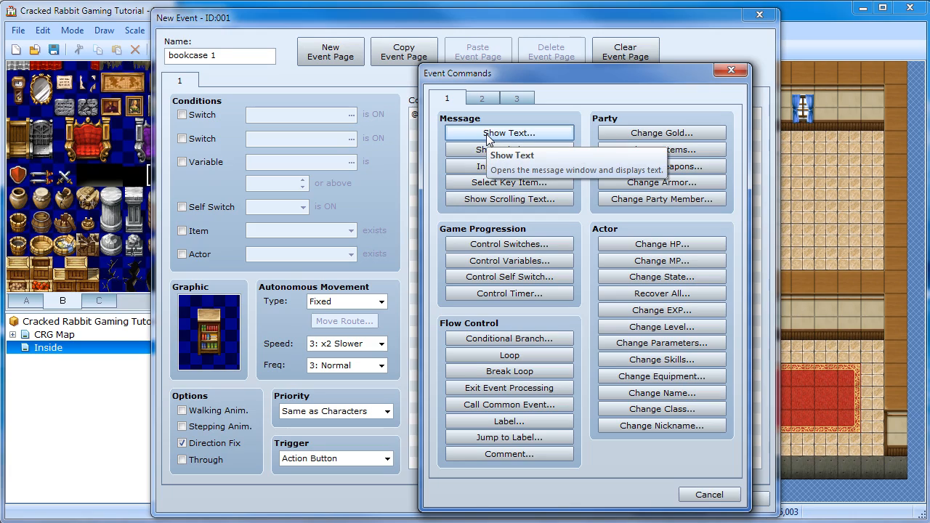
left_click(508, 149)
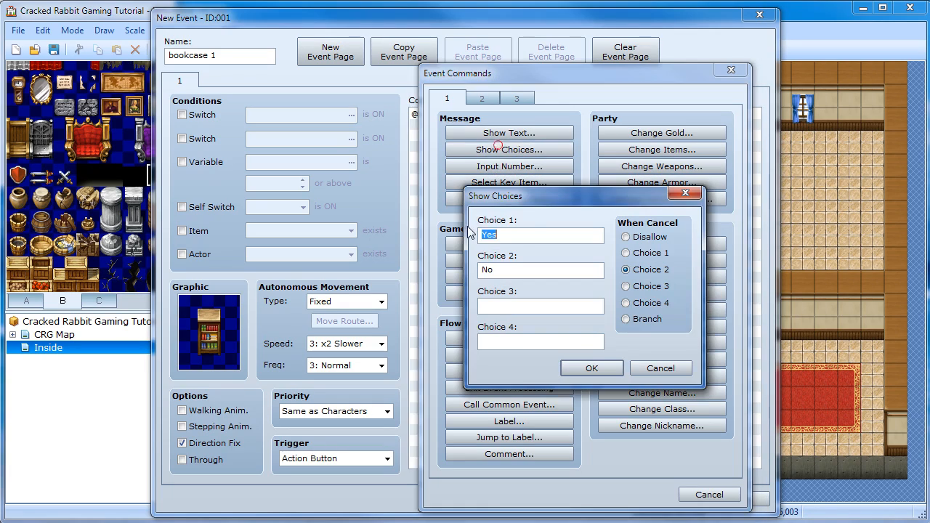
type("Pull Book")
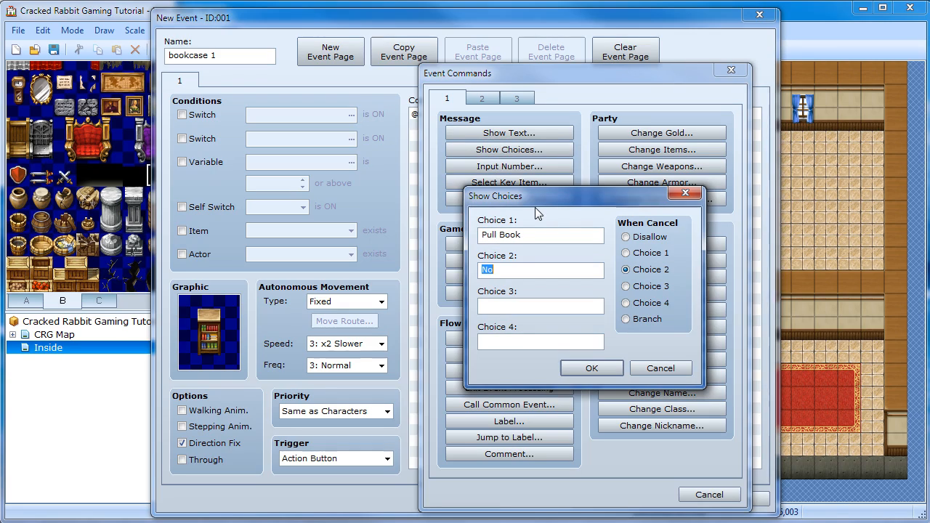
type("Cancel")
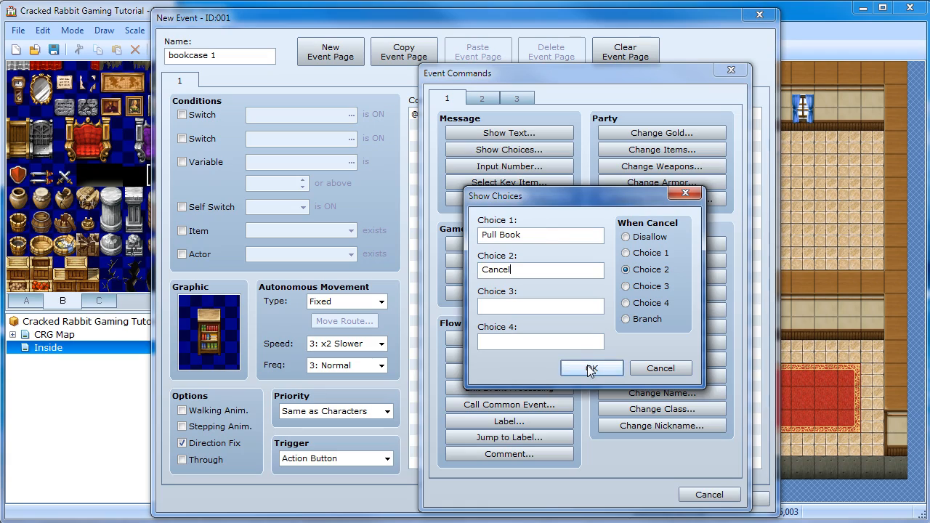
left_click(591, 368)
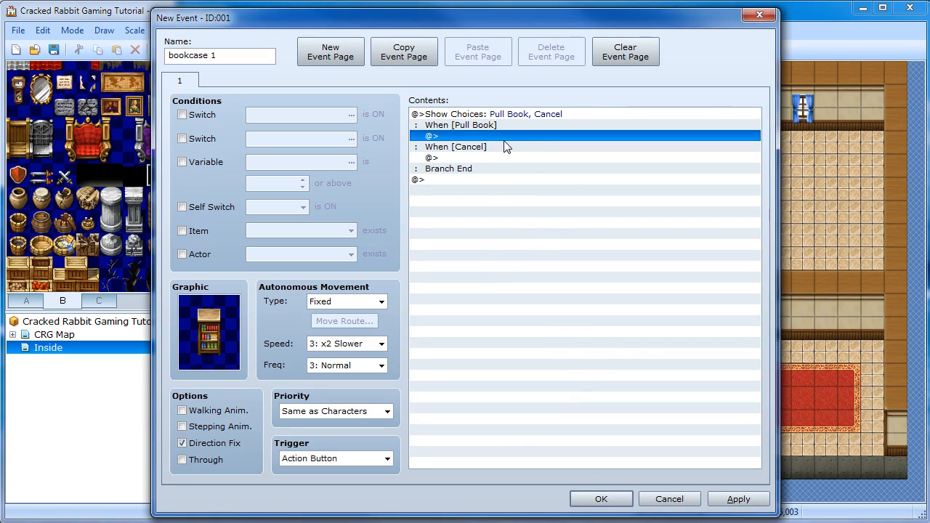
mouse_move(434, 306)
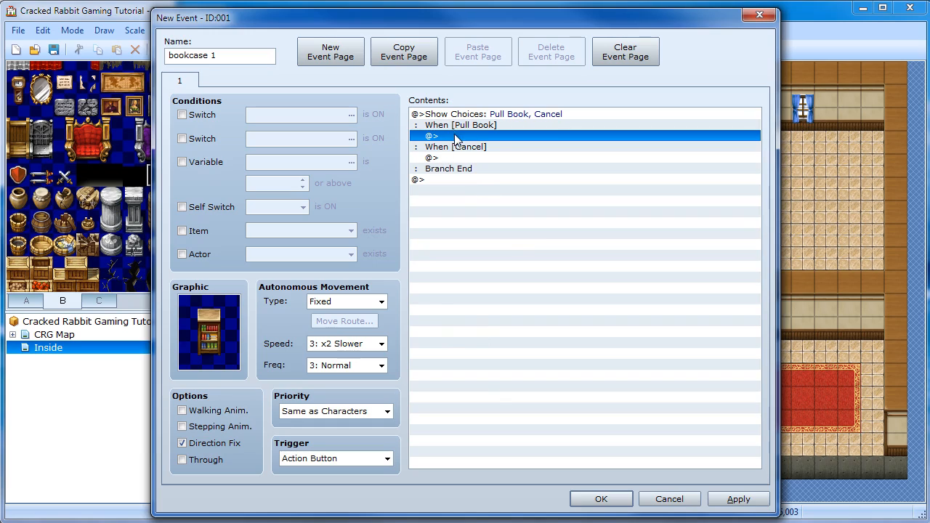
mouse_move(473, 140)
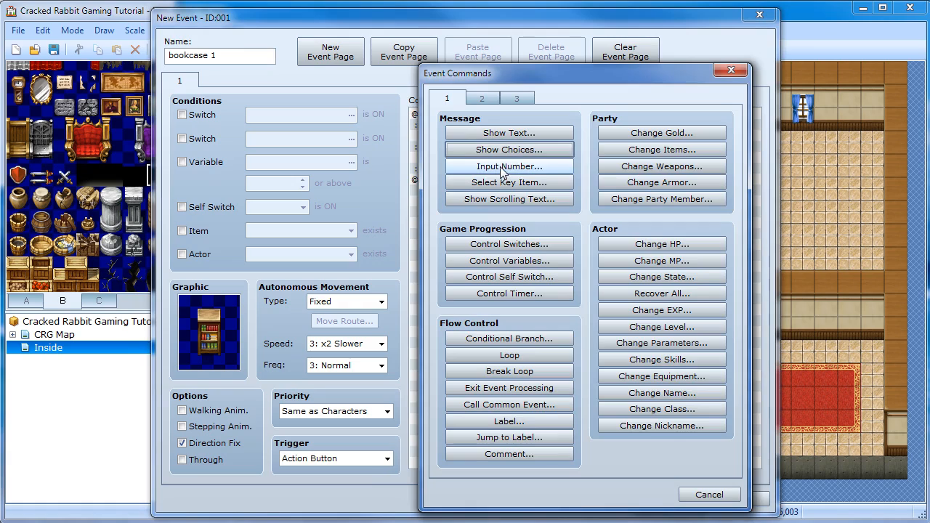
Step: Add a Set Move Route under the Pull Book branch targeting 'This event'
left_click(482, 98)
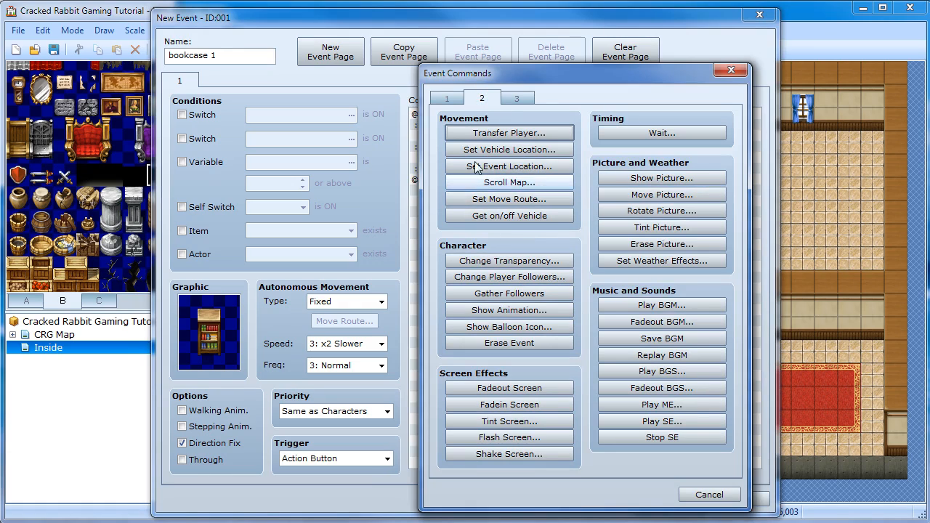
left_click(509, 198)
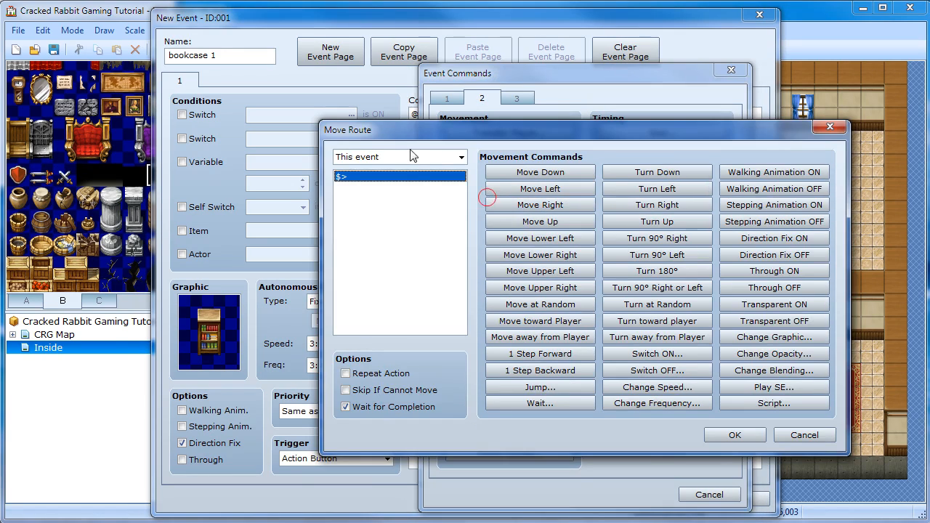
mouse_move(224, 331)
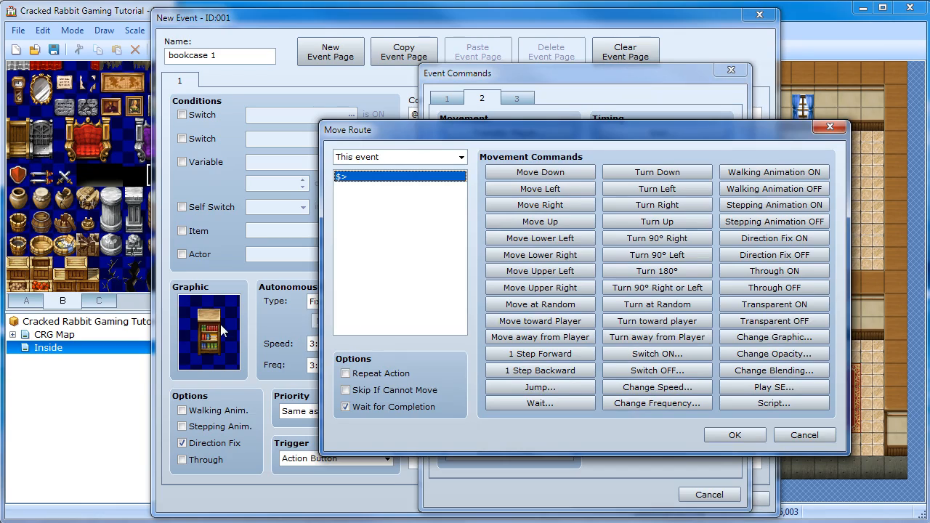
mouse_move(234, 392)
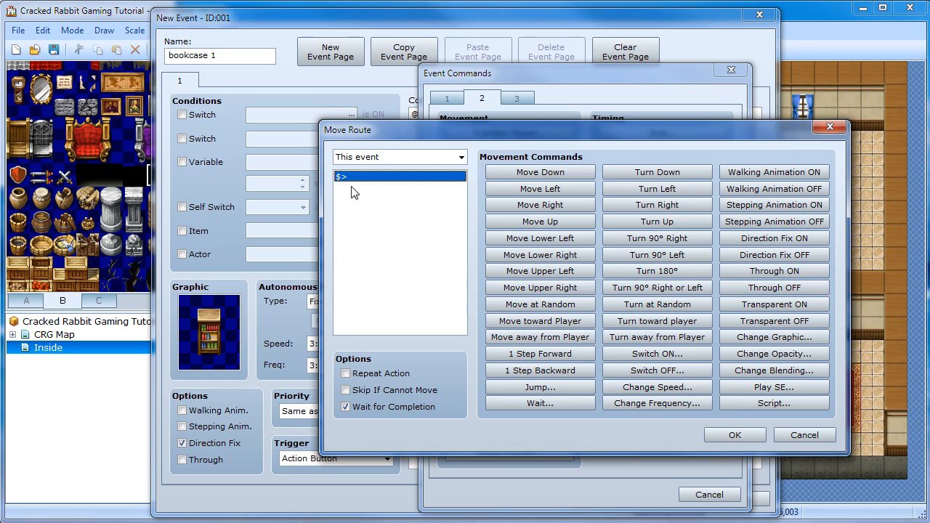
mouse_move(367, 158)
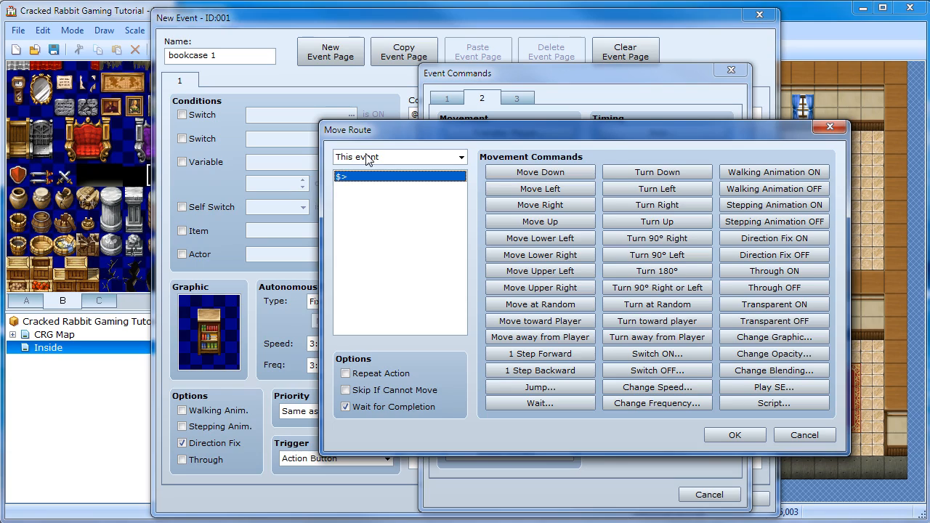
left_click(461, 157)
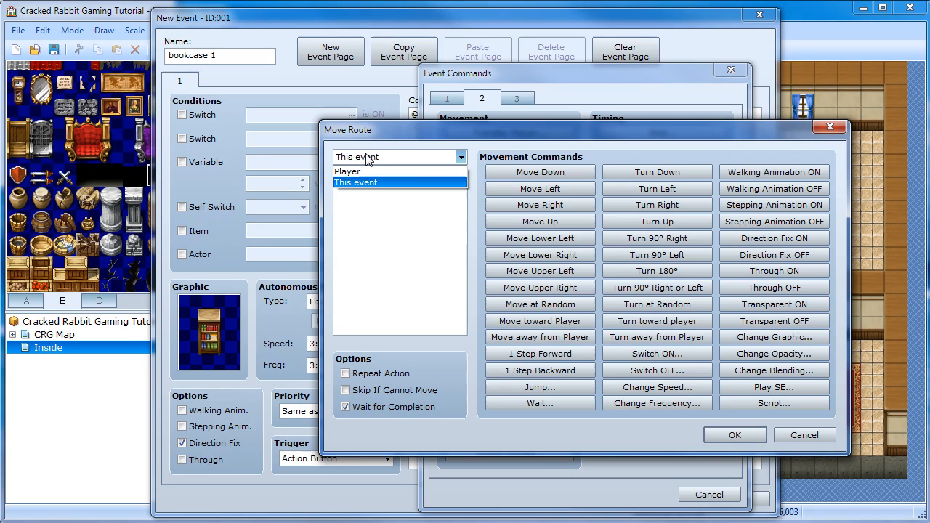
left_click(356, 182)
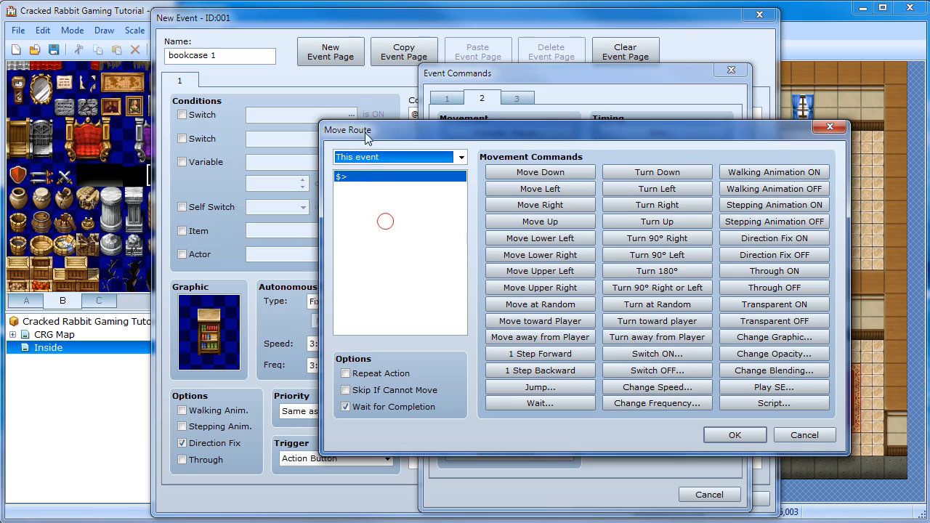
left_click(461, 157)
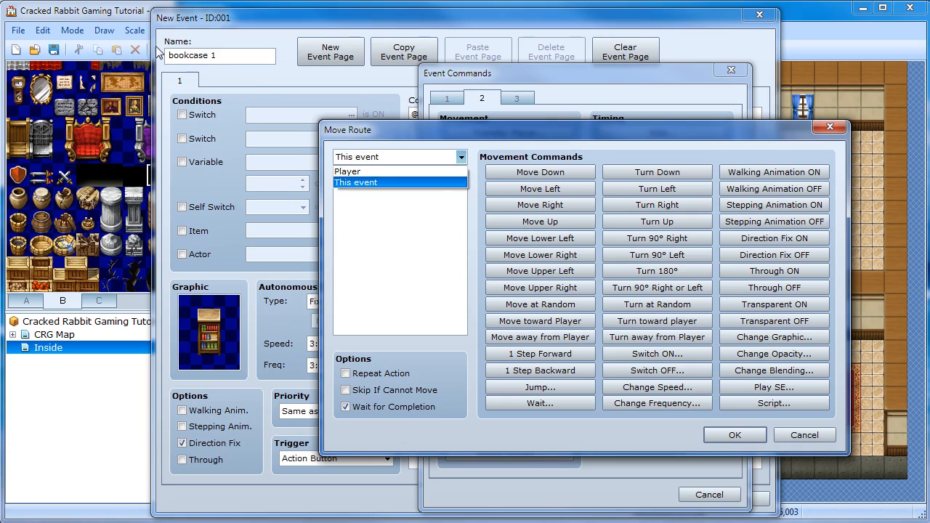
left_click(356, 182)
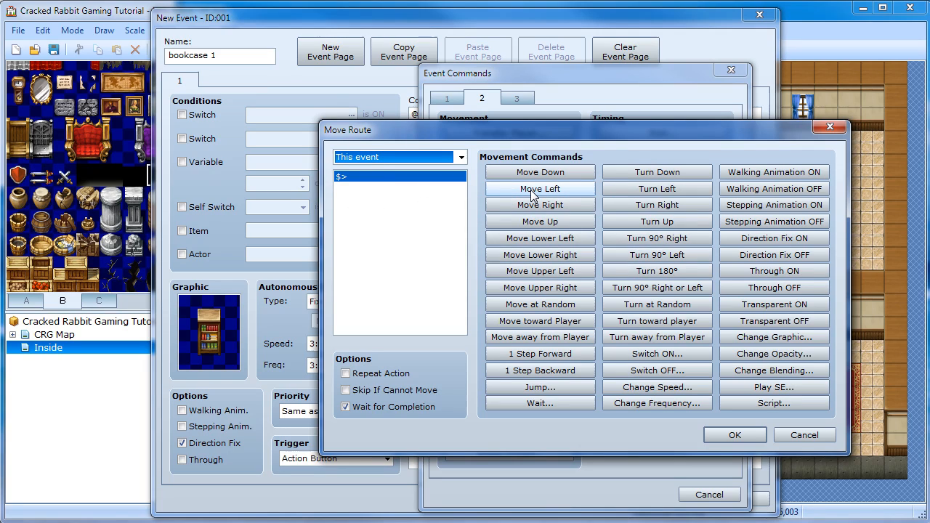
Step: Add Move Left to the route, turn off Wait for Completion, and confirm it
left_click(540, 188)
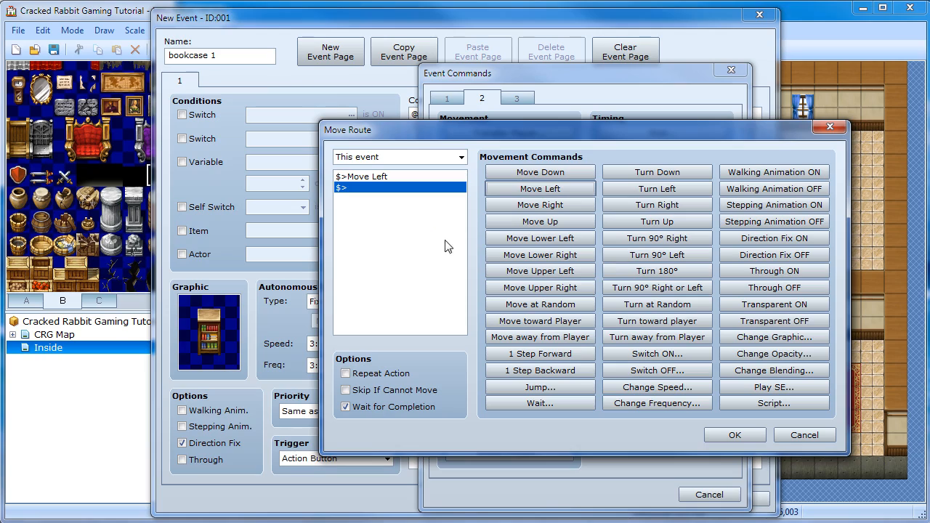
mouse_move(356, 314)
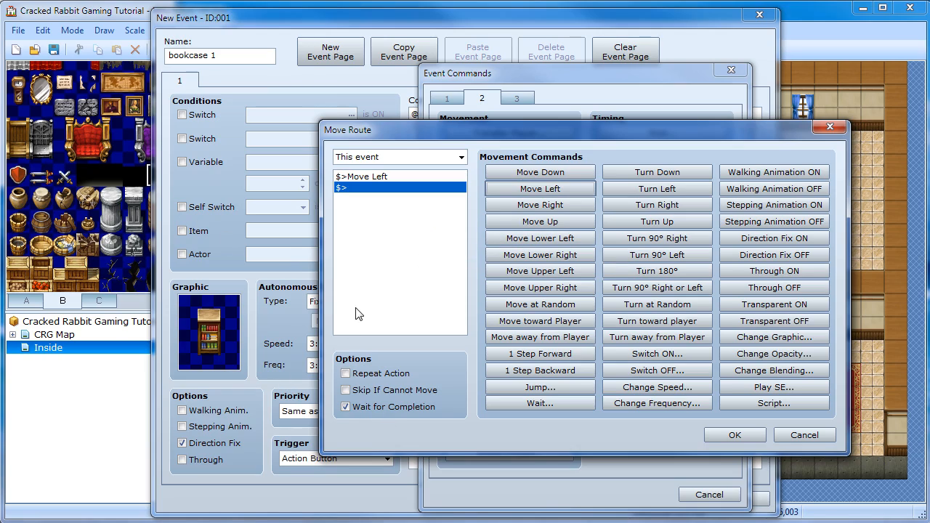
mouse_move(436, 296)
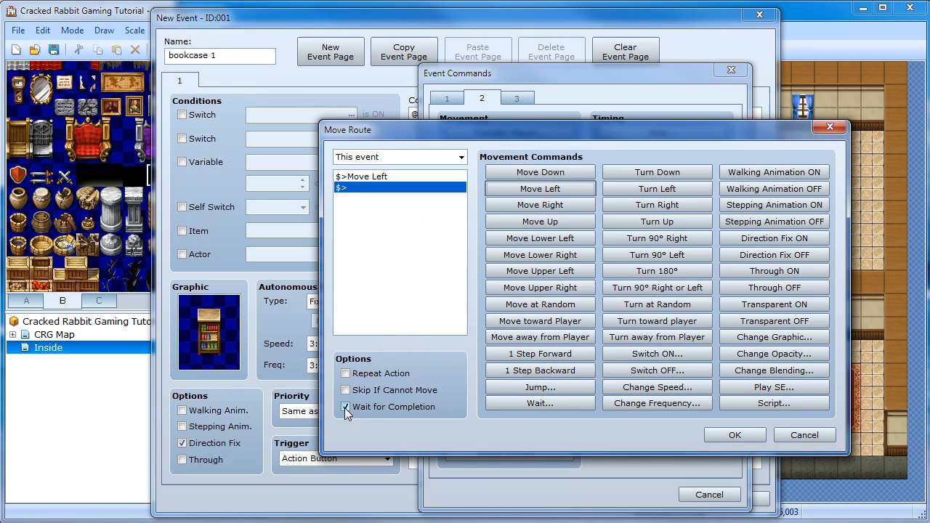
left_click(345, 407)
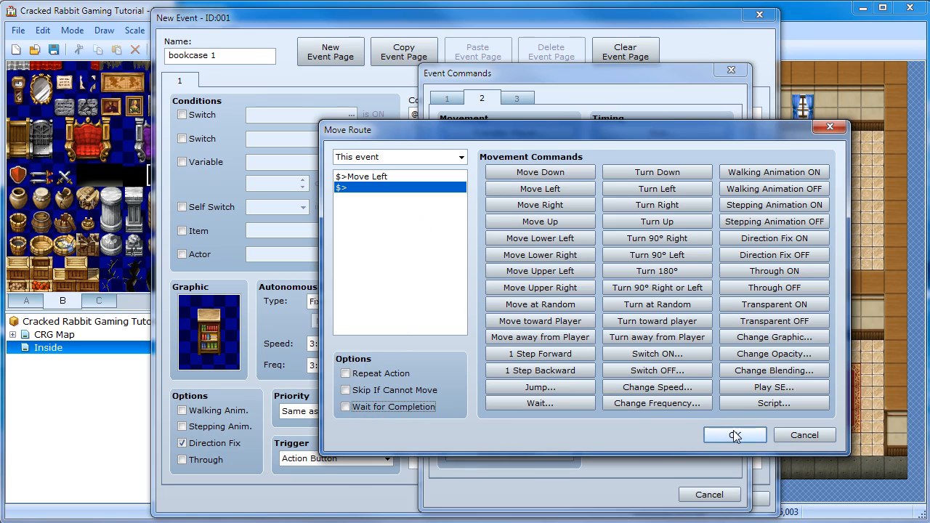
left_click(735, 435)
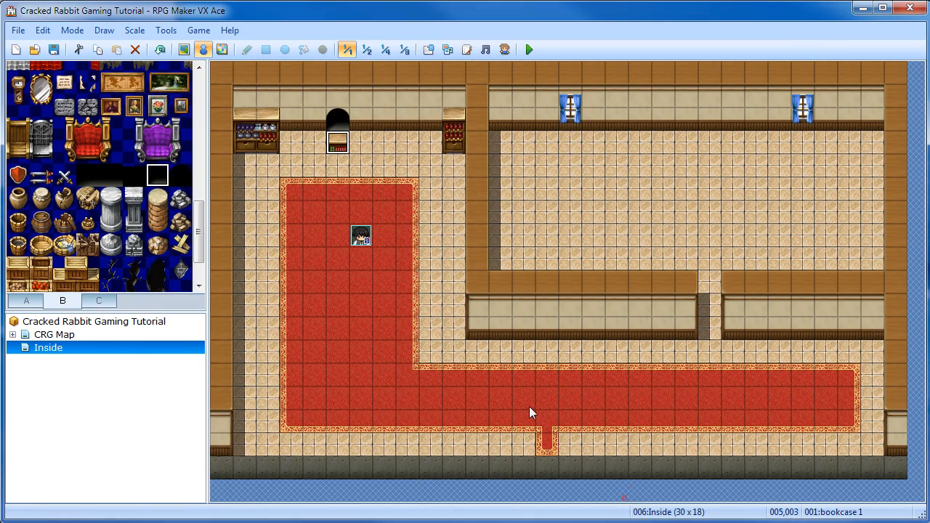
mouse_move(359, 143)
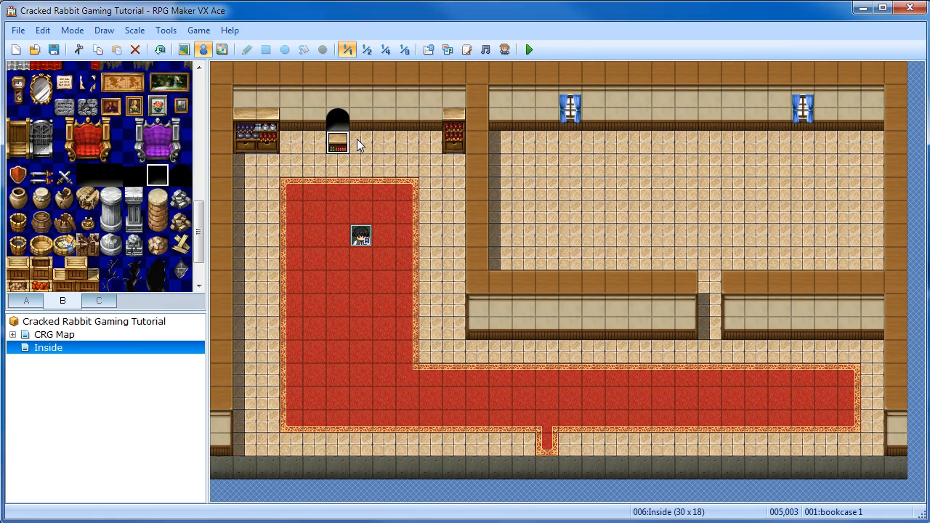
Step: Create EV002 on the tile right of bookcase 1 with the !$bookcase graphic
double_click(338, 142)
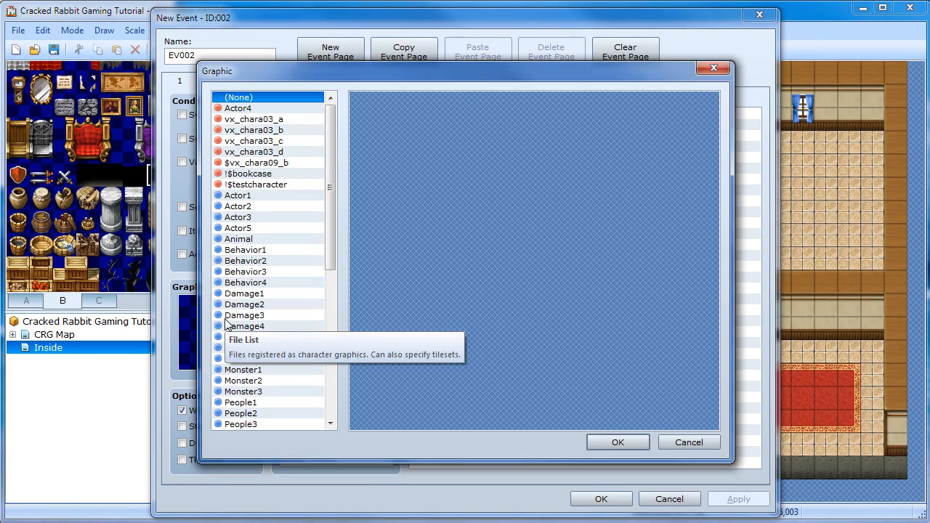
left_click(249, 173)
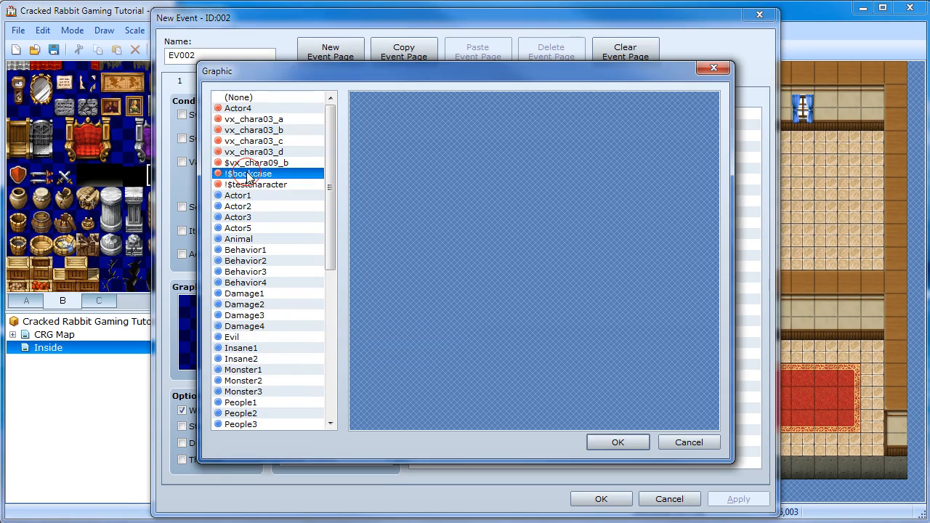
left_click(617, 442)
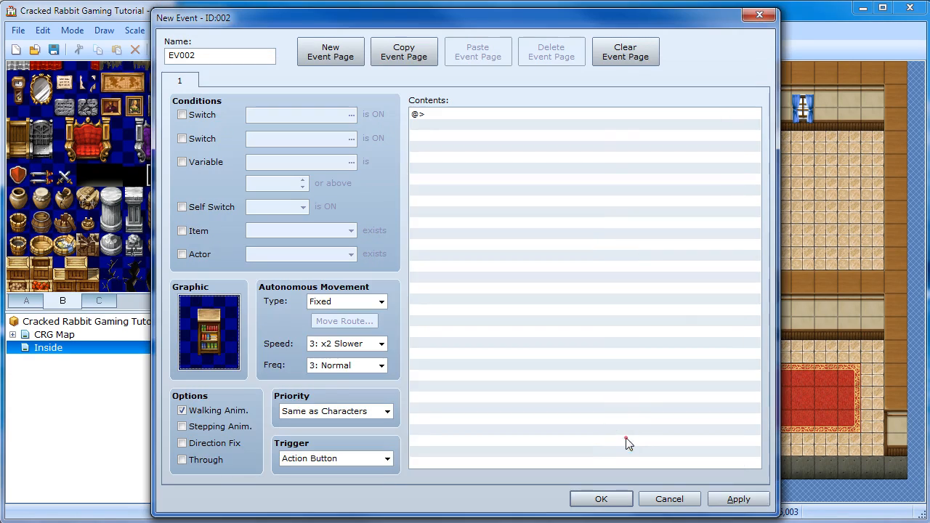
Step: Disable Walking Anim., enable Direction Fix, rename to 'bookcase 2' and save the event
left_click(182, 411)
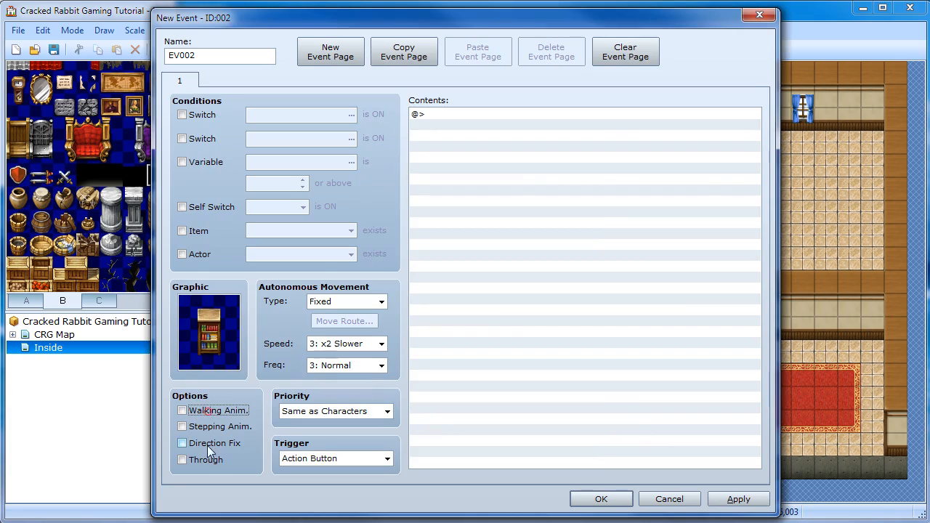
left_click(183, 443)
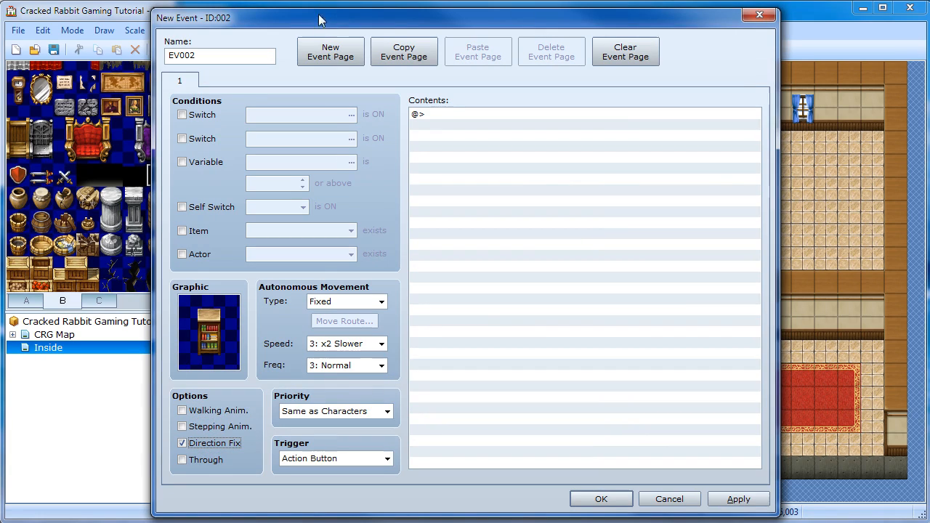
mouse_move(316, 367)
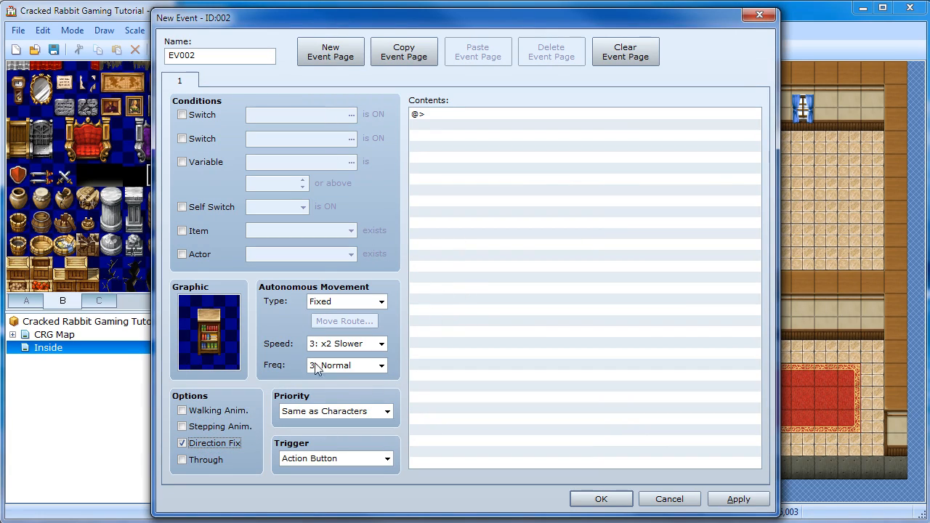
mouse_move(295, 374)
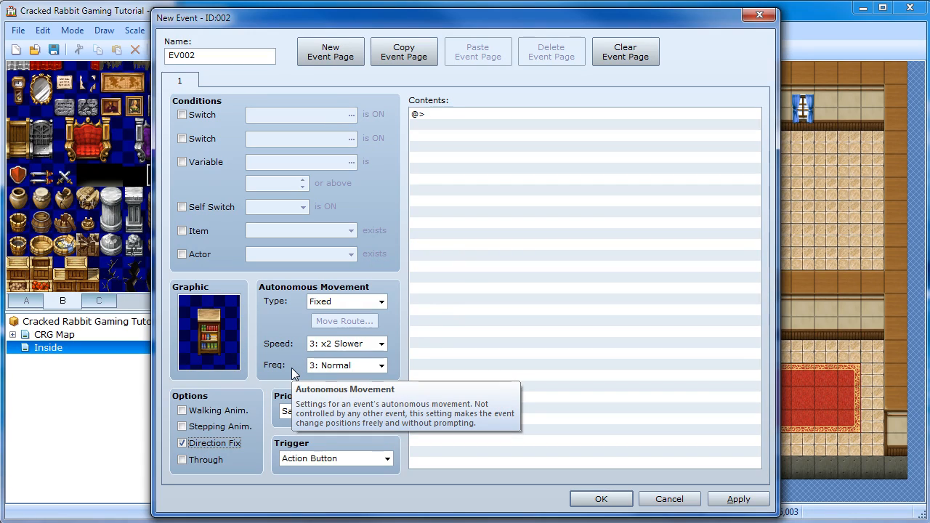
mouse_move(294, 343)
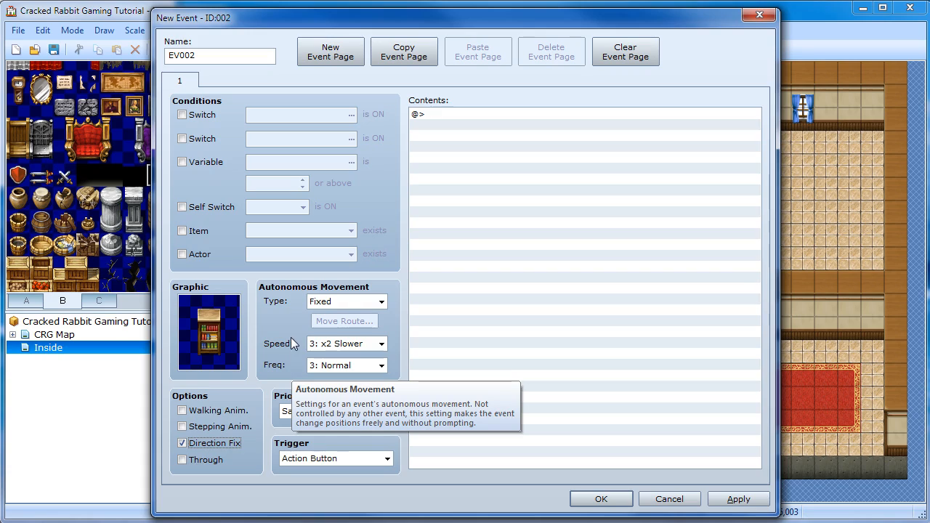
mouse_move(269, 395)
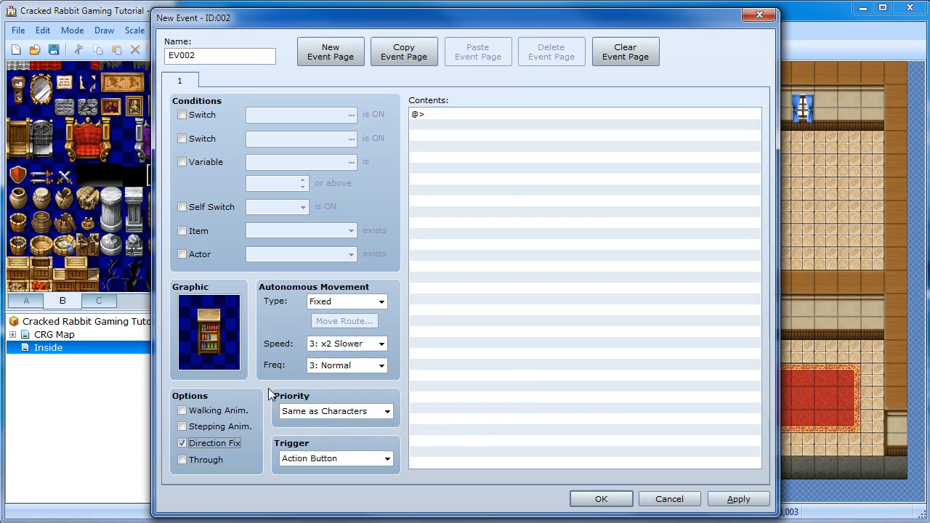
mouse_move(243, 404)
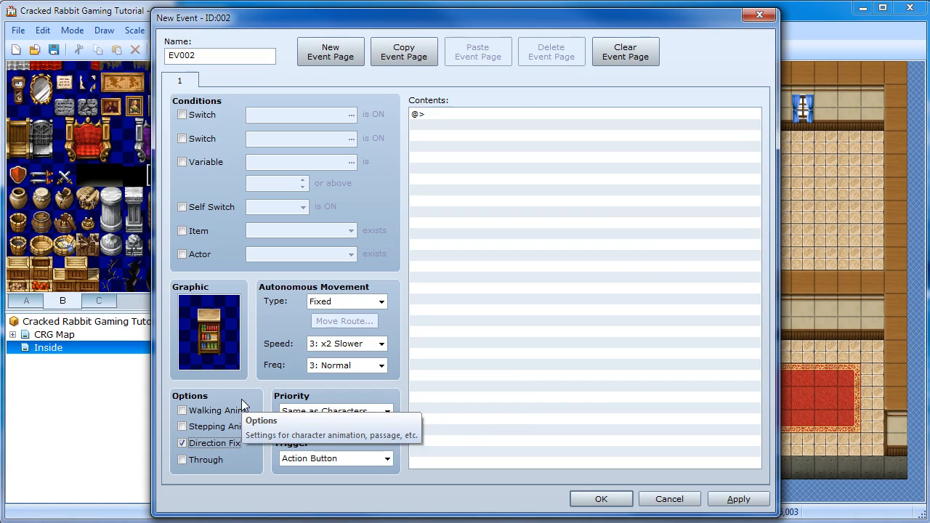
mouse_move(250, 332)
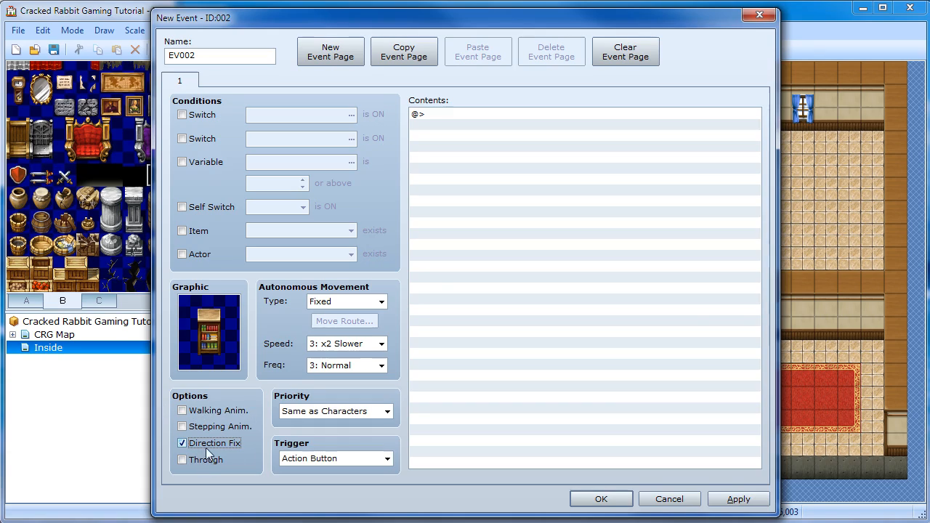
mouse_move(488, 88)
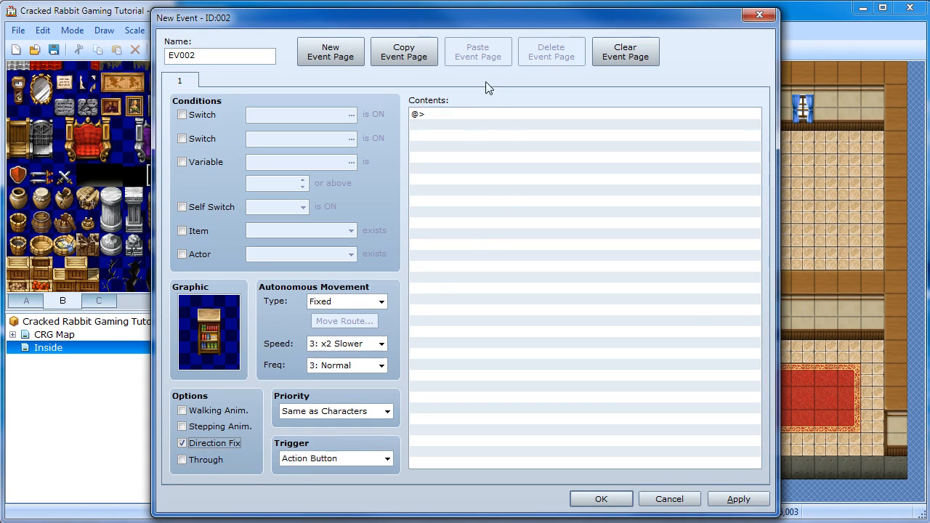
triple_click(211, 55)
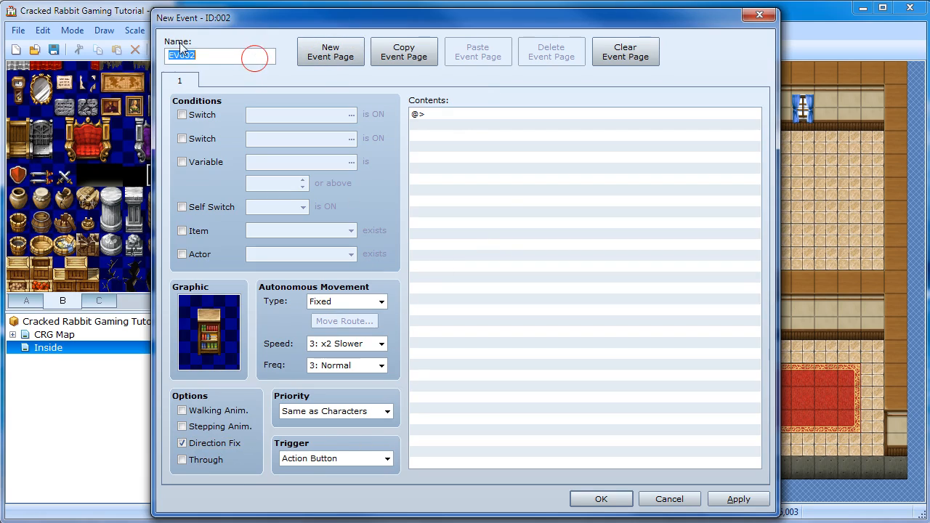
mouse_move(378, 180)
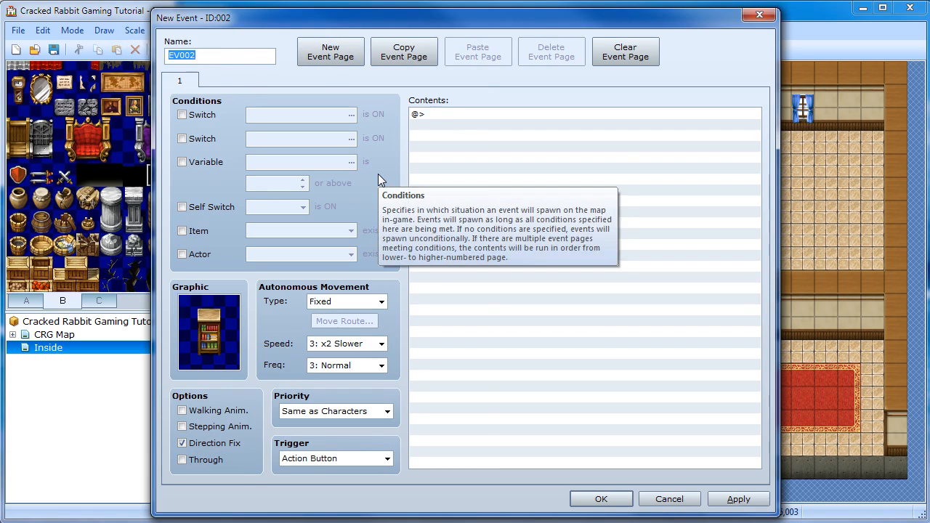
type("bookcase 2")
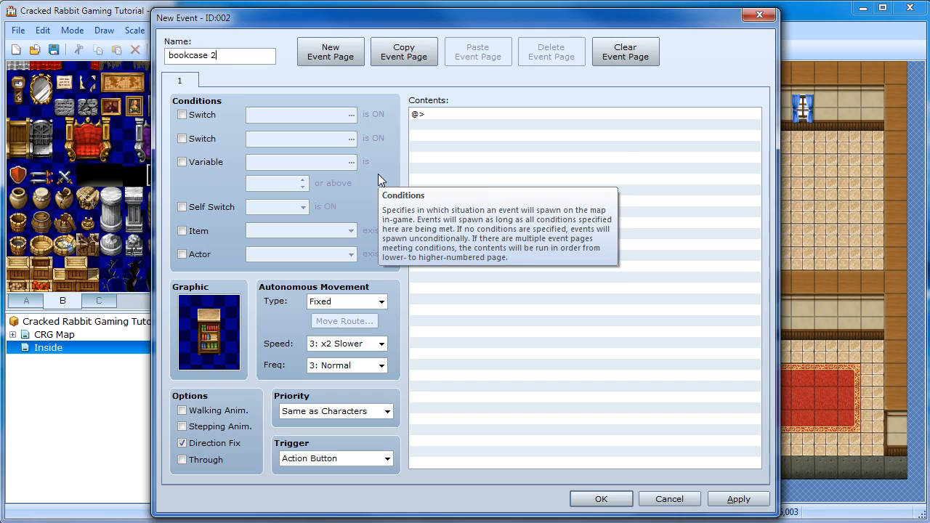
mouse_move(616, 491)
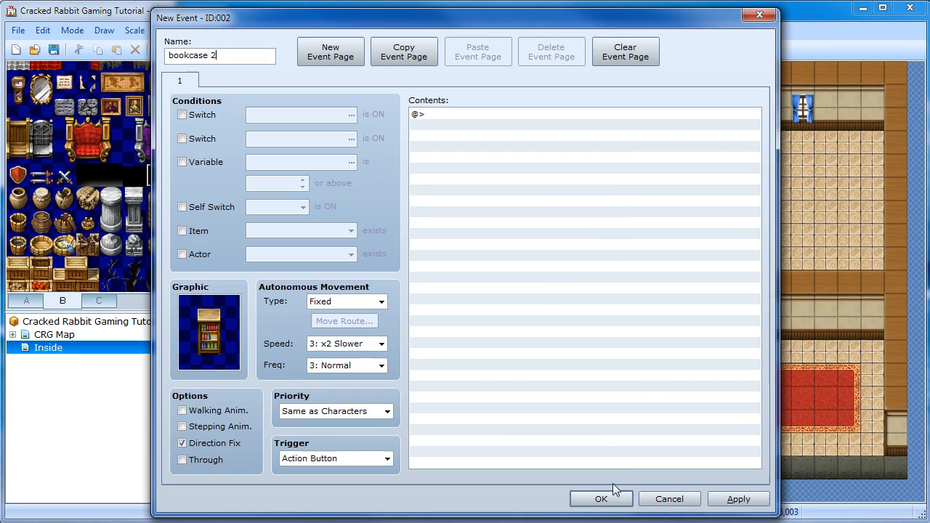
left_click(601, 499)
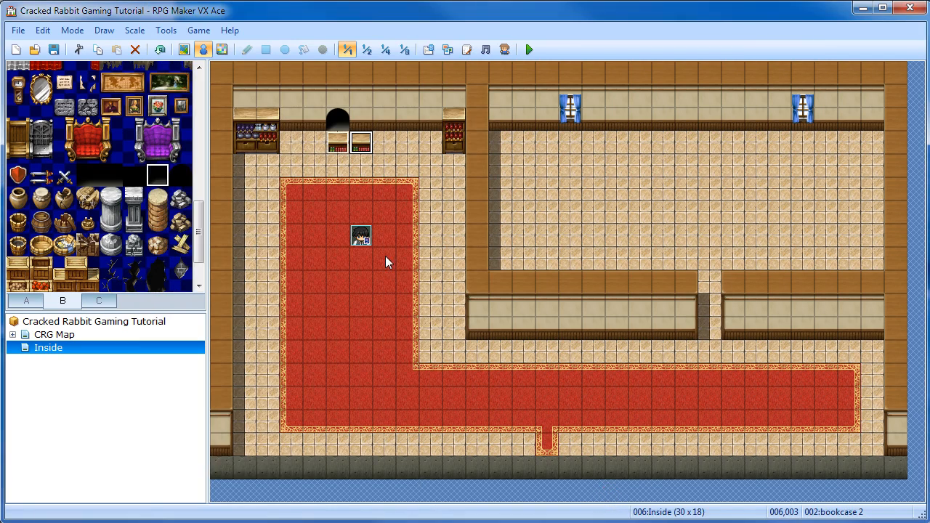
mouse_move(377, 211)
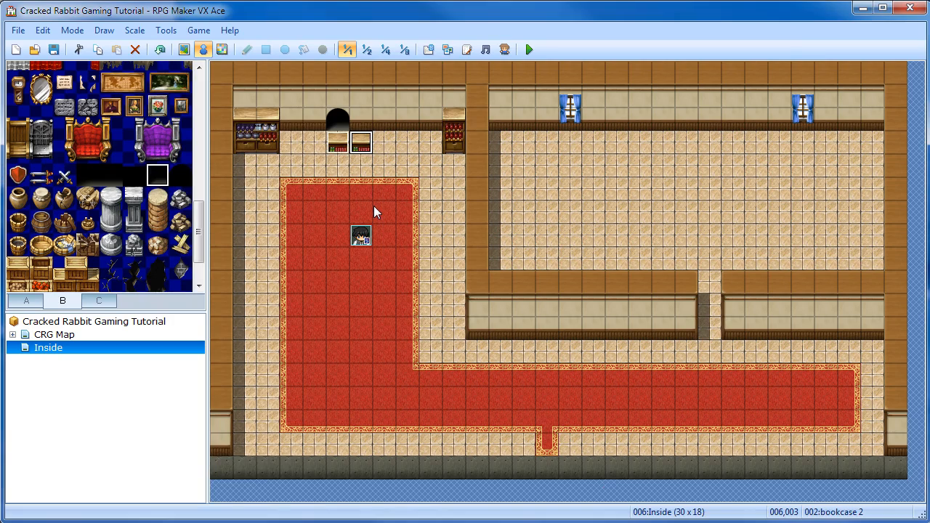
mouse_move(365, 172)
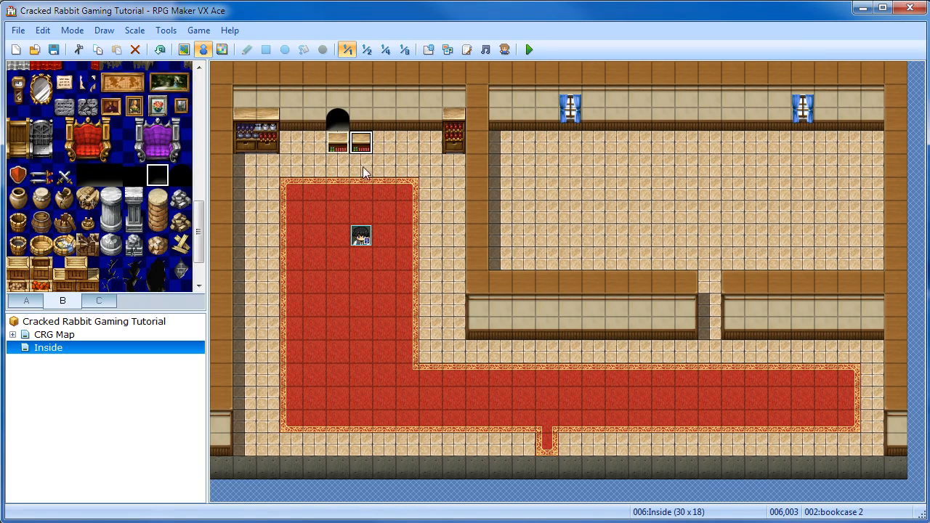
mouse_move(369, 149)
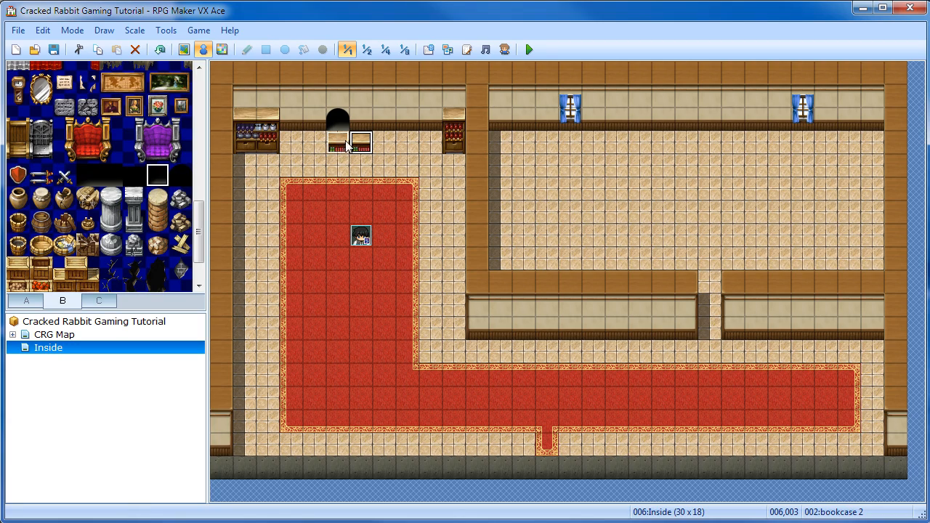
mouse_move(336, 138)
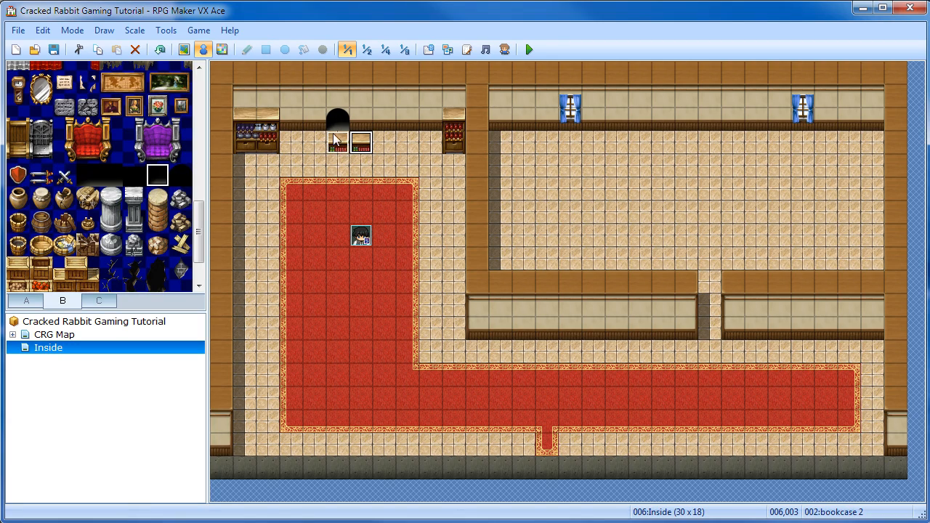
mouse_move(339, 143)
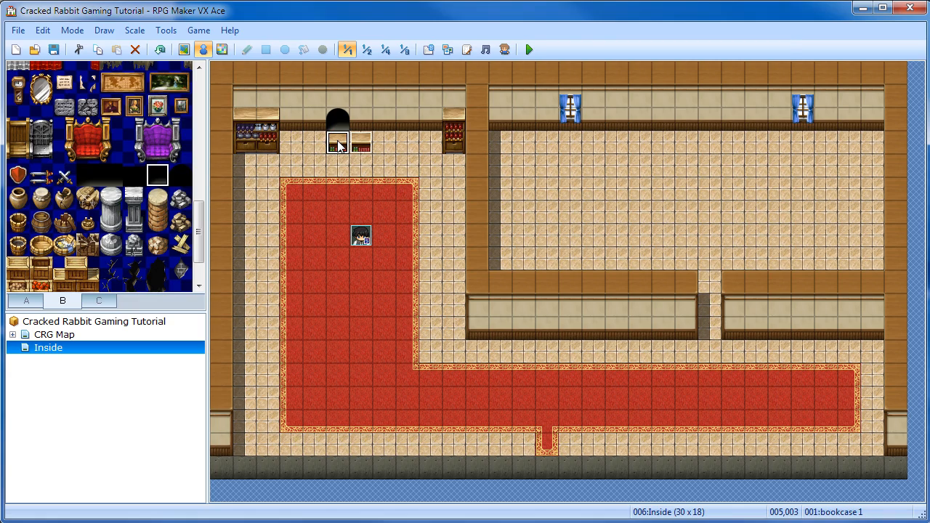
Step: In bookcase 1's Pull Book branch, add a move route sliding 002:bookcase 2 one step right with Wait for Completion
double_click(337, 142)
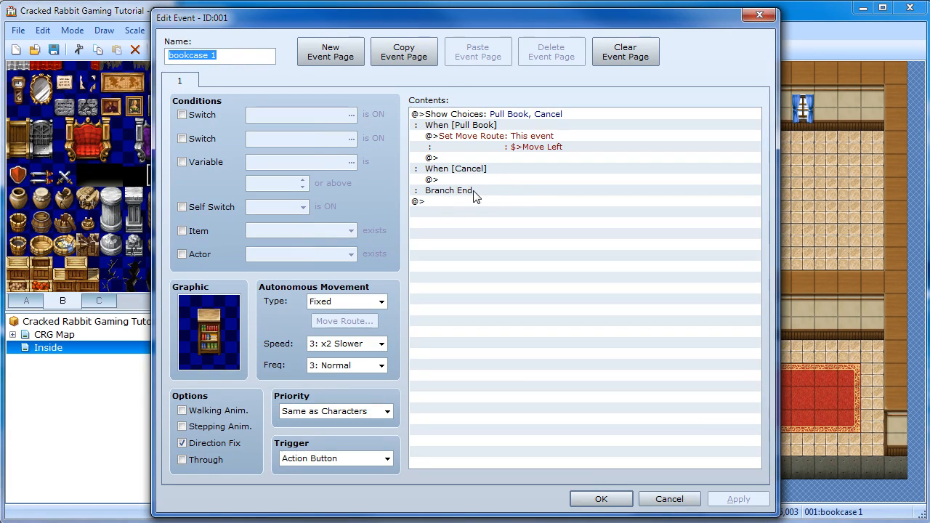
mouse_move(450, 160)
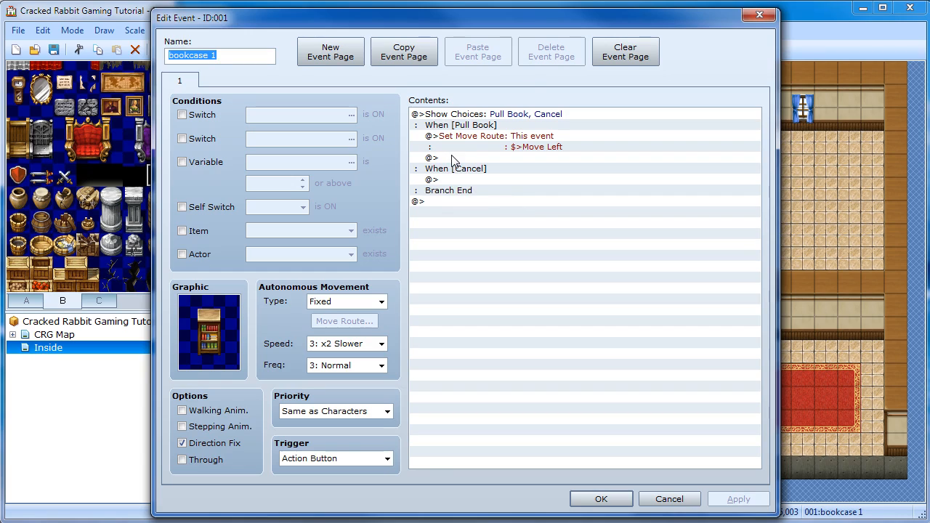
double_click(431, 158)
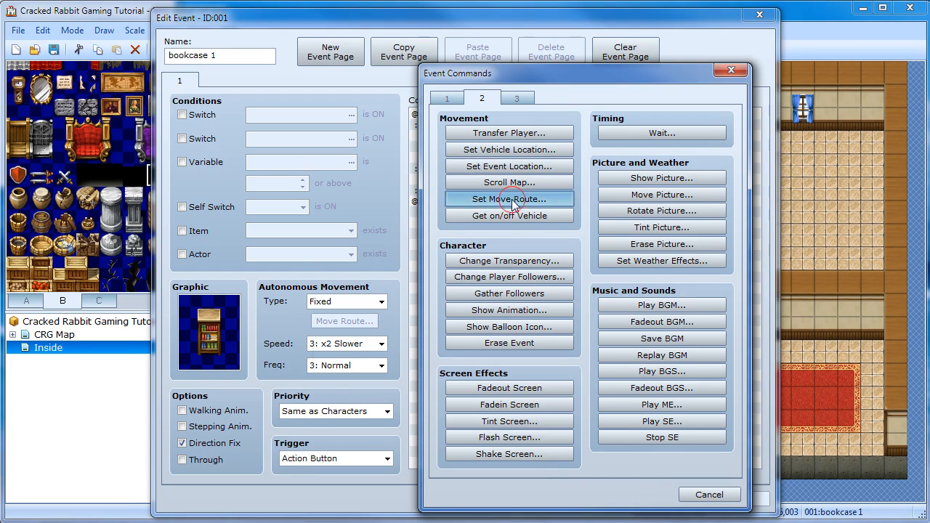
left_click(509, 199)
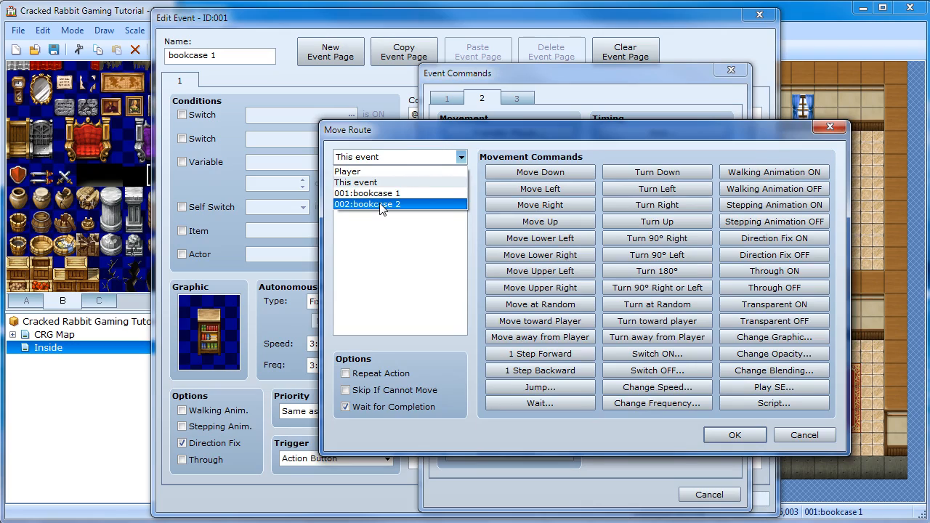
left_click(368, 205)
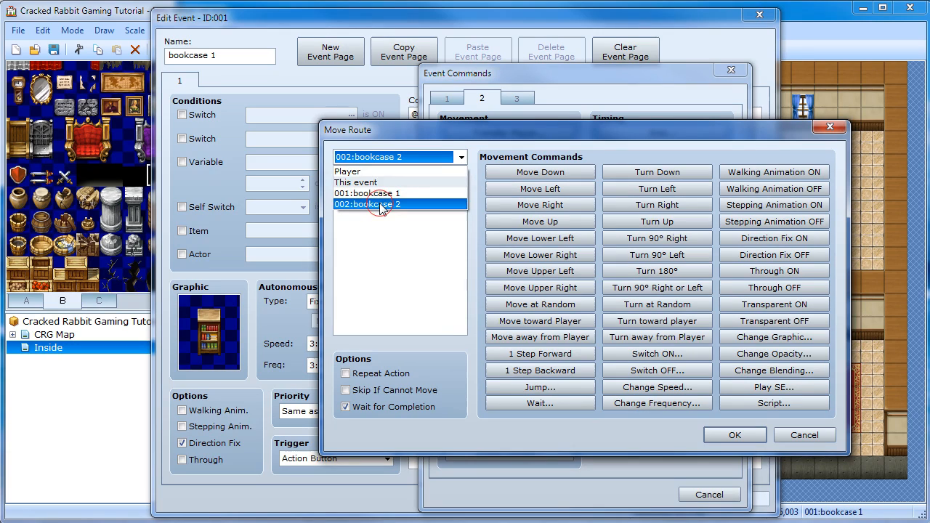
left_click(369, 204)
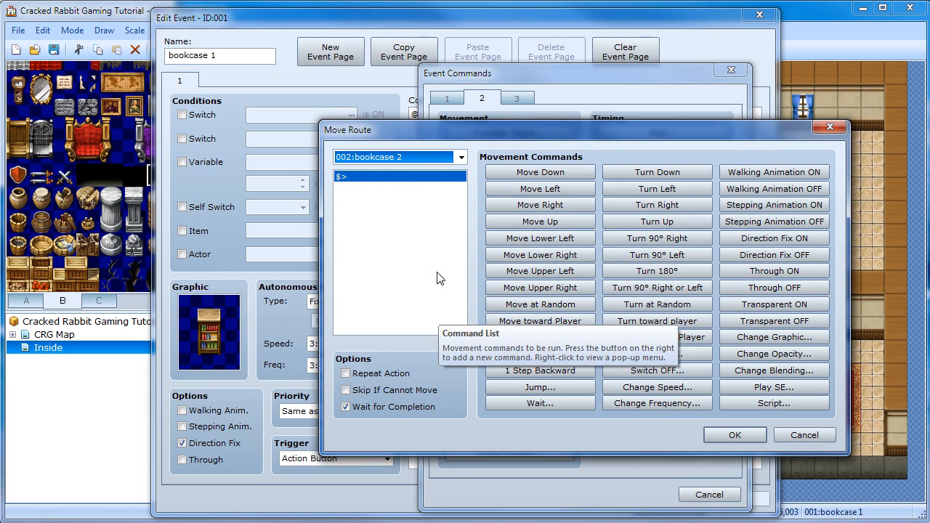
left_click(540, 204)
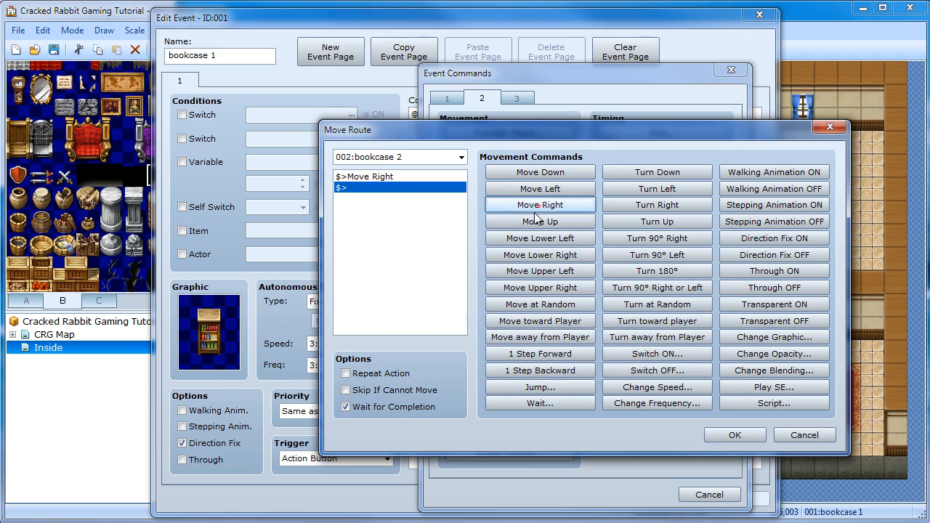
mouse_move(372, 421)
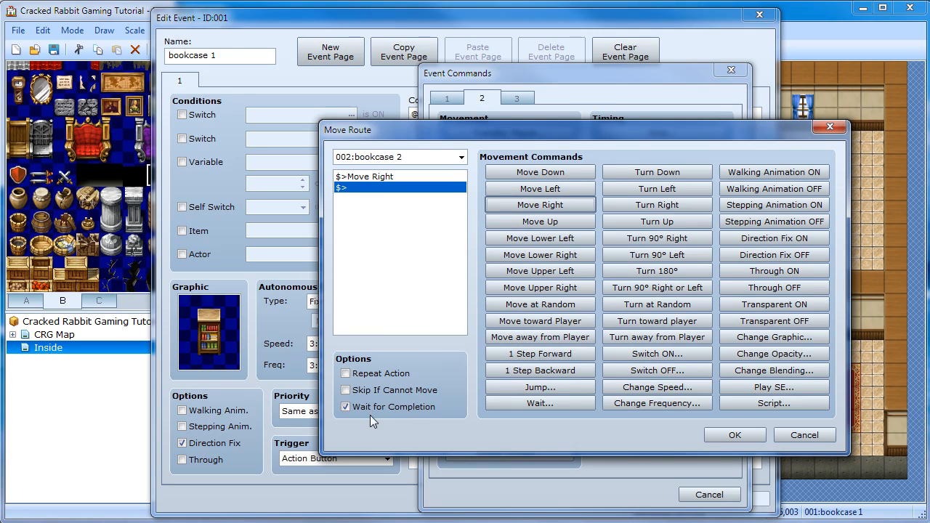
mouse_move(394, 407)
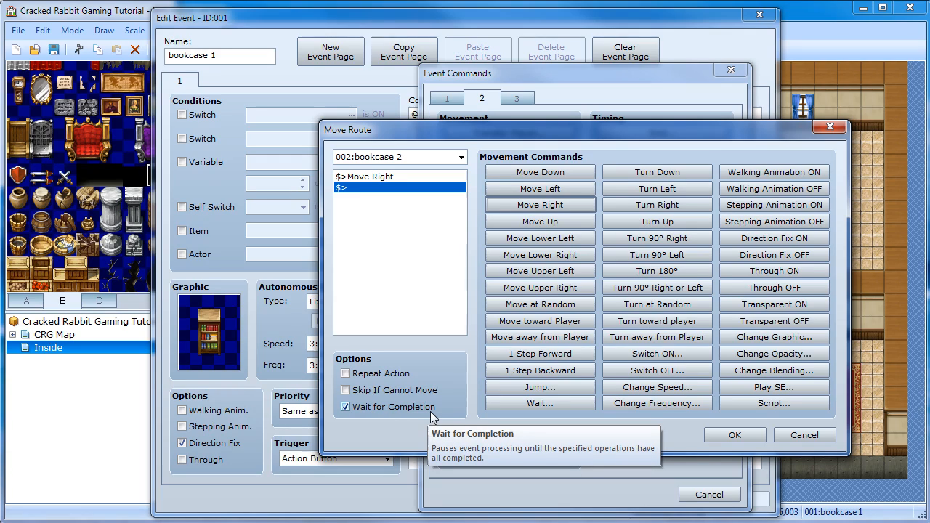
mouse_move(406, 264)
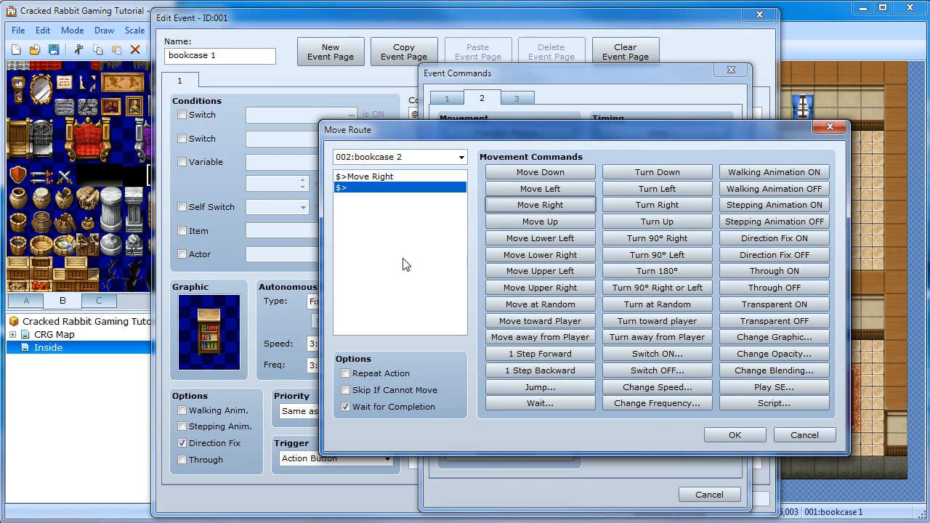
mouse_move(735, 434)
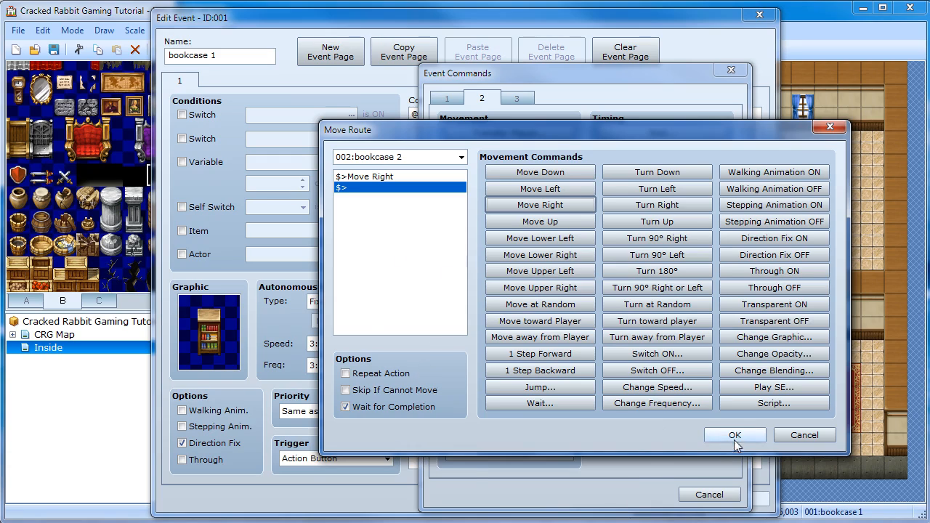
left_click(735, 434)
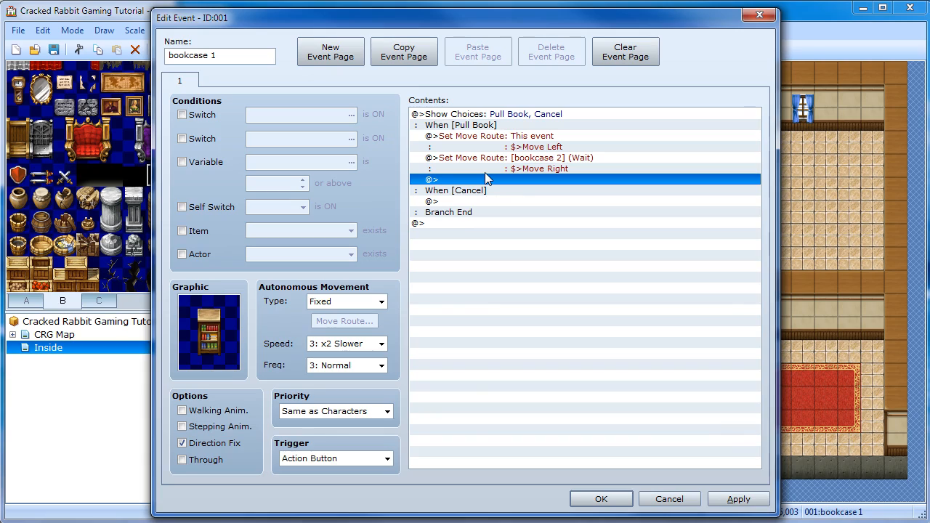
mouse_move(614, 136)
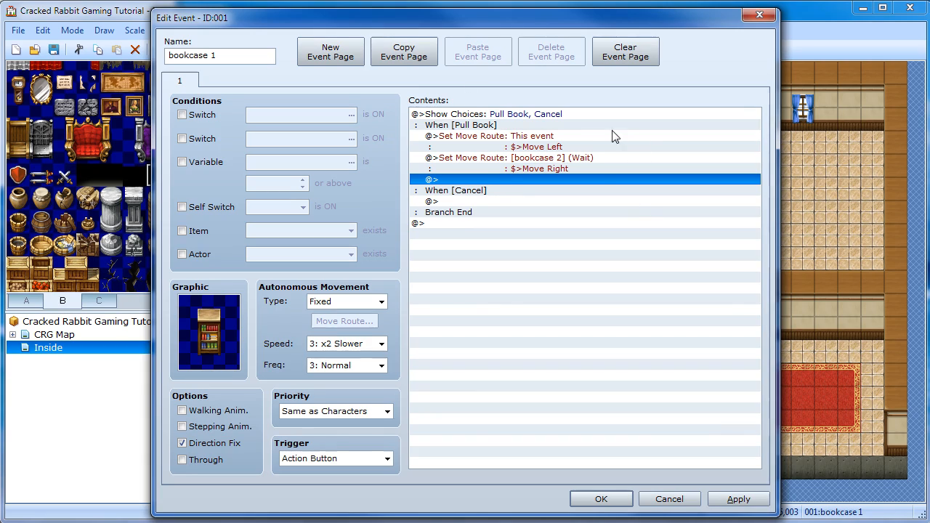
Step: Review the This event and bookcase 2 move routes unchanged, then save bookcase 1's event to the map
left_click(509, 157)
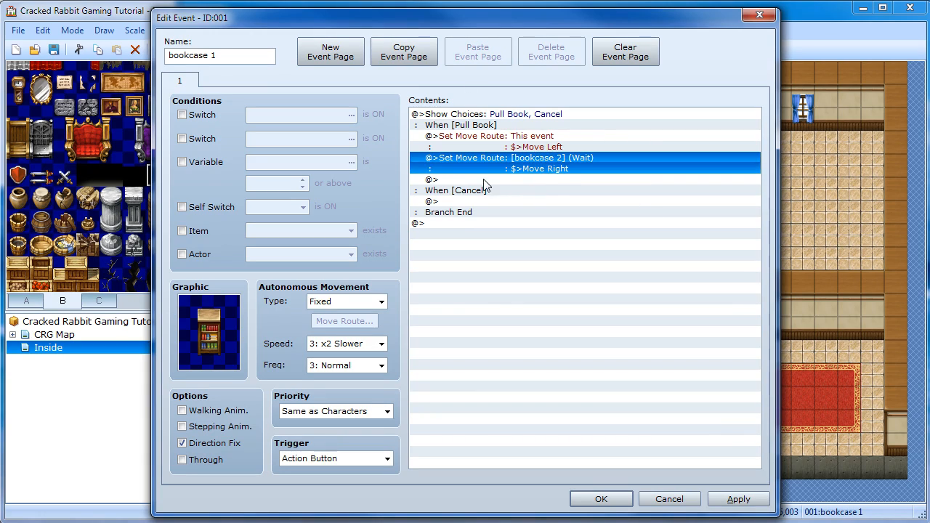
mouse_move(518, 156)
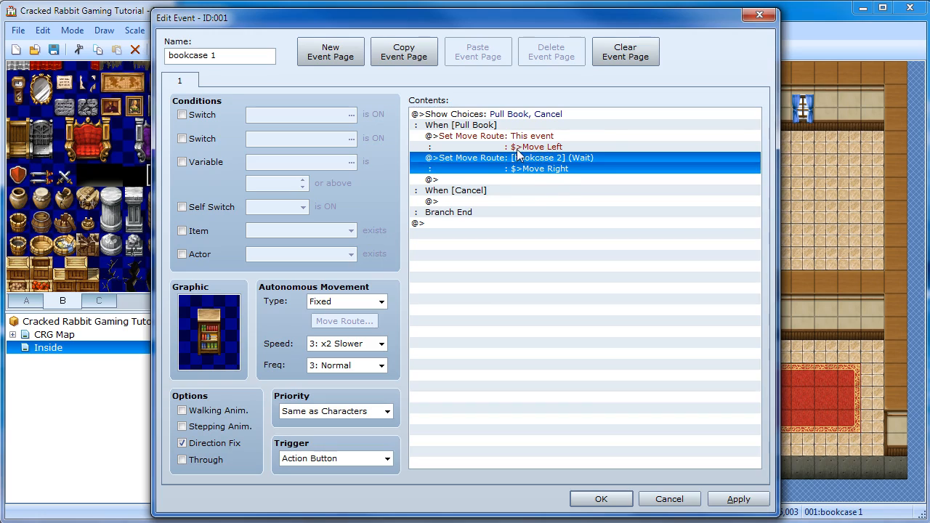
left_click(495, 136)
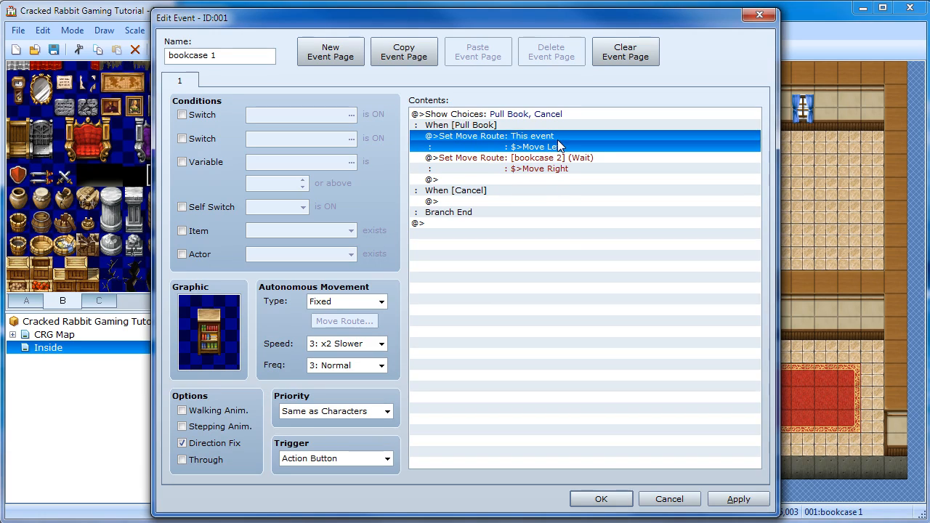
mouse_move(494, 164)
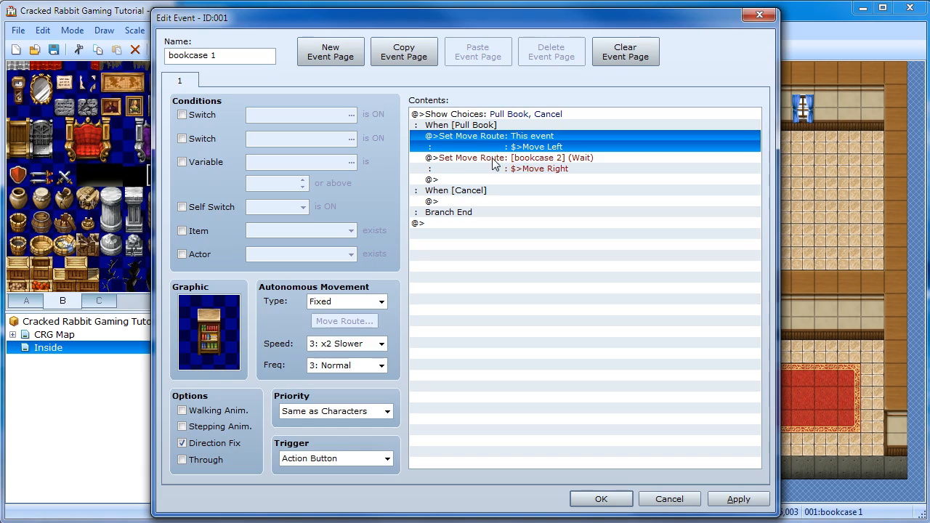
mouse_move(436, 137)
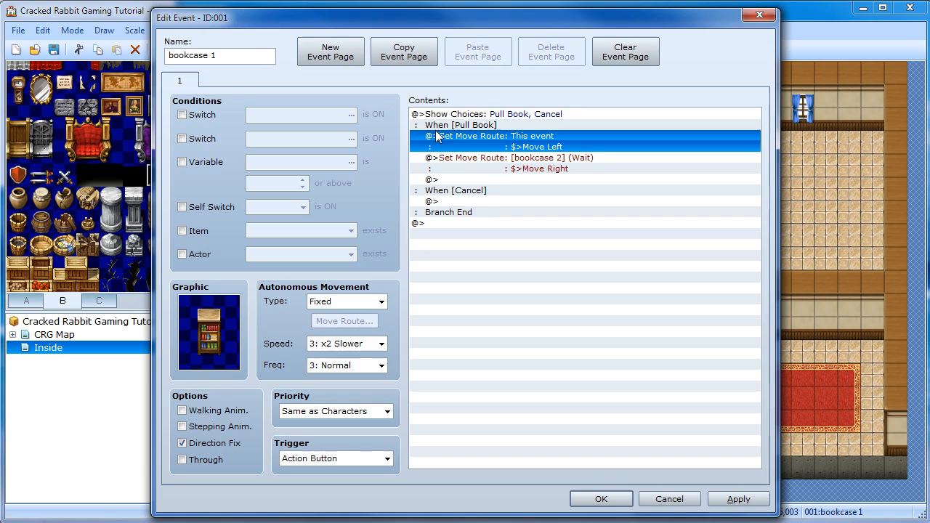
mouse_move(538, 165)
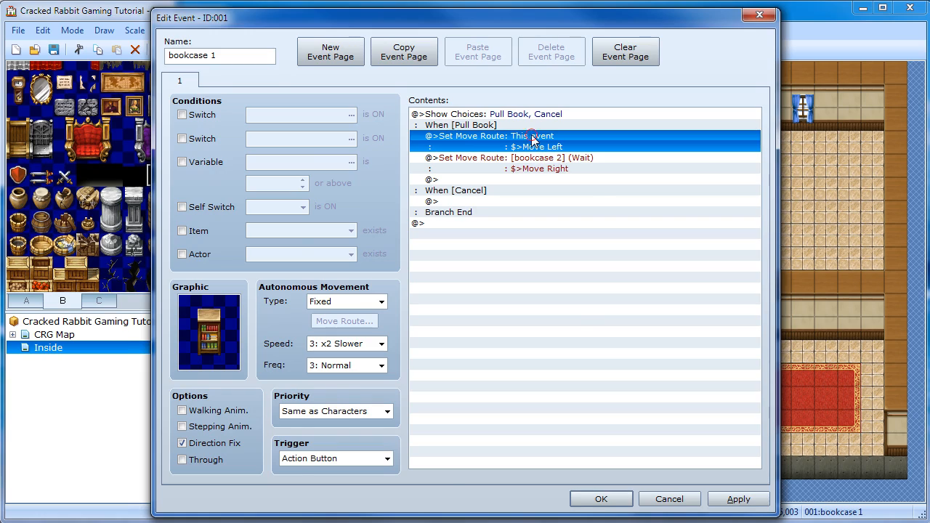
double_click(516, 136)
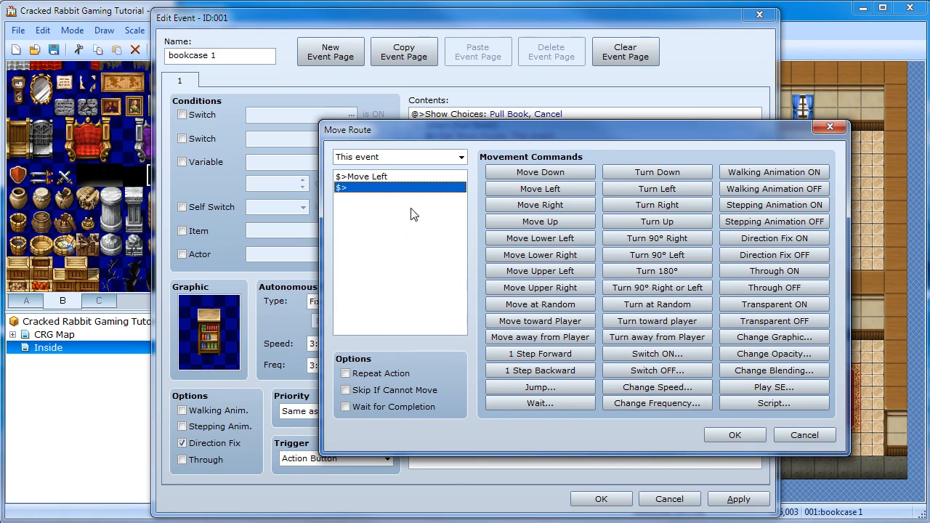
left_click(734, 434)
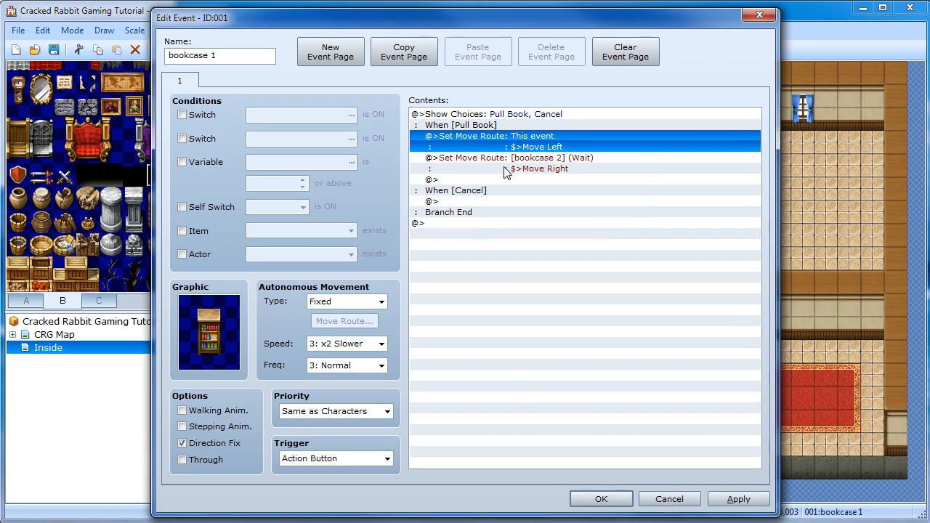
mouse_move(598, 173)
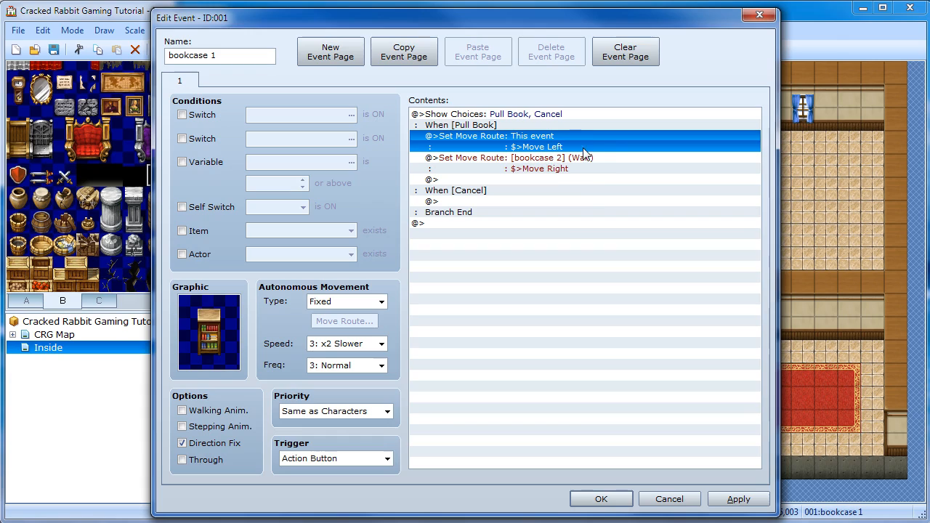
mouse_move(621, 378)
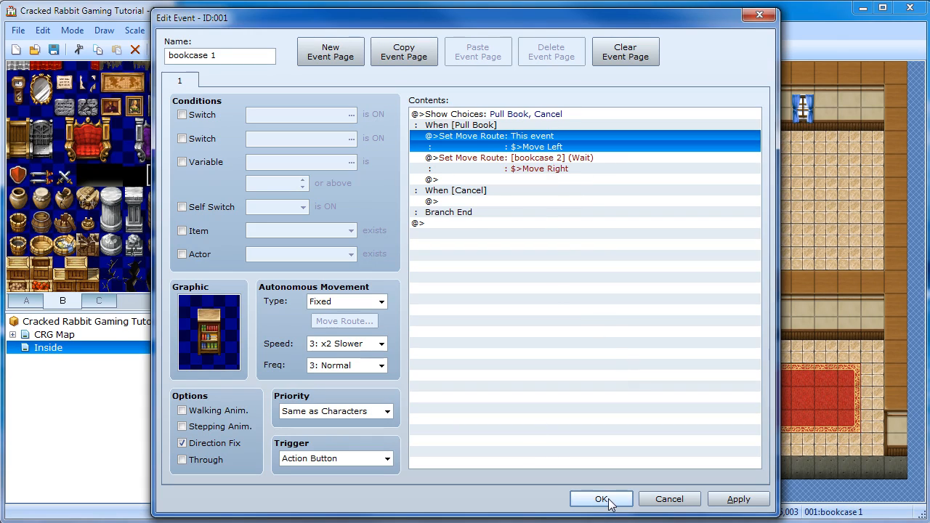
left_click(600, 499)
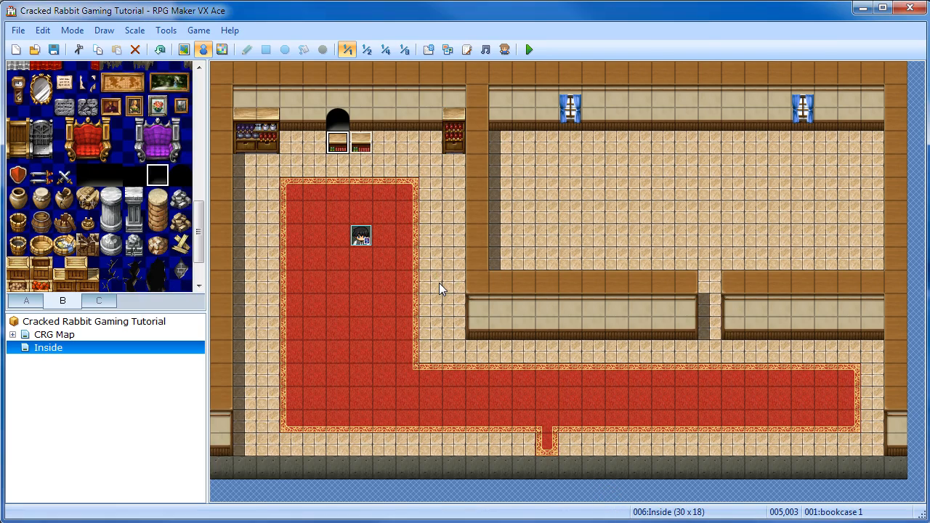
Step: Playtest, choose Pull Book at the bookcase to watch the bookcases part, then close the game window
left_click(528, 50)
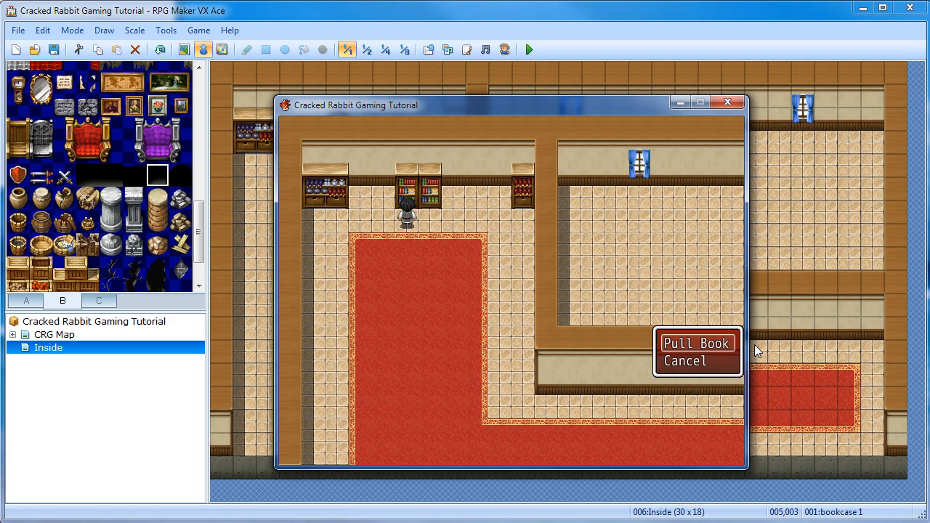
left_click(697, 343)
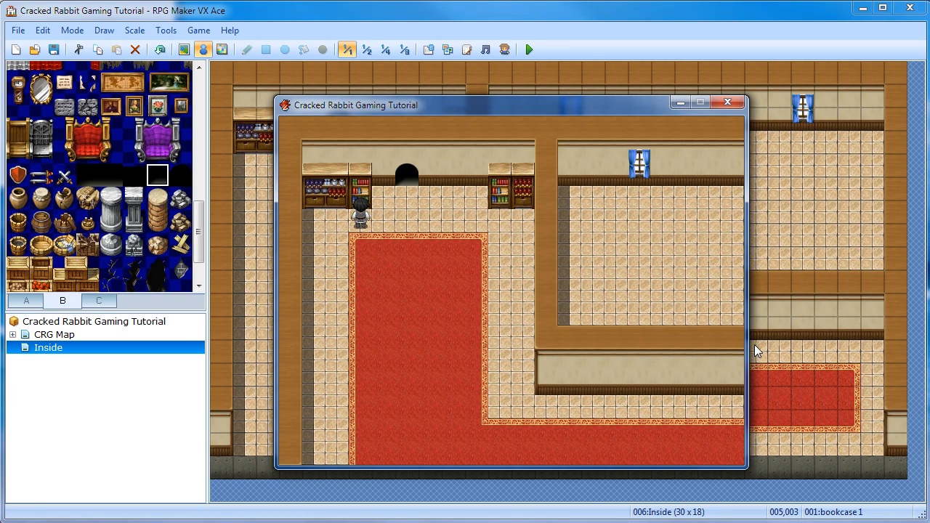
mouse_move(857, 334)
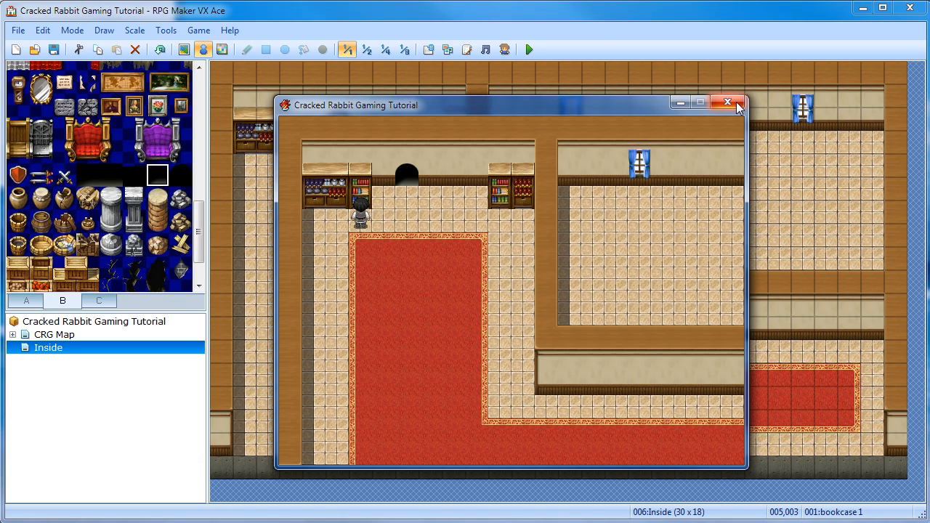
left_click(727, 102)
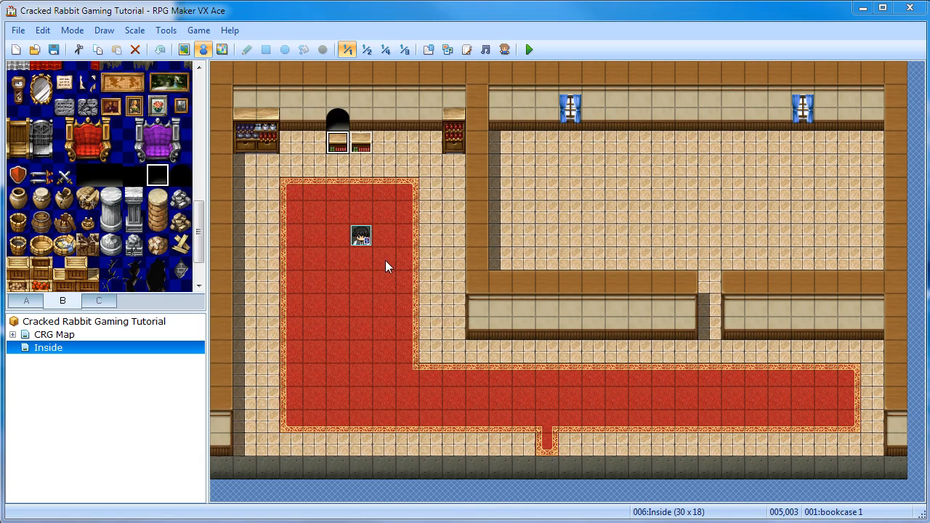
mouse_move(302, 171)
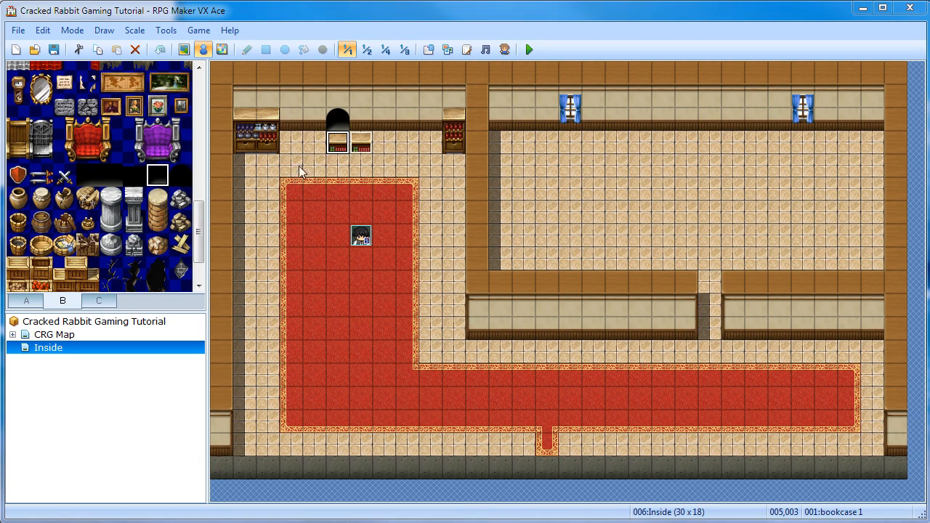
mouse_move(338, 124)
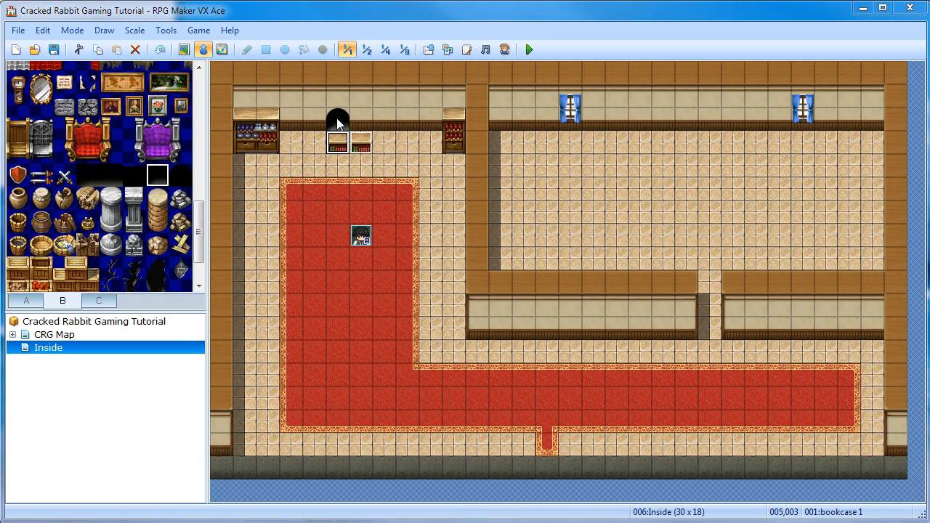
mouse_move(338, 120)
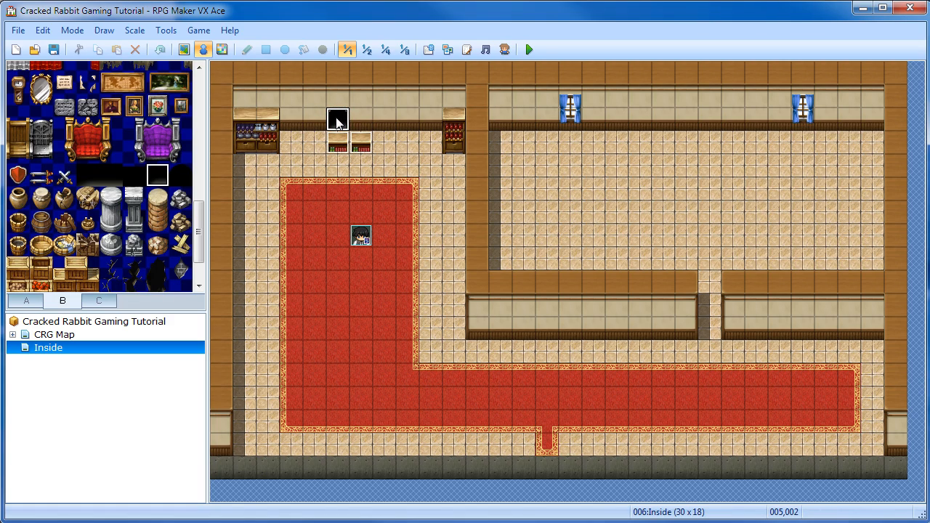
Step: Create event EV003 on the archway tile with priority Same as Characters and trigger Player Touch
double_click(338, 118)
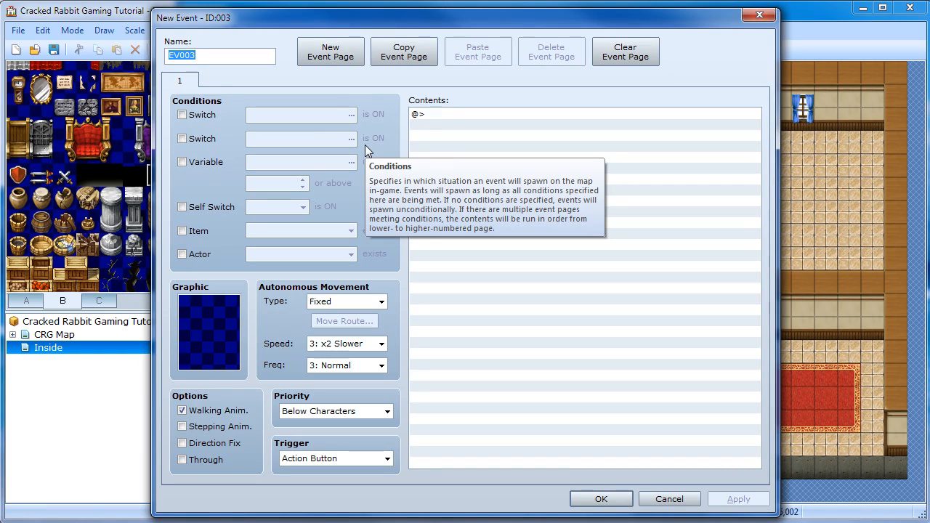
mouse_move(487, 249)
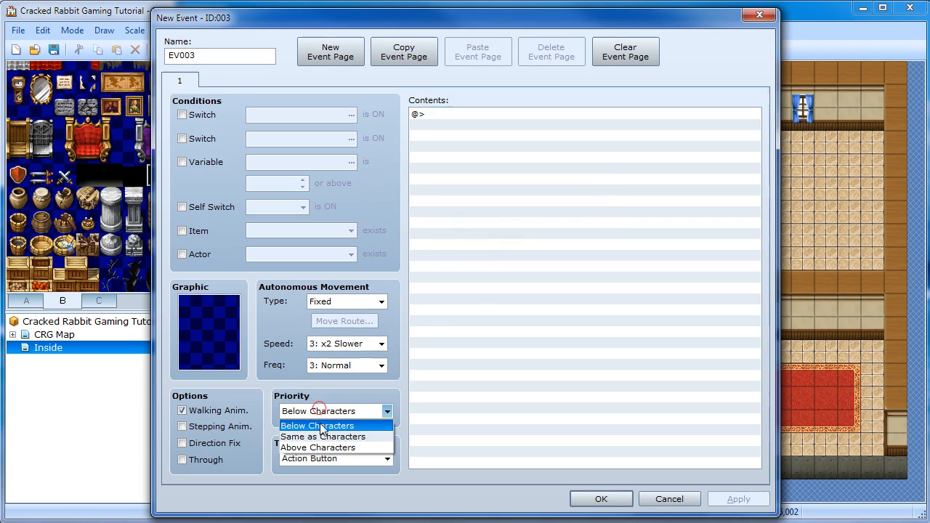
left_click(324, 436)
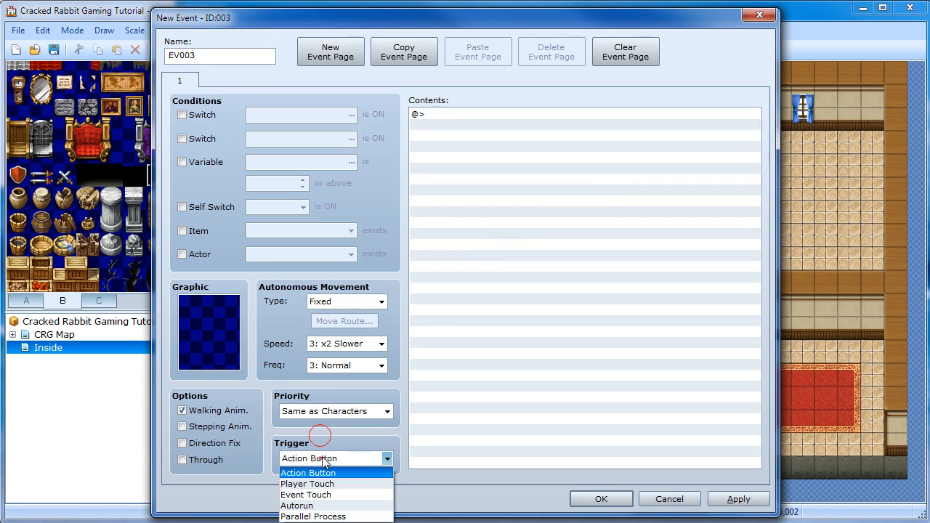
left_click(307, 484)
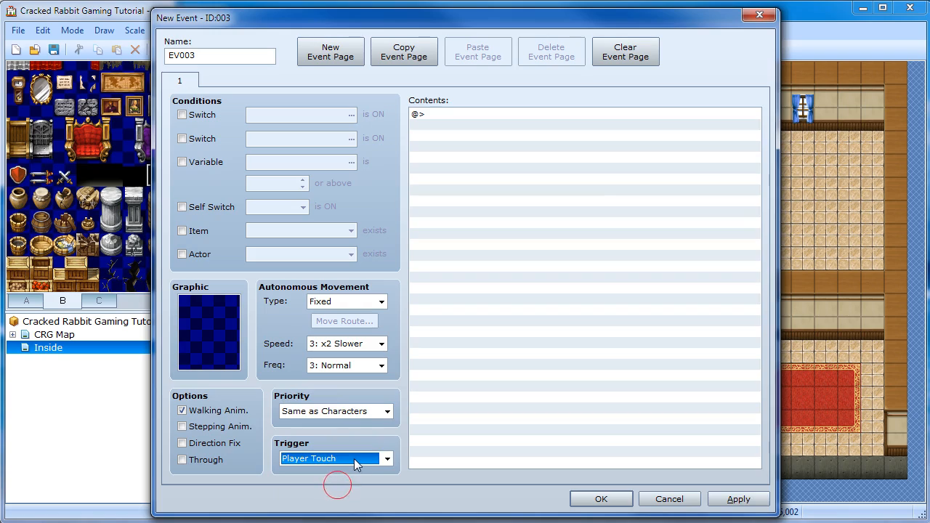
mouse_move(385, 436)
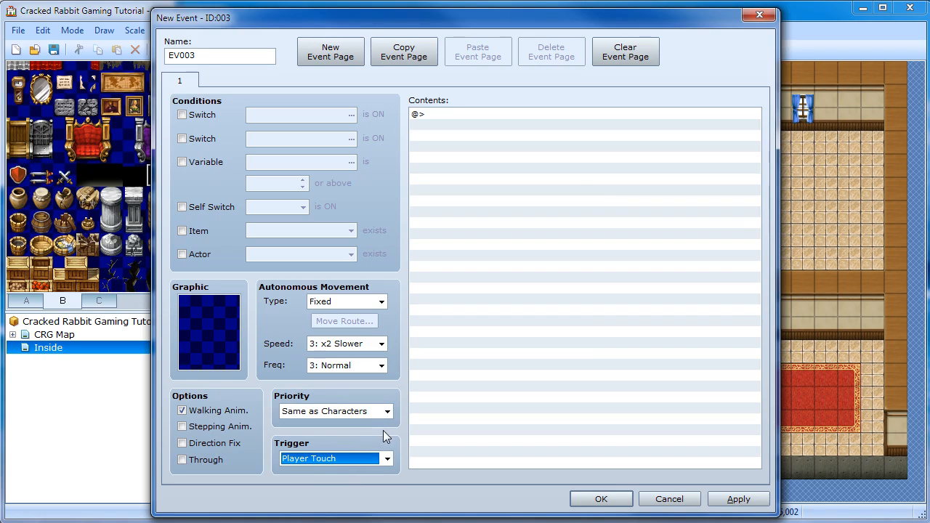
left_click(388, 458)
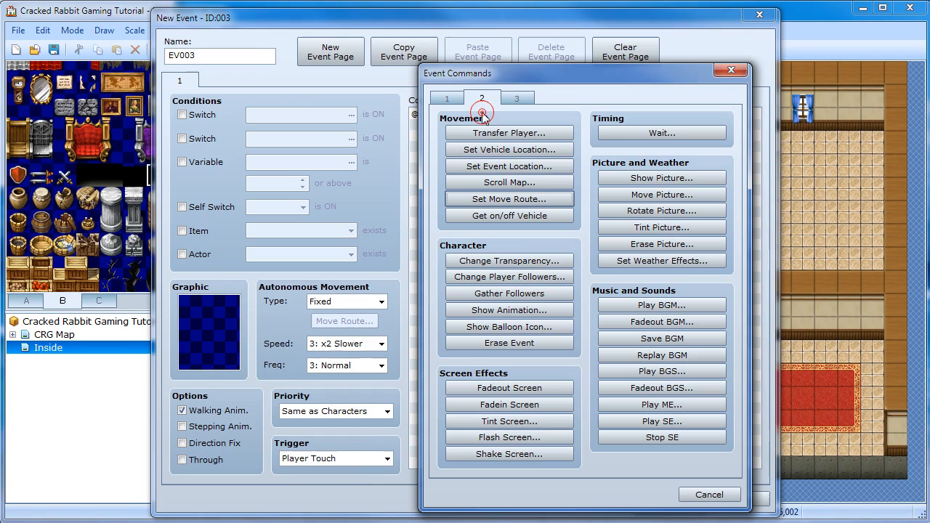
Step: Add Show Text "Crawl through hole?" followed by Yes/No choices to EV003 and save it
left_click(447, 98)
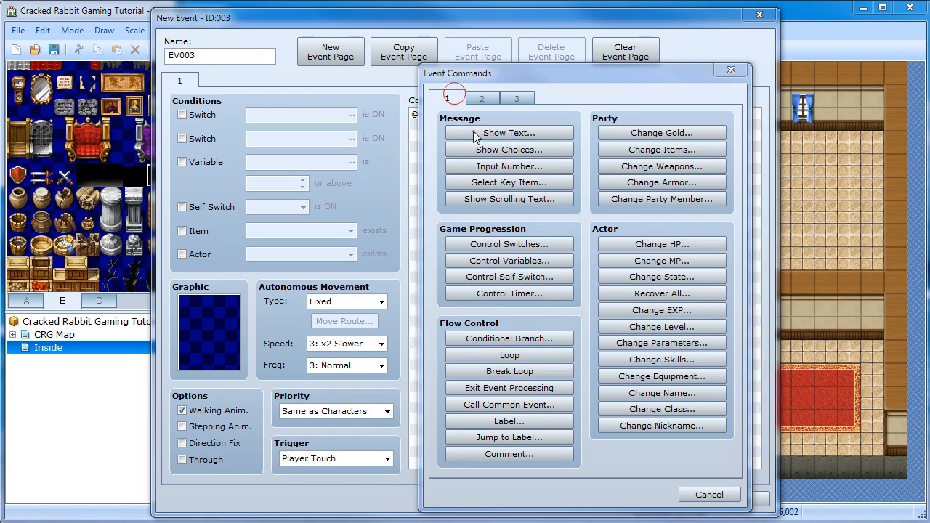
left_click(509, 132)
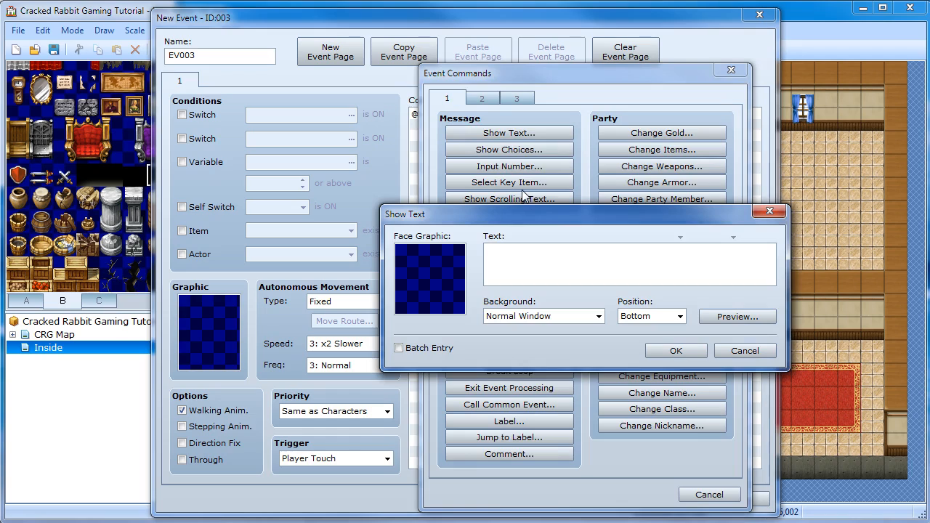
type("Crawl through")
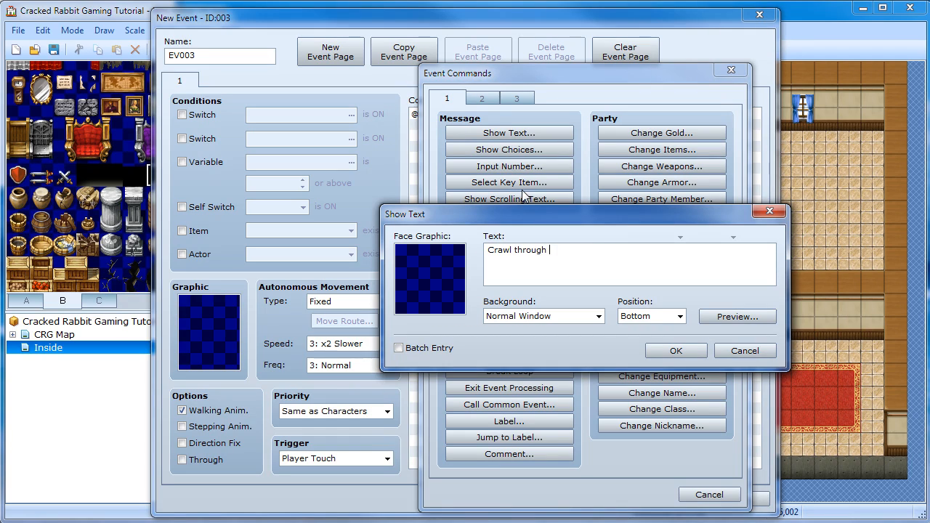
type("hole?")
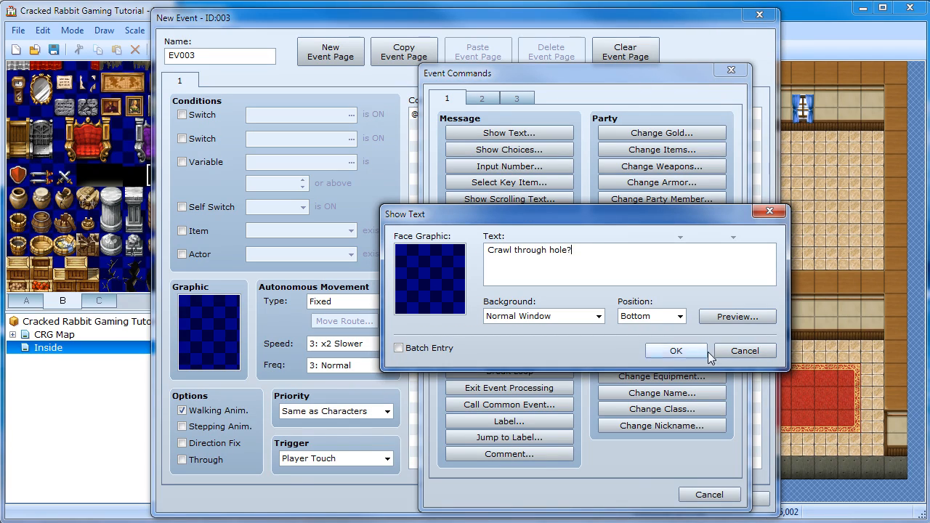
left_click(675, 350)
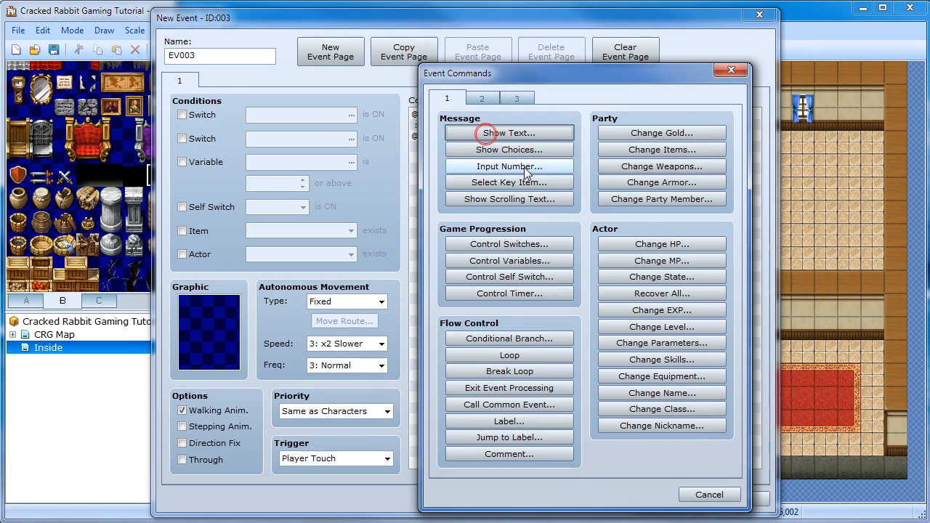
left_click(509, 149)
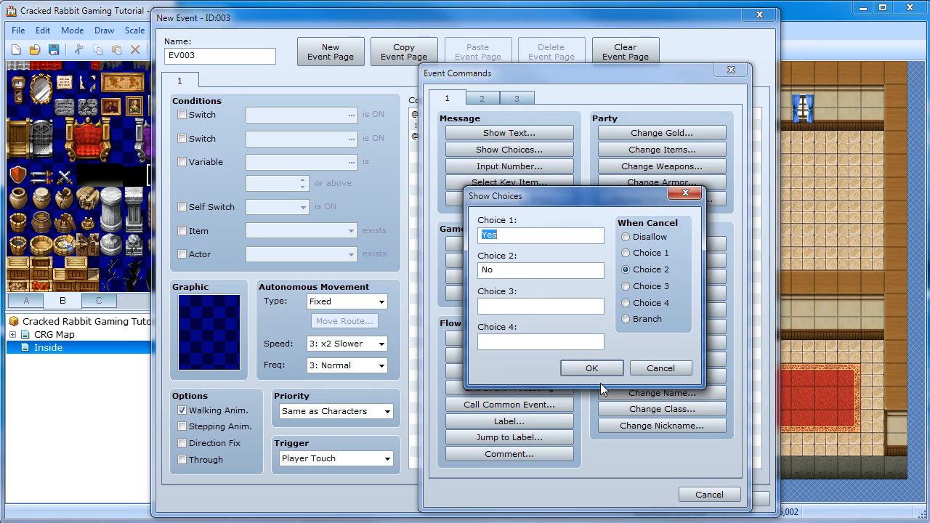
left_click(592, 367)
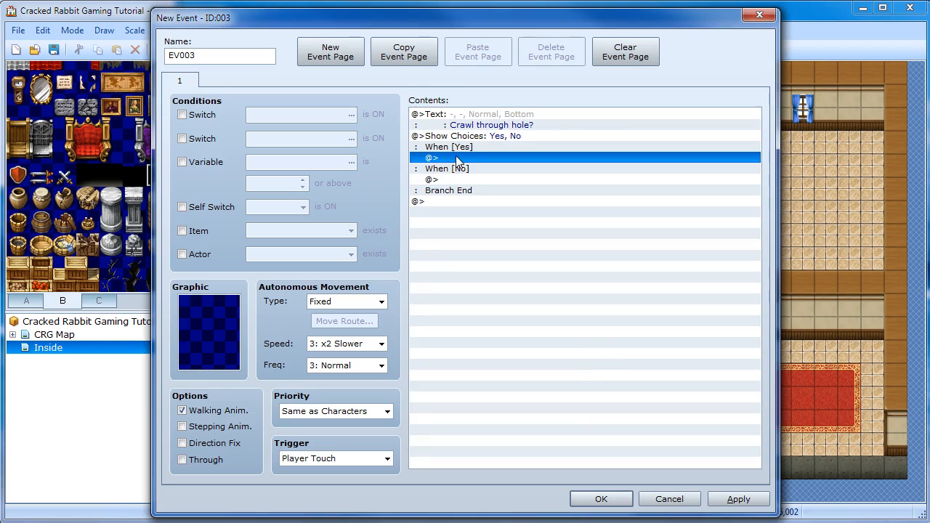
mouse_move(472, 163)
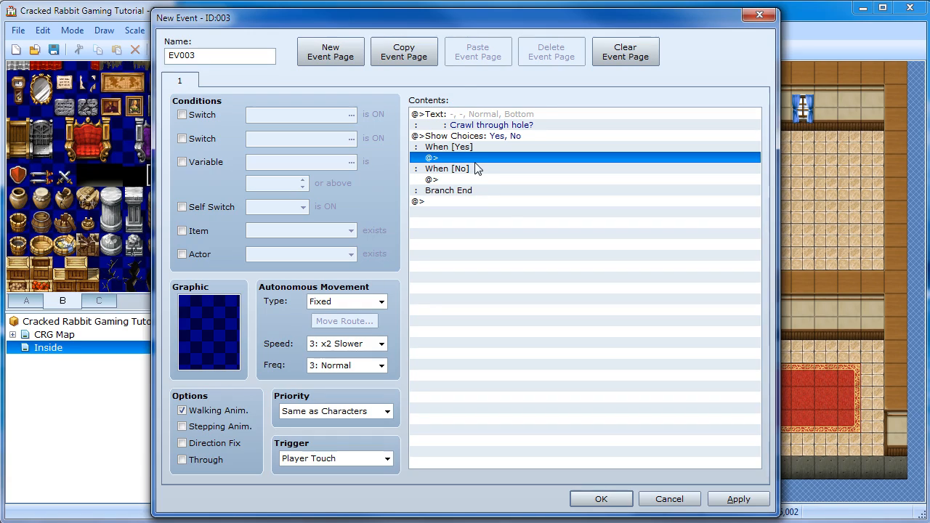
mouse_move(473, 242)
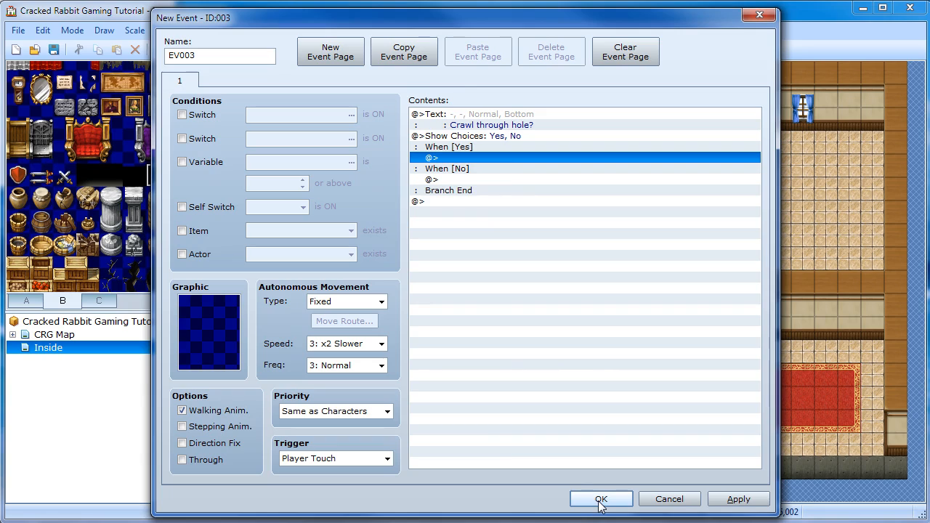
left_click(601, 499)
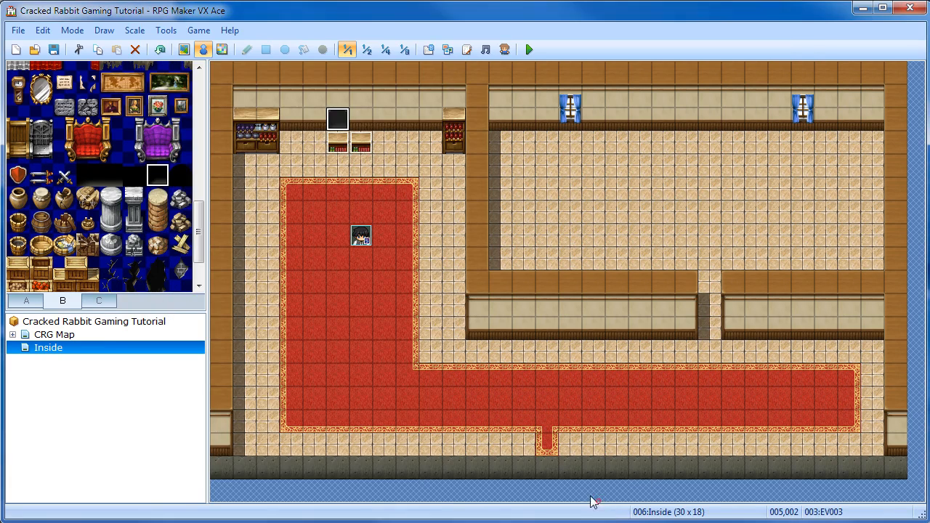
mouse_move(317, 163)
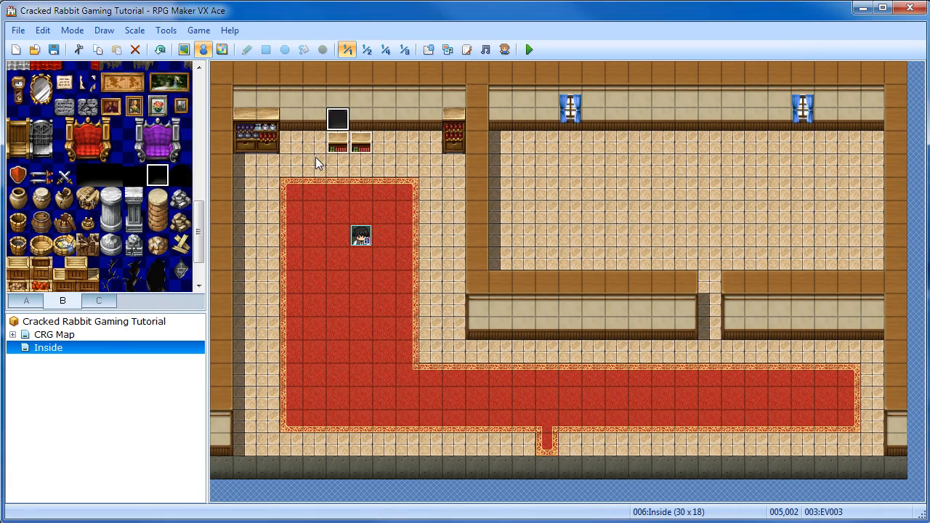
mouse_move(334, 166)
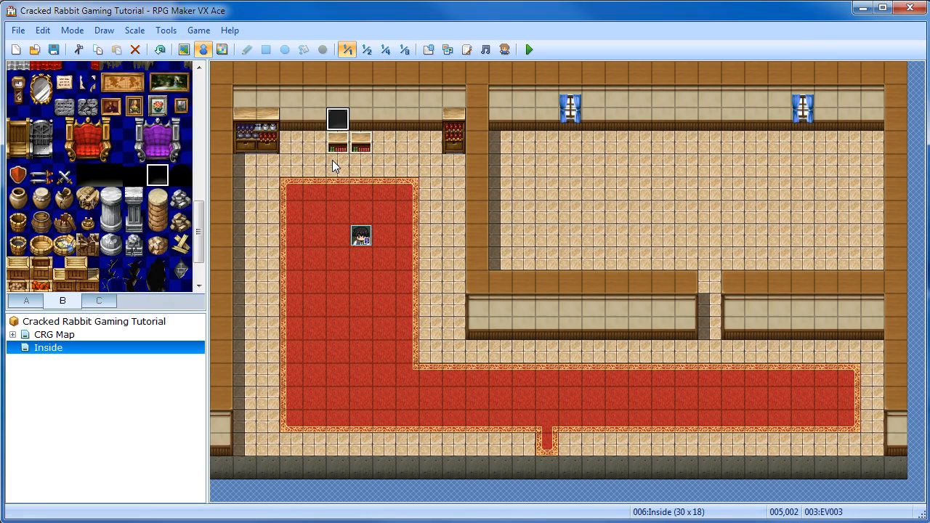
mouse_move(343, 167)
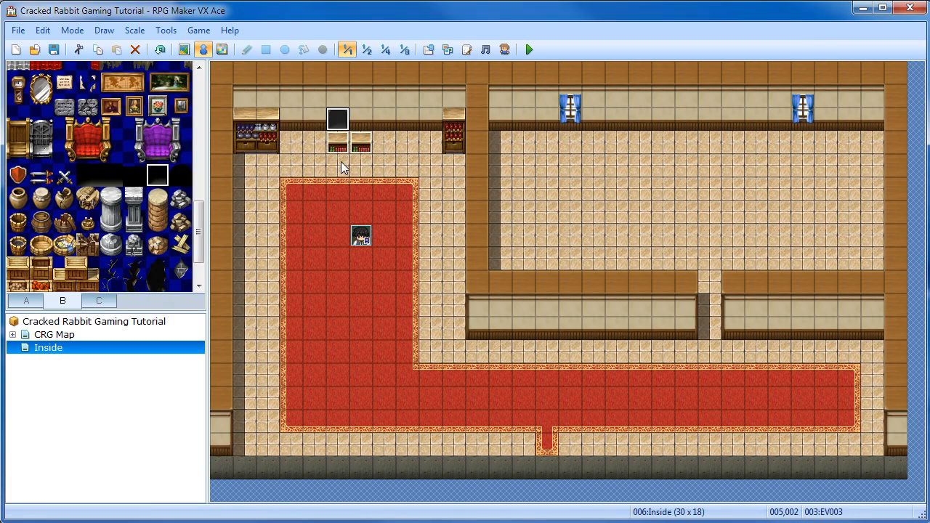
mouse_move(314, 152)
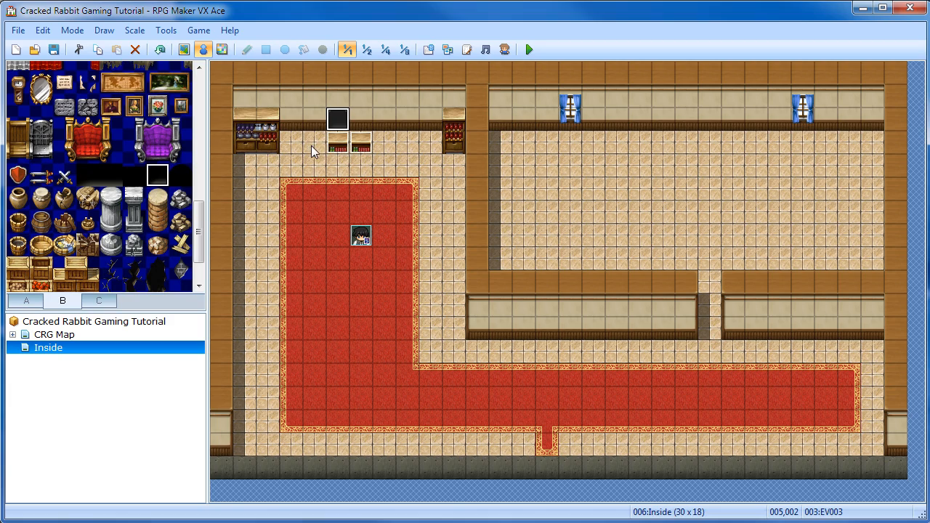
mouse_move(314, 144)
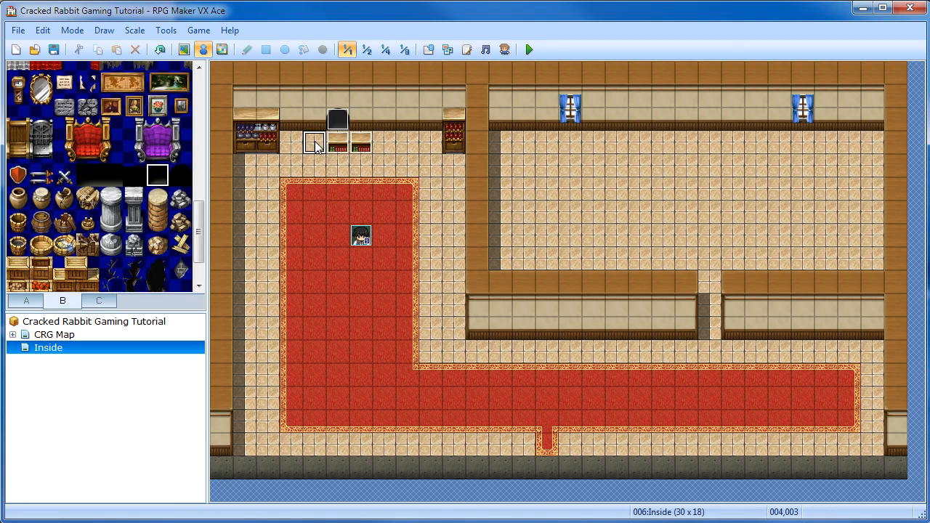
mouse_move(327, 151)
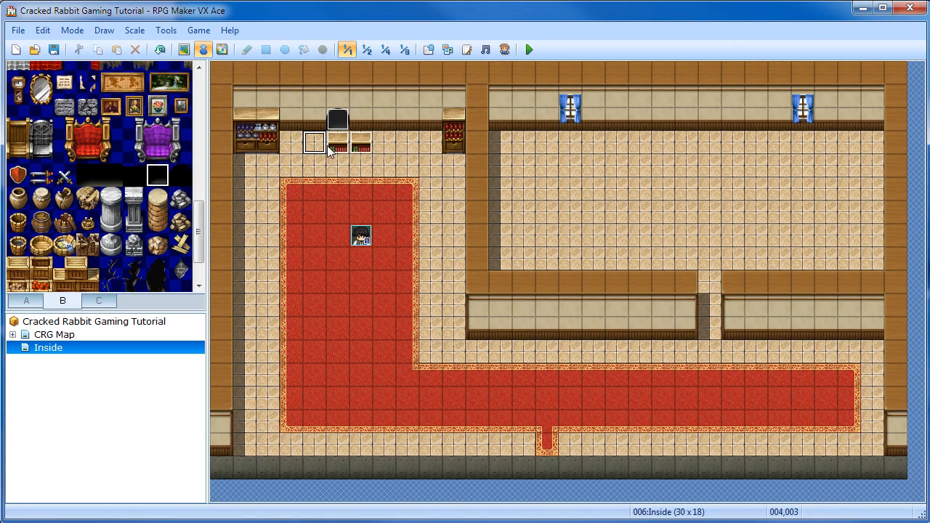
mouse_move(314, 143)
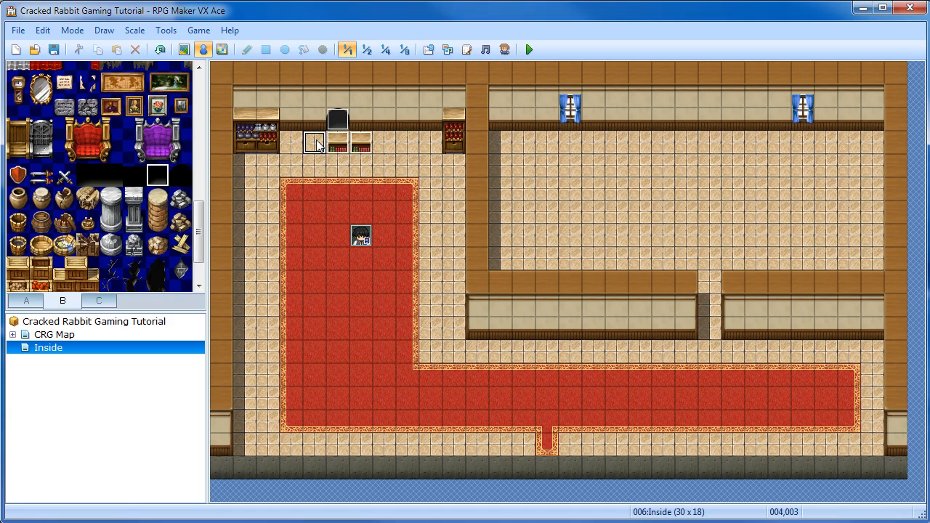
Step: Create event EV004 on the empty tile beside the bookcases and bring up its command list
double_click(315, 142)
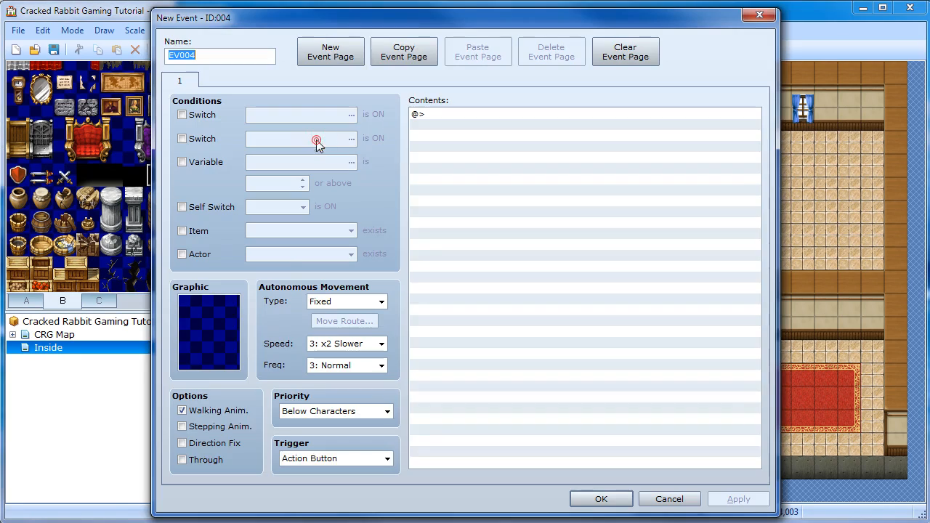
mouse_move(346, 414)
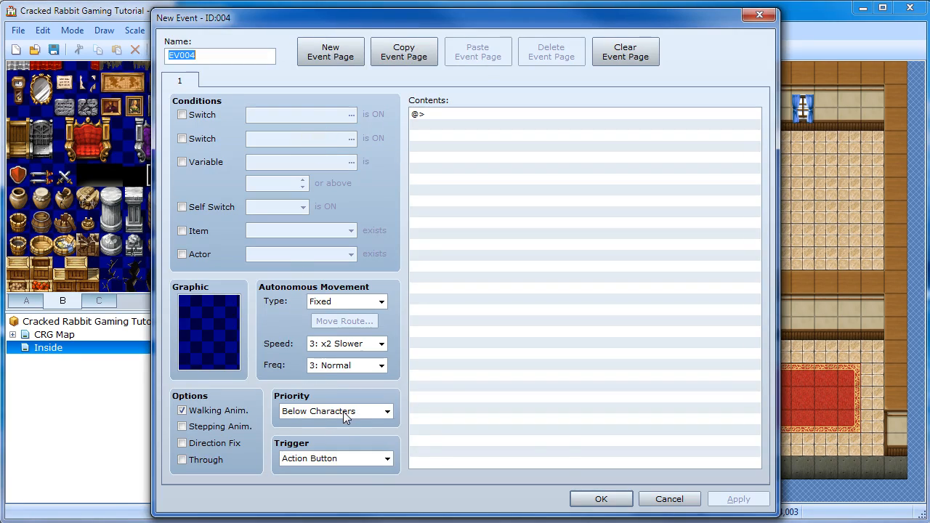
mouse_move(349, 424)
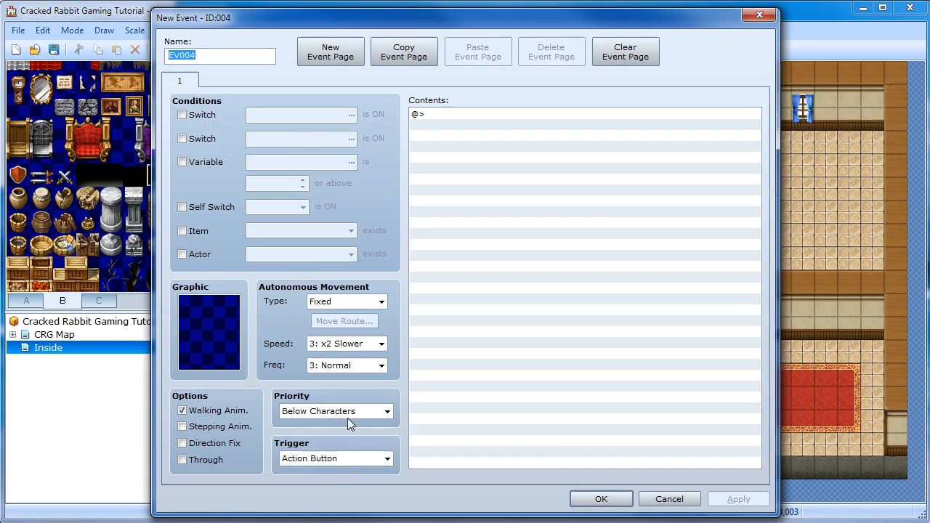
mouse_move(405, 453)
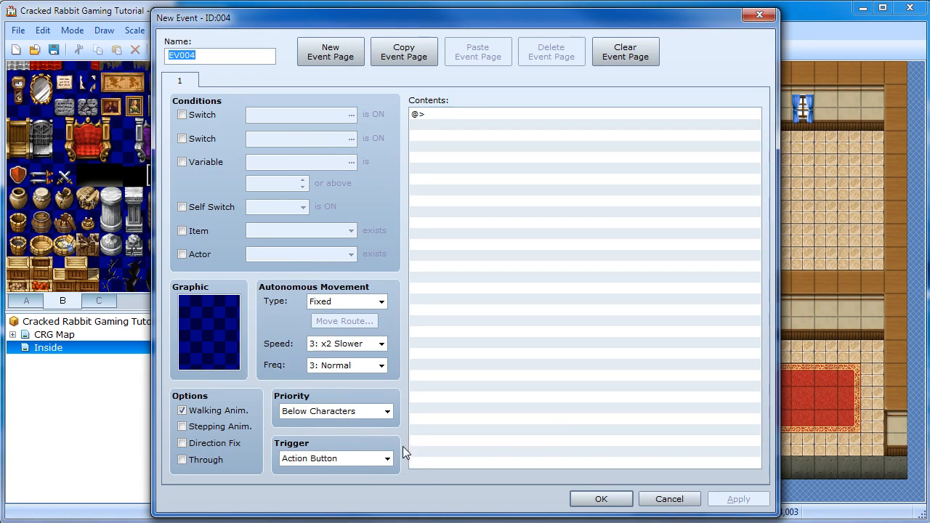
mouse_move(364, 441)
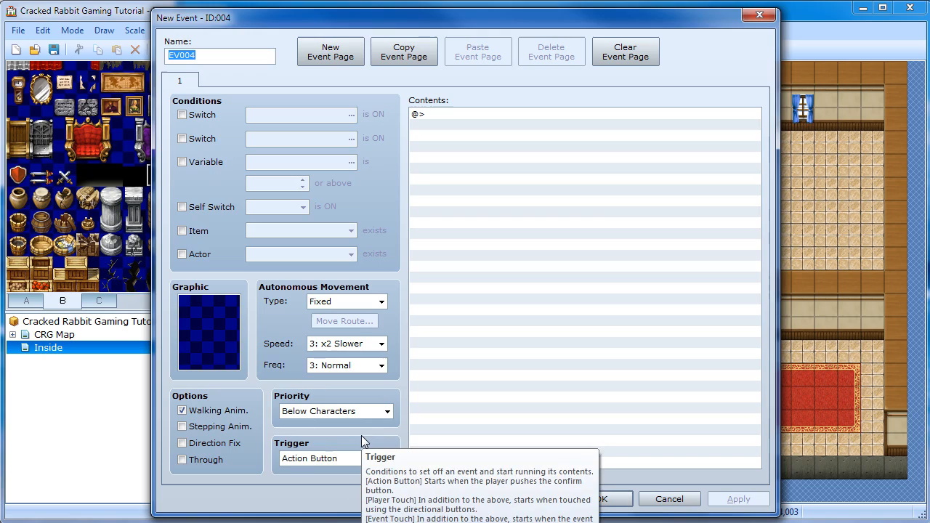
mouse_move(392, 278)
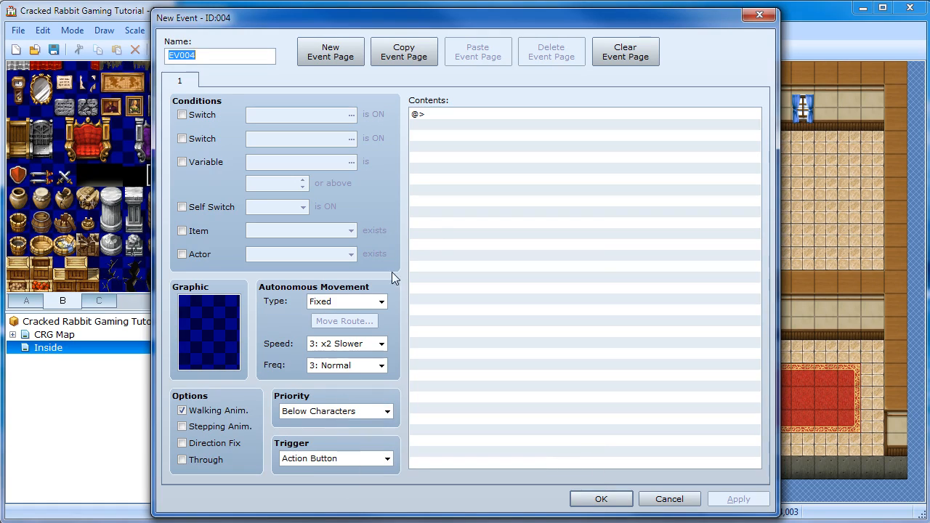
mouse_move(281, 192)
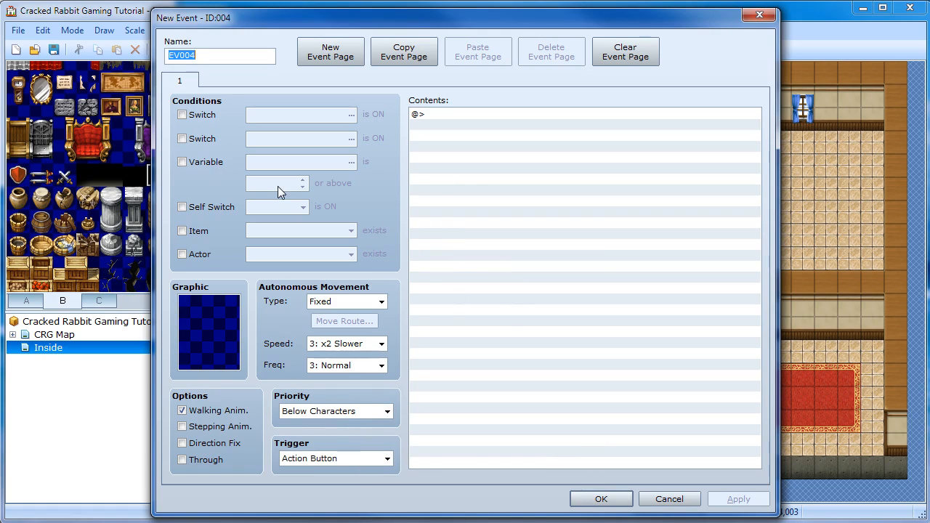
mouse_move(595, 267)
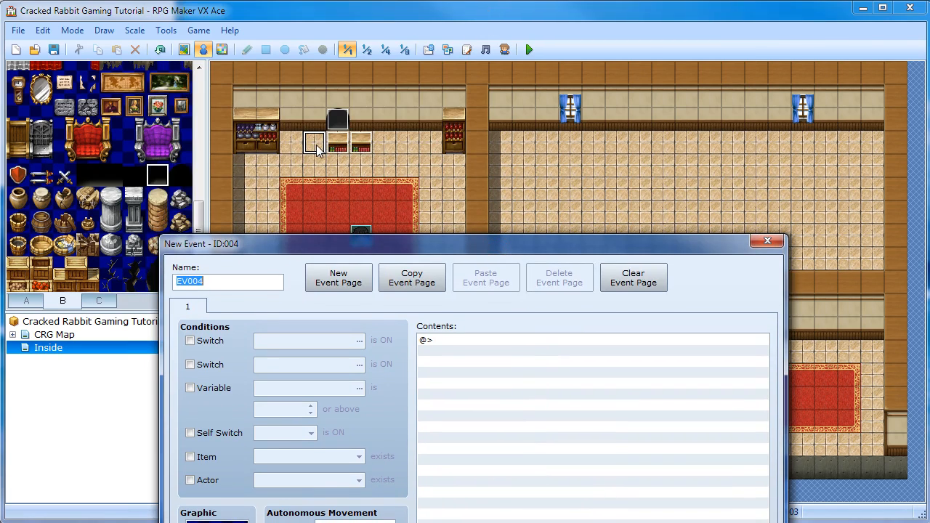
mouse_move(331, 152)
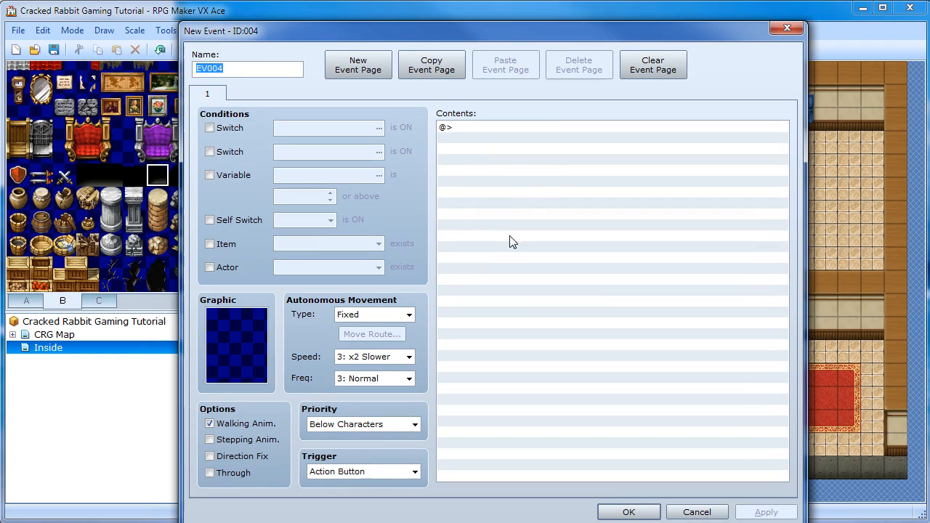
mouse_move(470, 133)
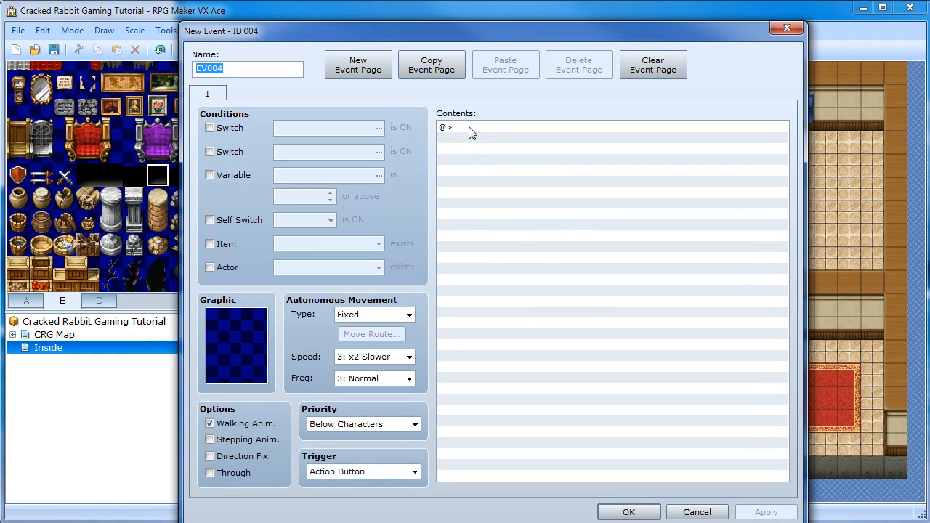
double_click(465, 127)
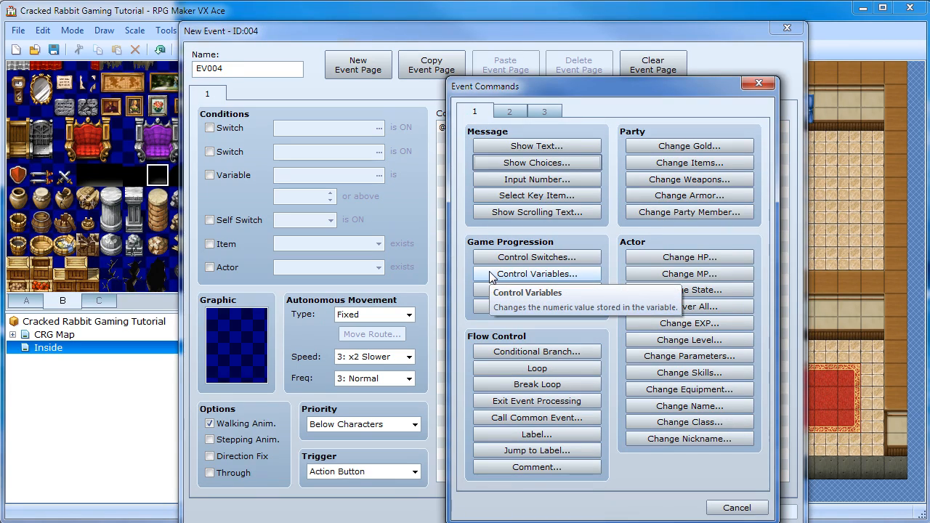
mouse_move(536, 211)
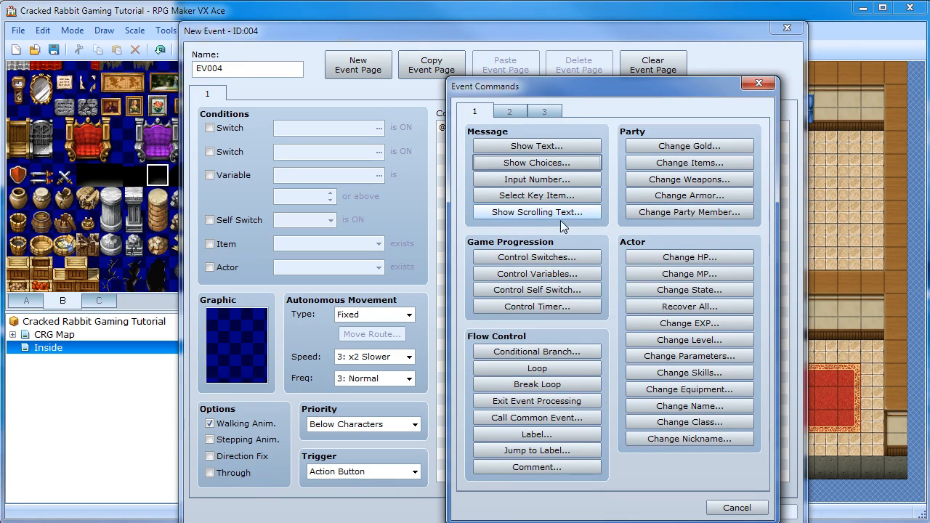
Step: Give EV004 a Wait command of 1 frame and save it to the Inside map
left_click(509, 111)
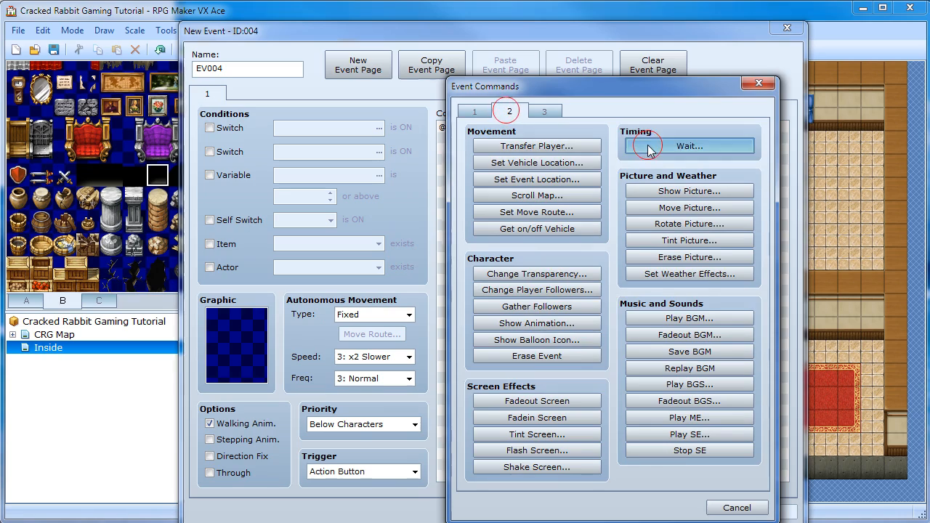
left_click(689, 146)
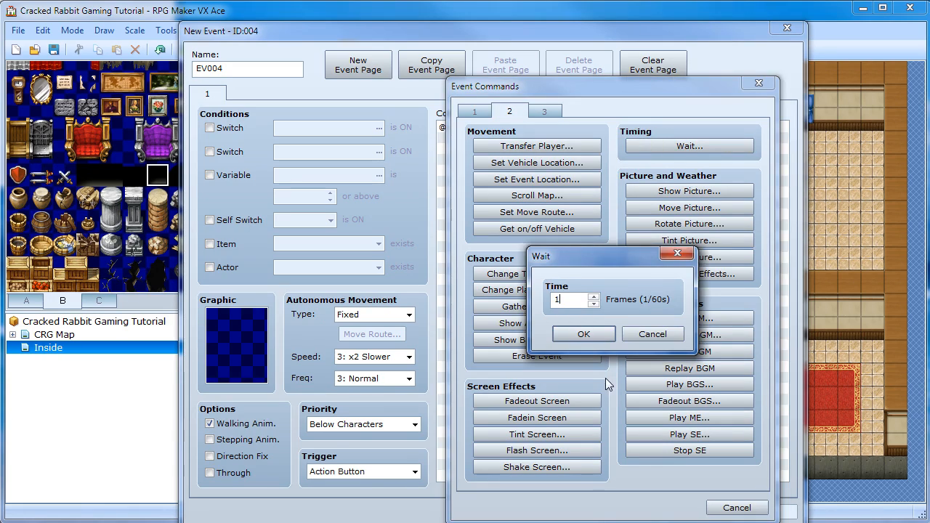
left_click(584, 334)
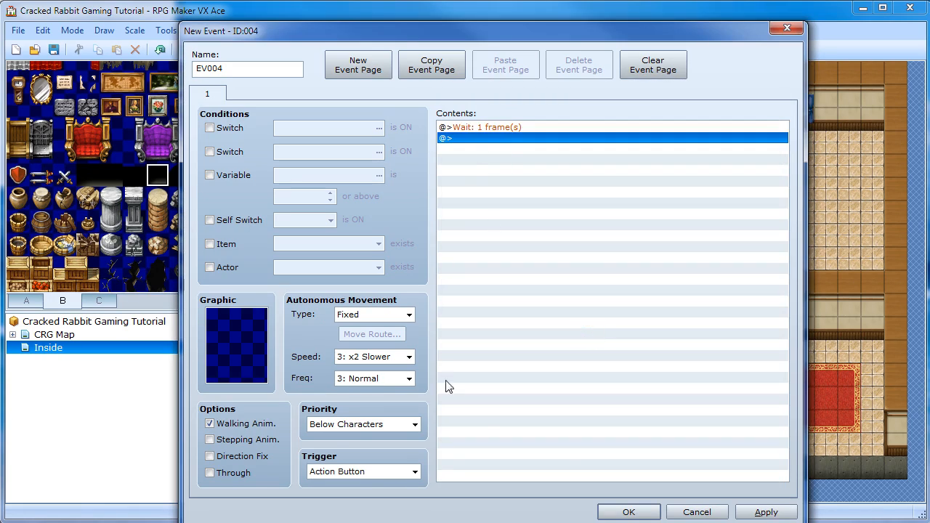
mouse_move(560, 470)
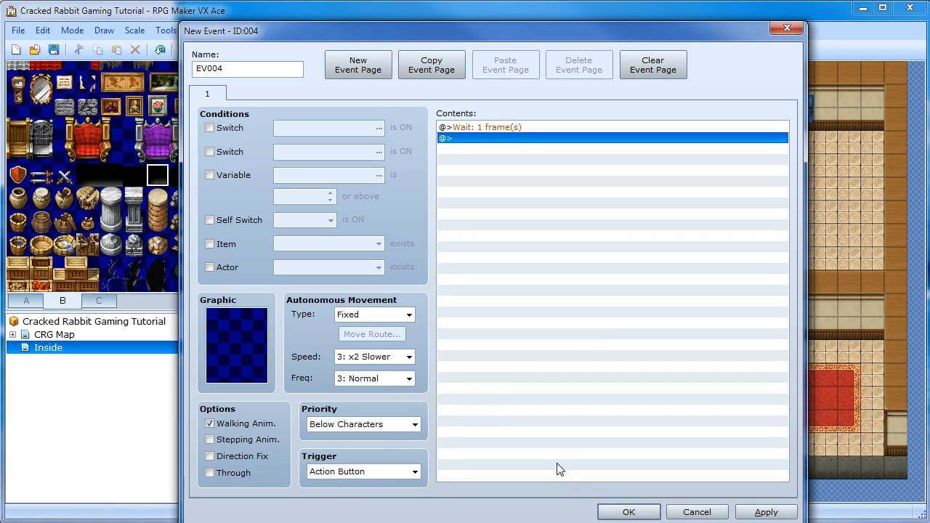
left_click(629, 512)
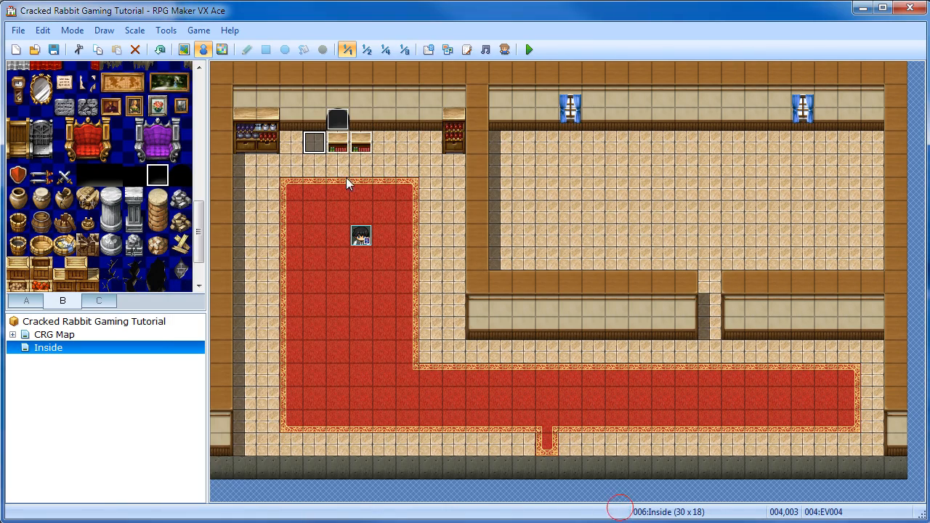
mouse_move(345, 153)
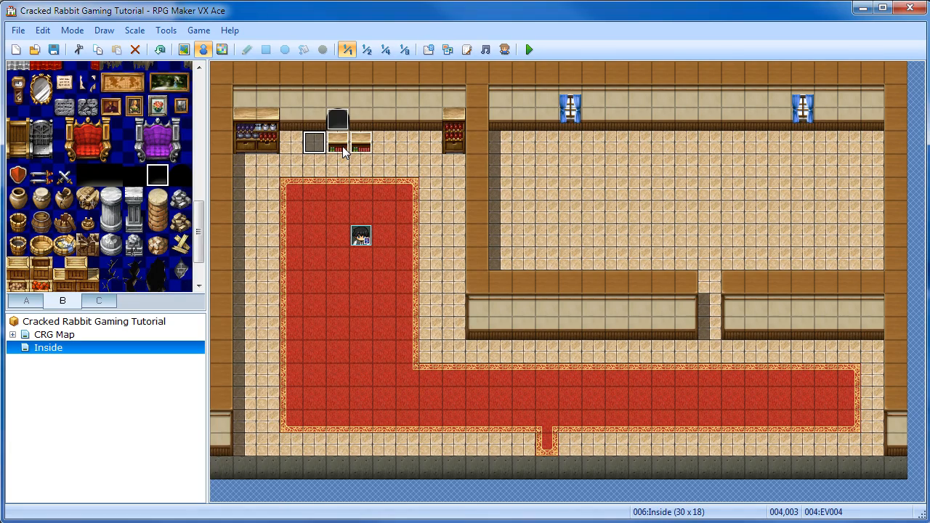
mouse_move(345, 162)
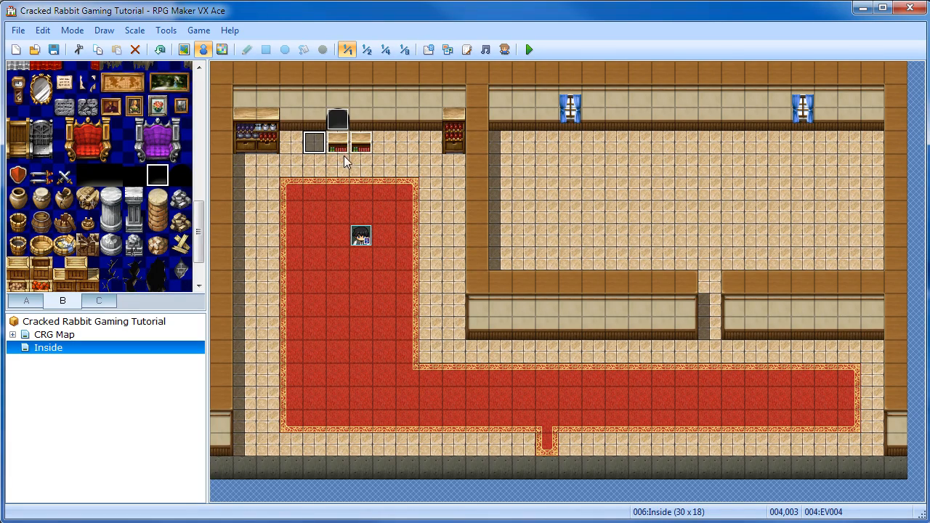
mouse_move(314, 149)
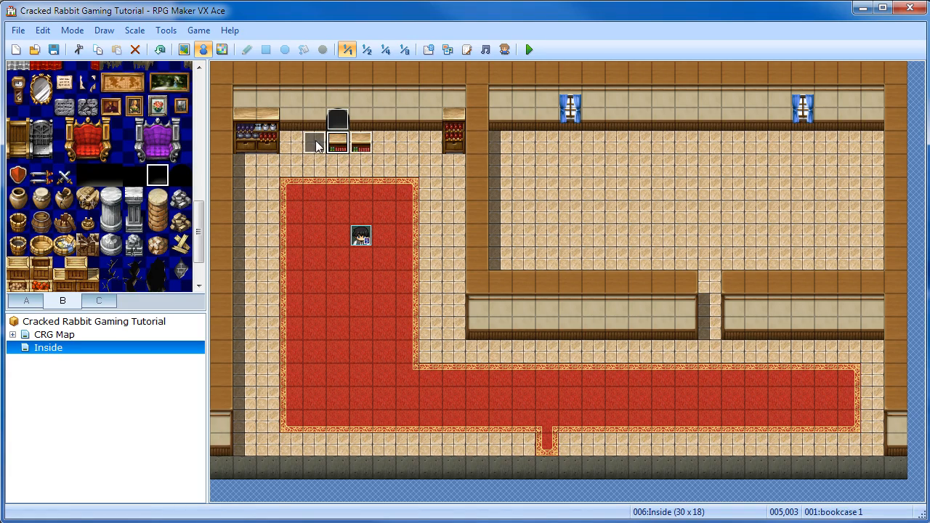
Step: Wrap bookcase 1's Move Left between Through ON and Through OFF in its move route and save the event
double_click(338, 141)
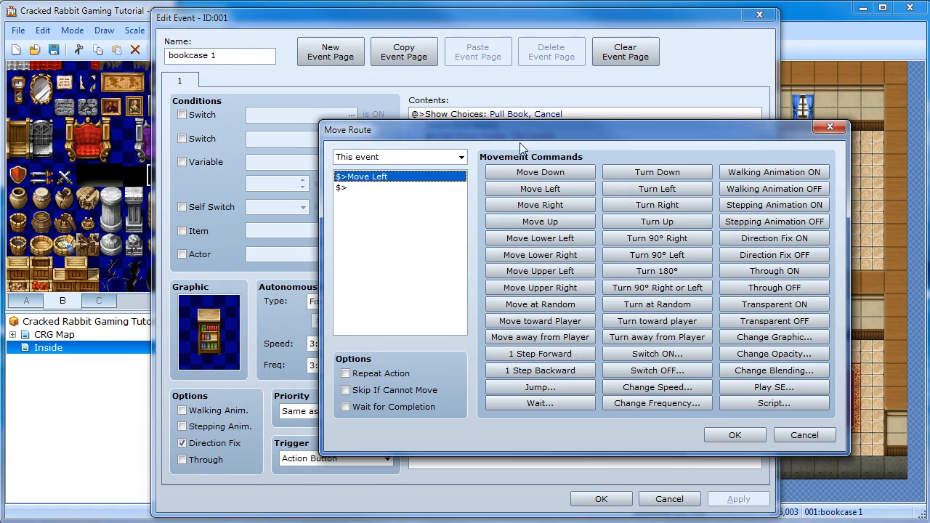
mouse_move(774, 320)
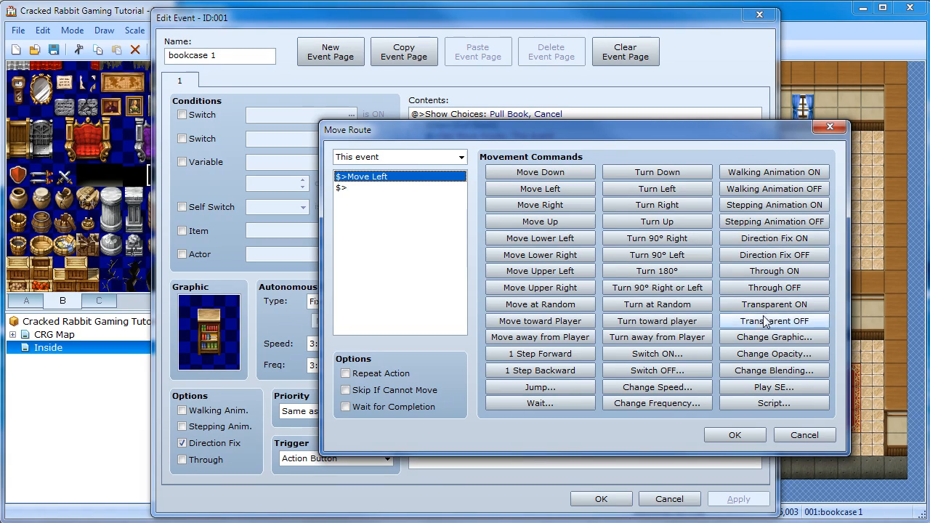
left_click(774, 270)
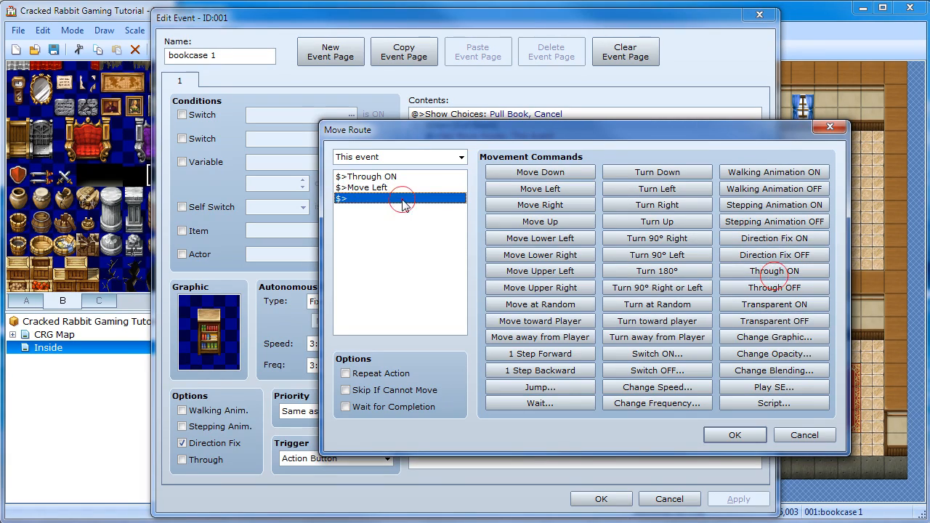
left_click(773, 287)
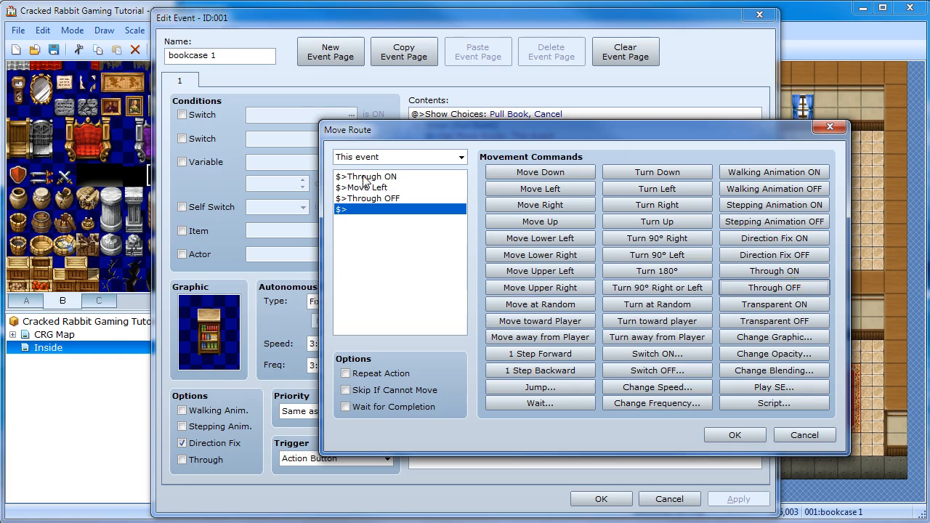
mouse_move(354, 282)
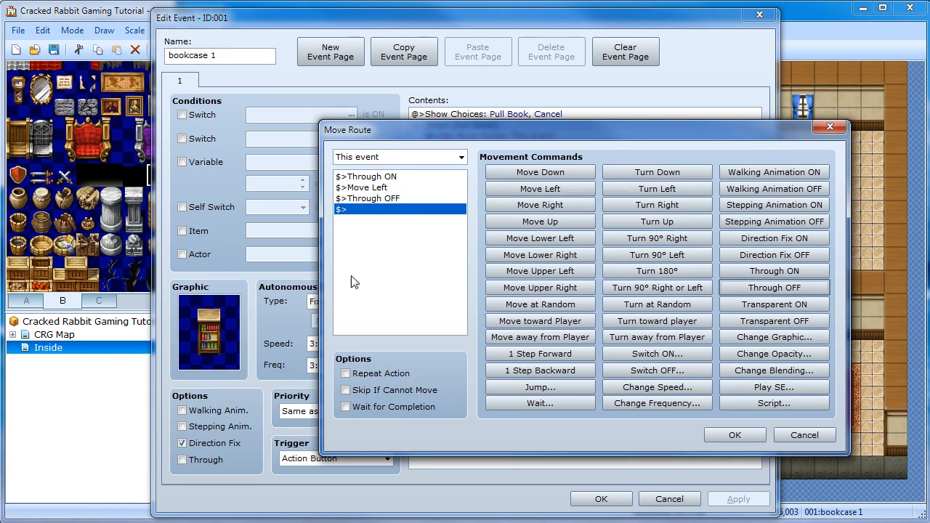
mouse_move(374, 197)
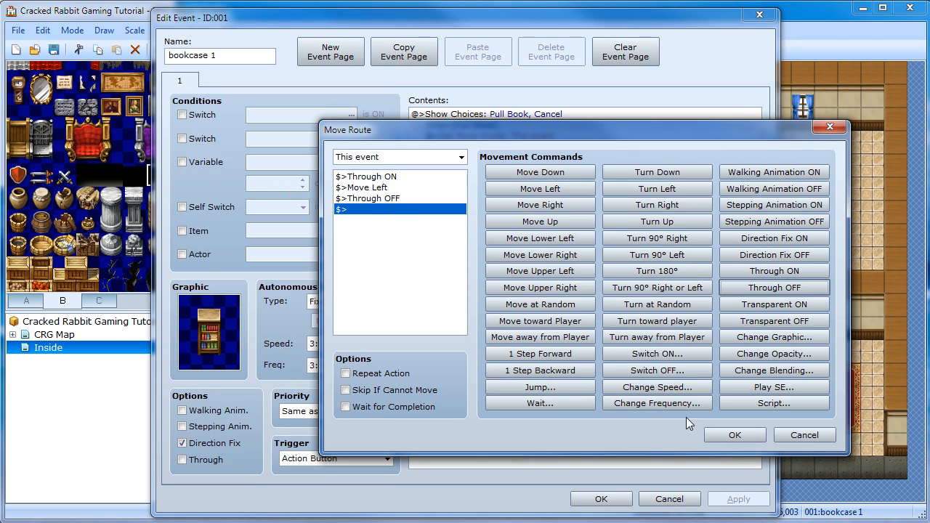
left_click(734, 434)
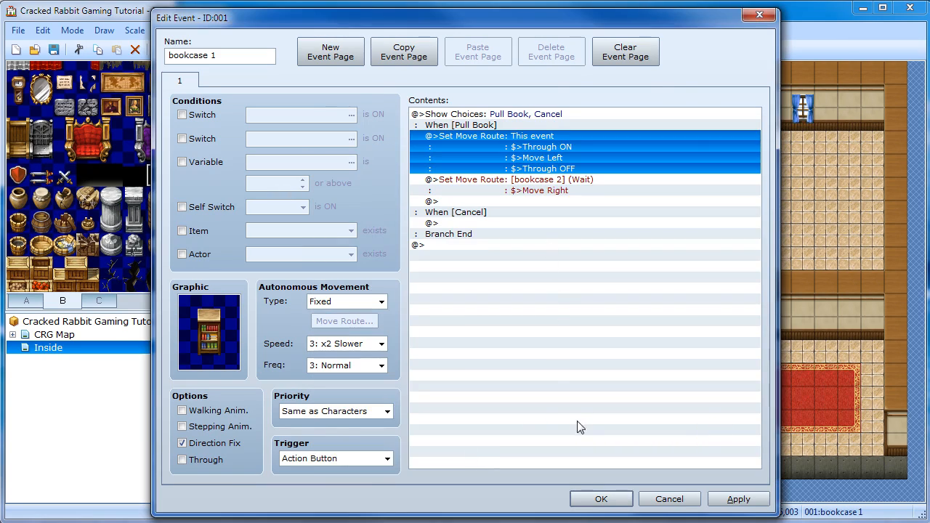
left_click(601, 498)
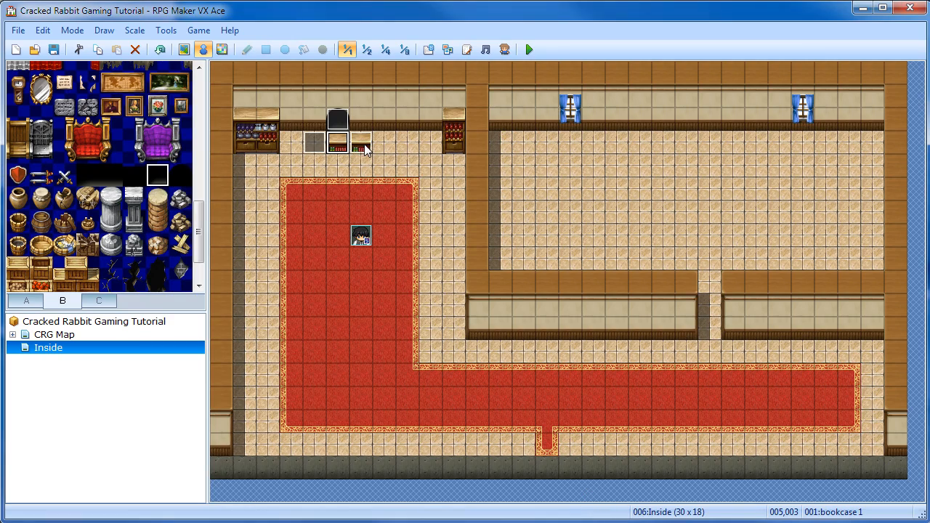
Step: Select the bookcase tile on the Inside map ahead of the playtest
left_click(361, 141)
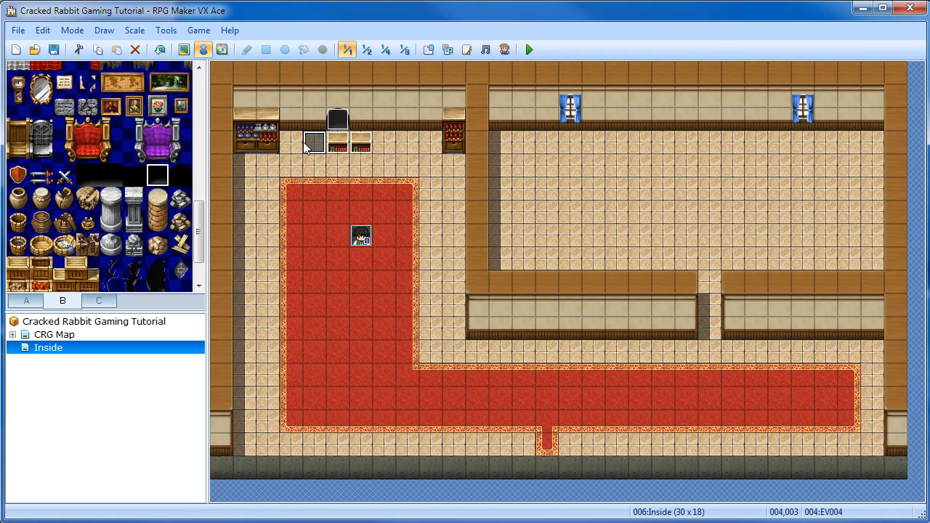
mouse_move(308, 152)
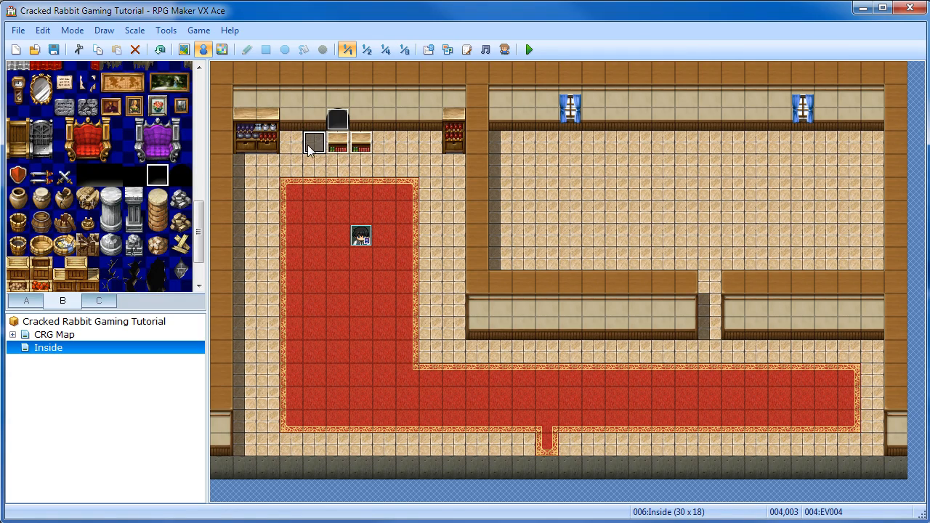
mouse_move(353, 138)
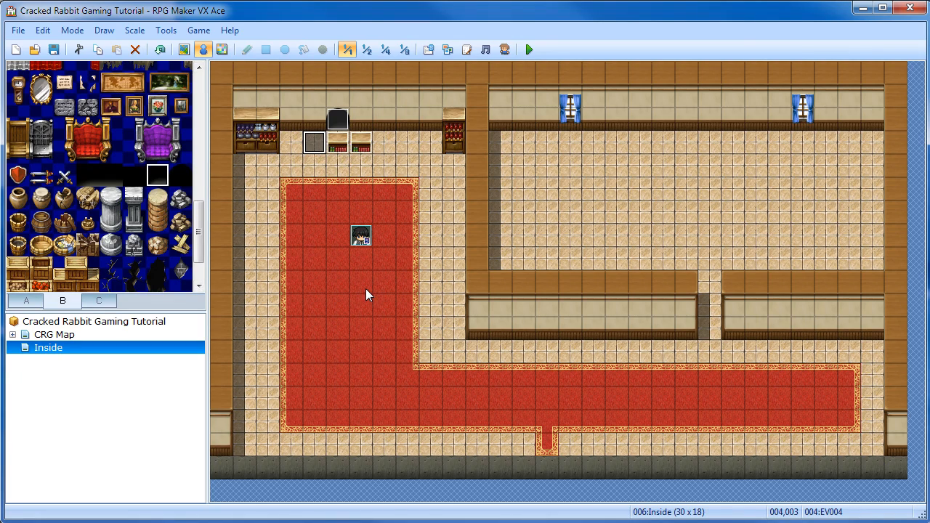
mouse_move(388, 200)
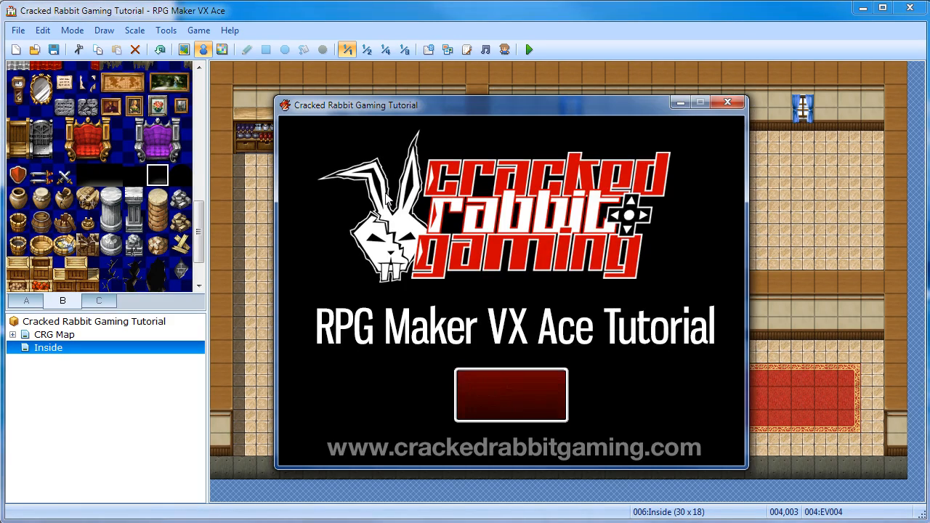
Step: In the playtest, face the bookcase and choose Pull Book to see the bookcases part, then close the game
left_click(511, 395)
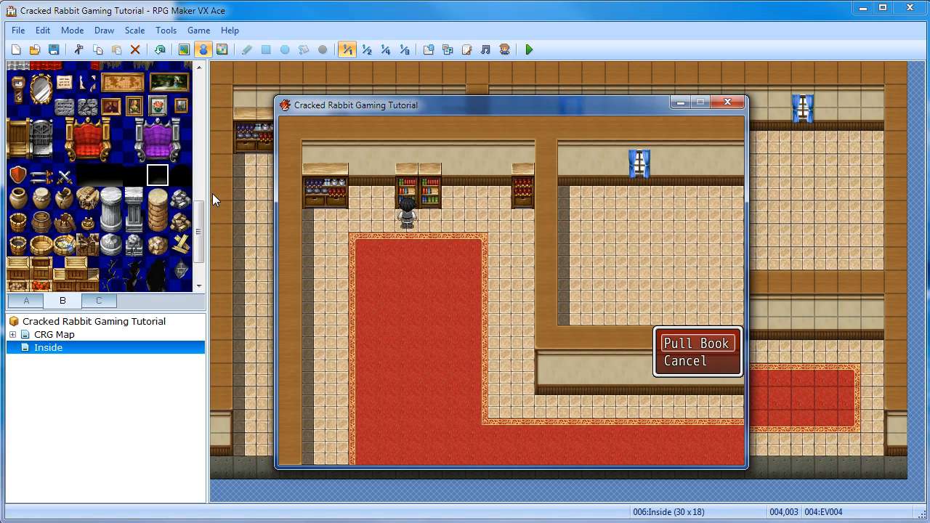
left_click(697, 343)
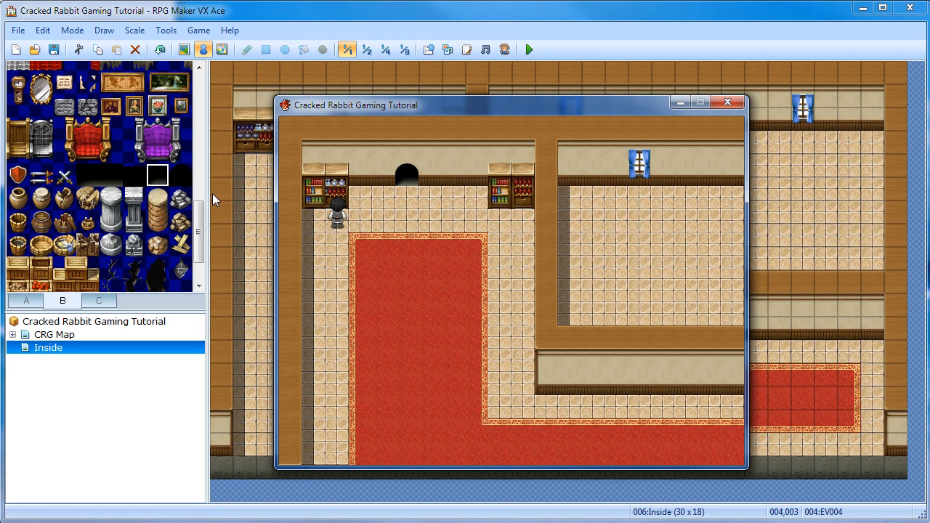
mouse_move(322, 191)
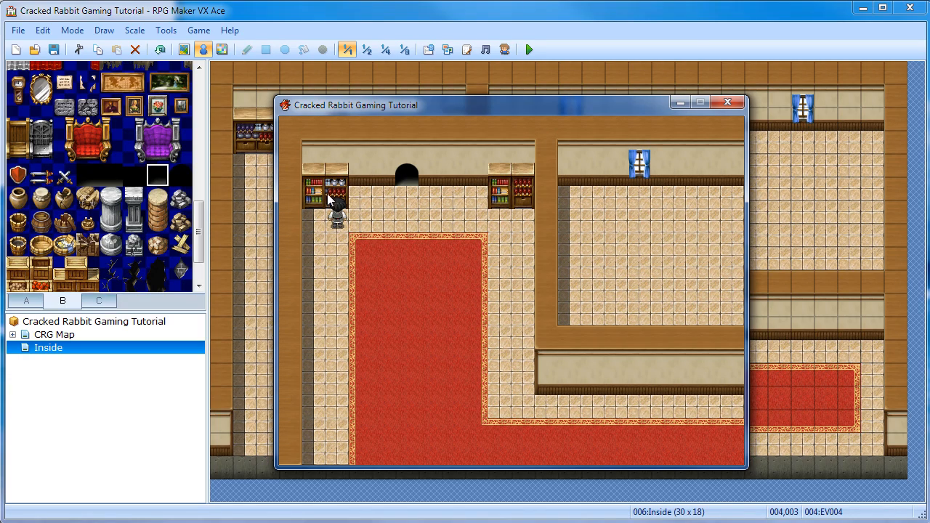
mouse_move(497, 184)
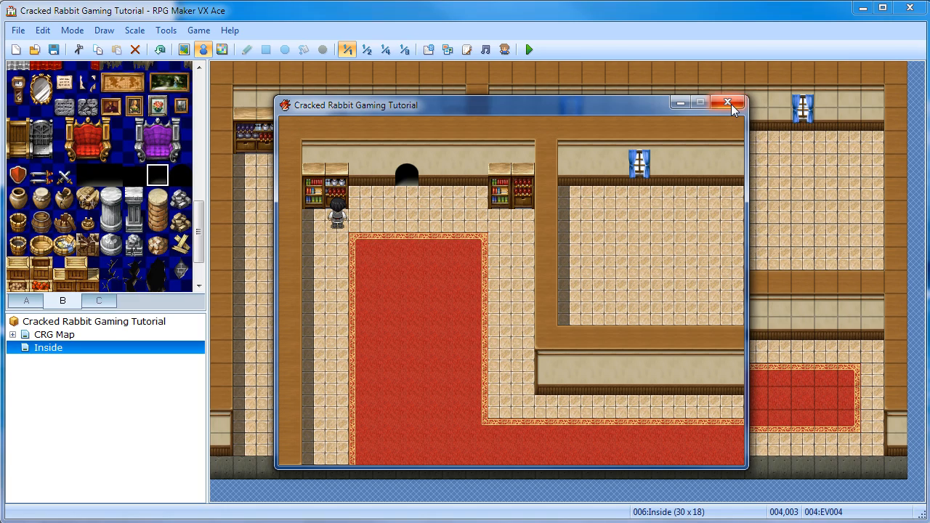
left_click(729, 102)
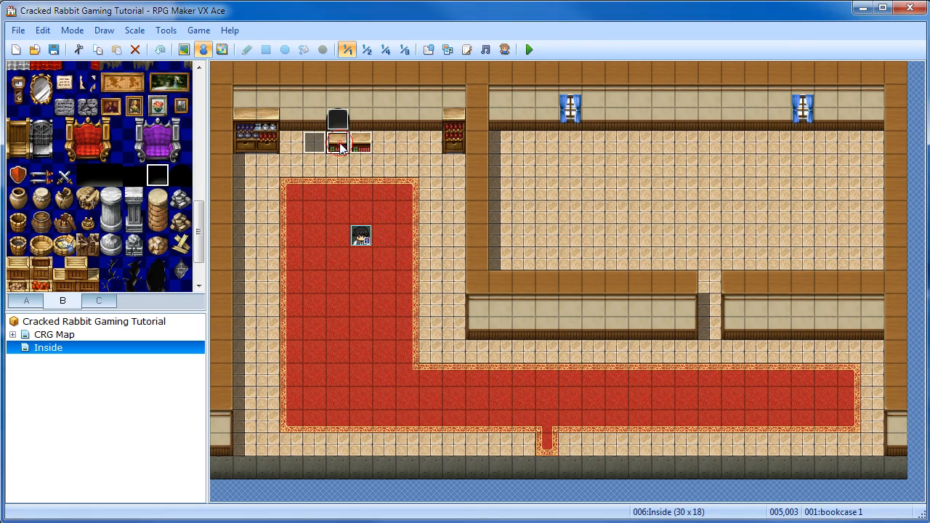
Step: End Pull Book with Control Switches: switch 0010 named 'bookcase is open' set ON
double_click(338, 142)
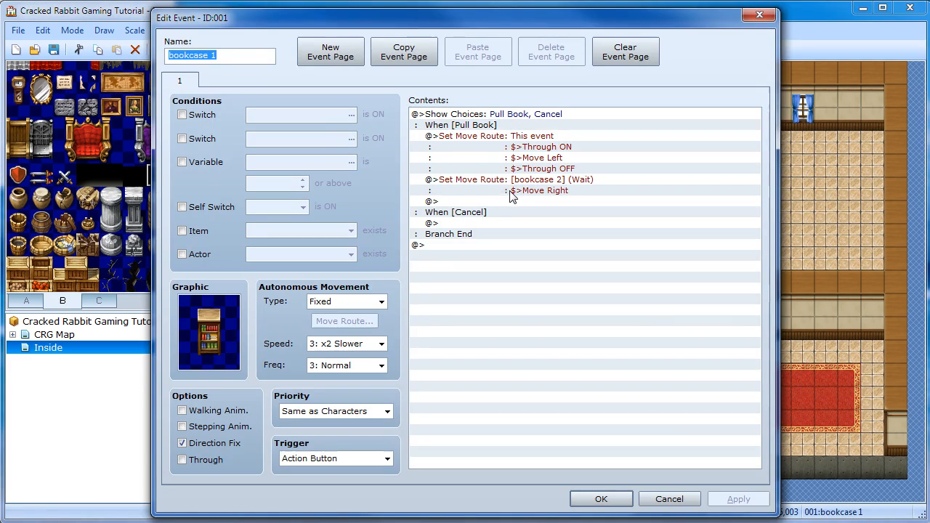
mouse_move(472, 136)
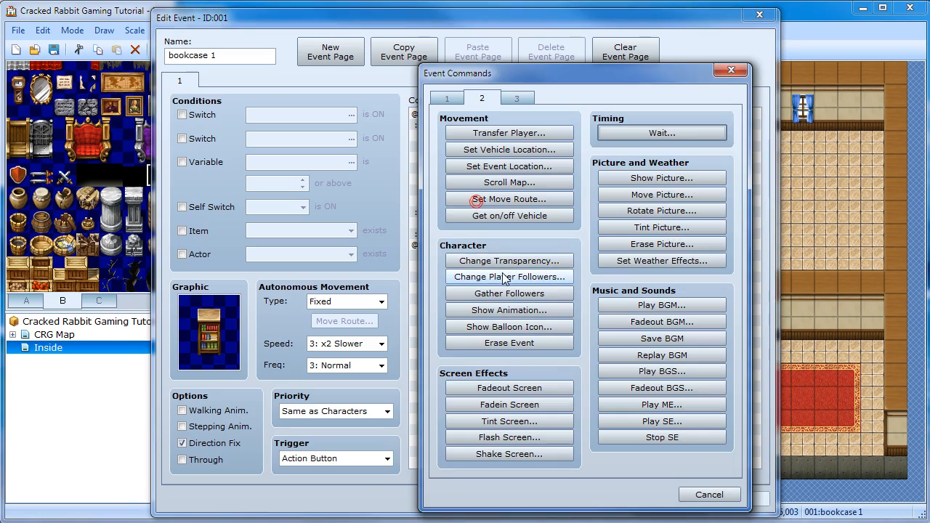
left_click(447, 98)
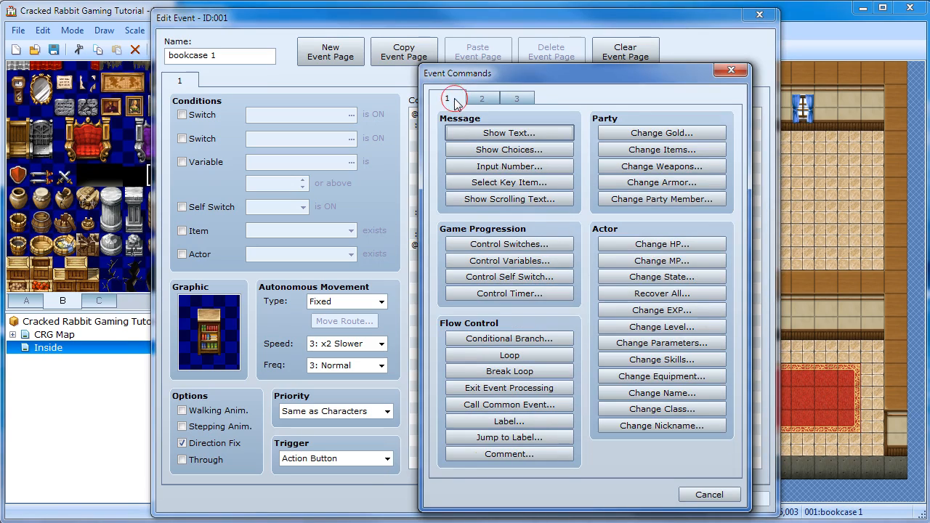
mouse_move(509, 244)
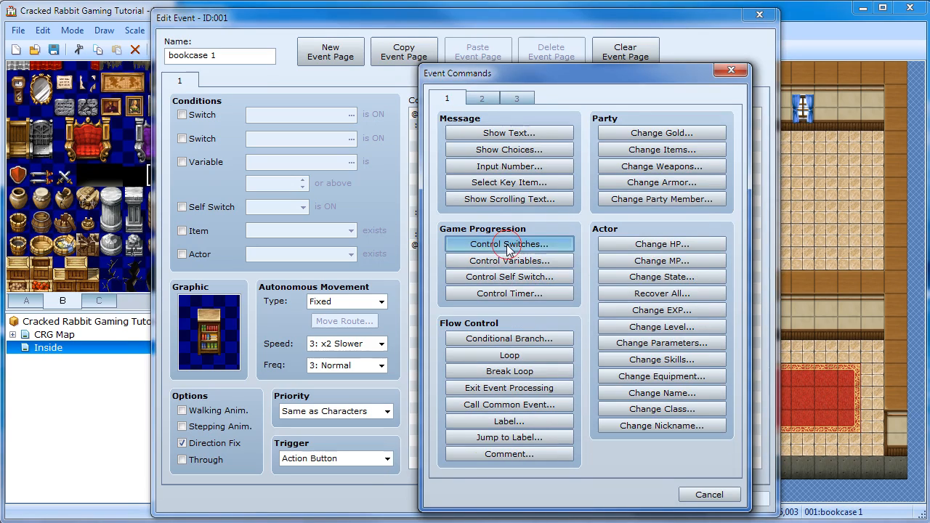
left_click(509, 244)
type("bookcase")
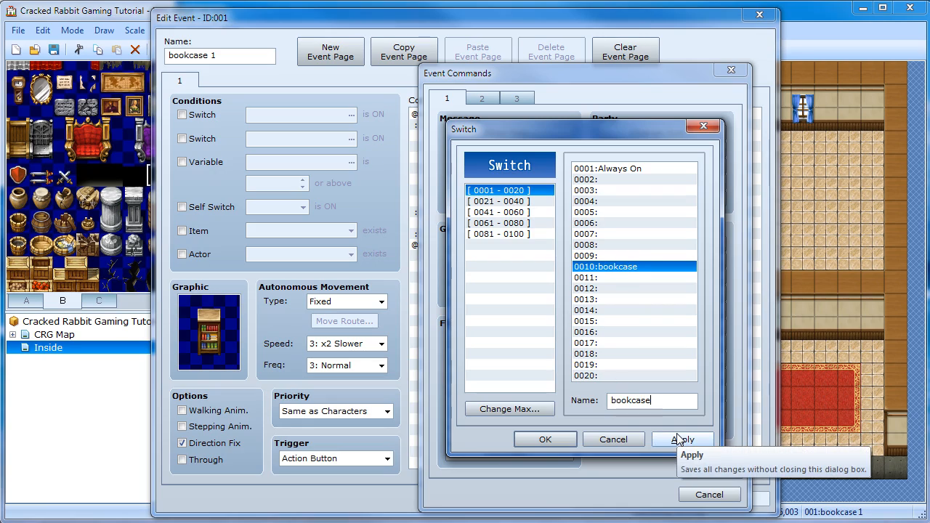
type("open")
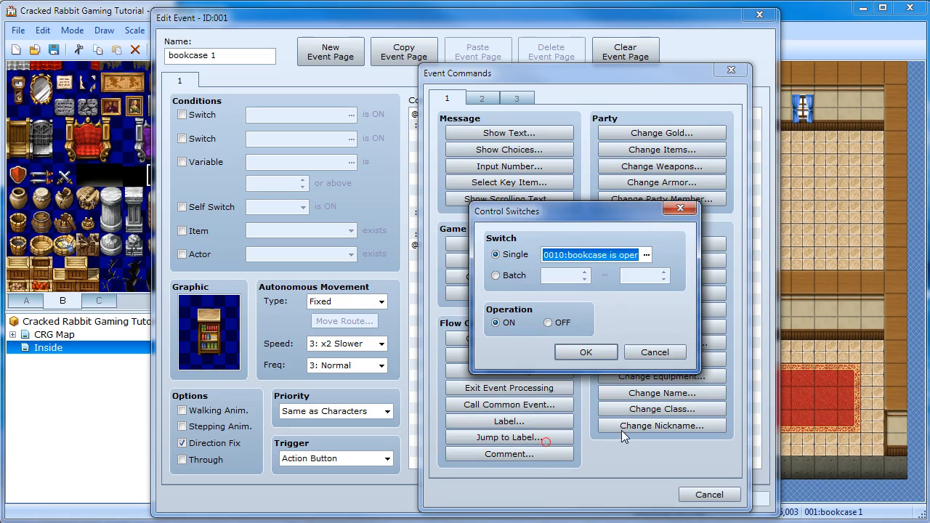
left_click(586, 352)
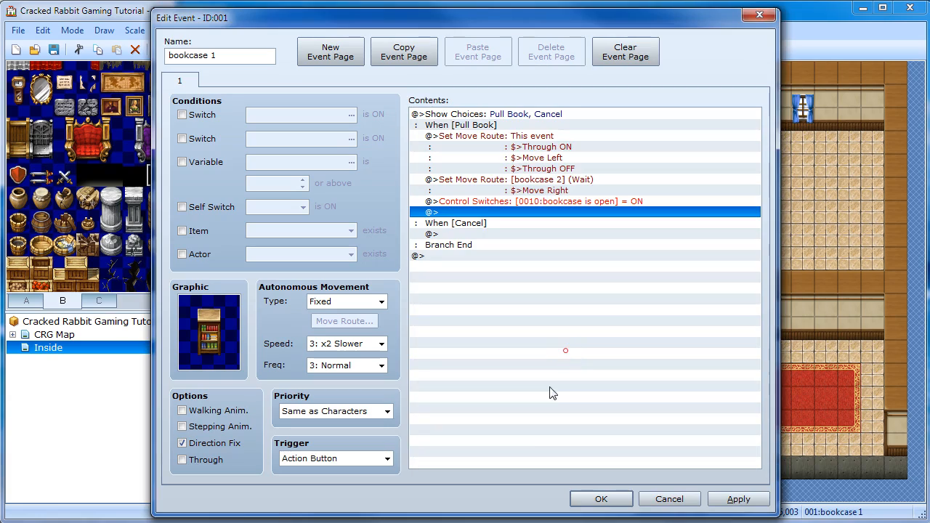
mouse_move(596, 323)
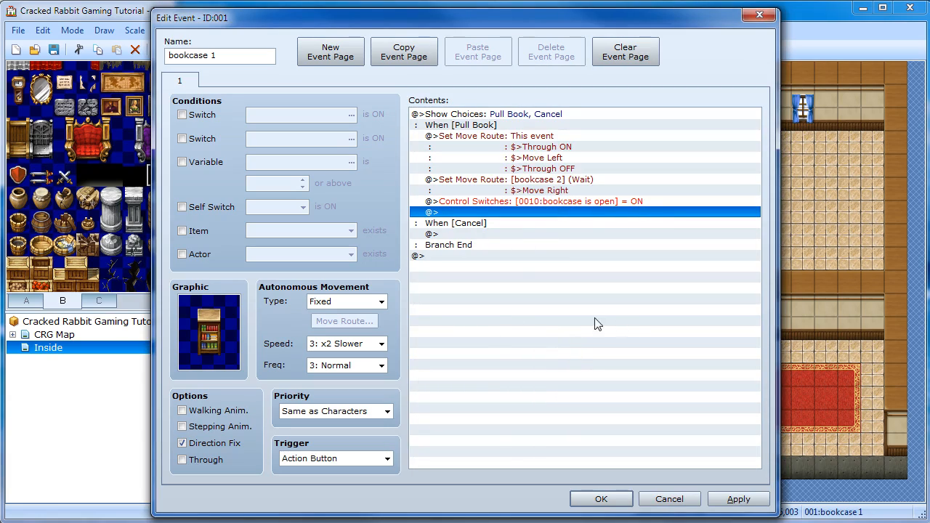
mouse_move(541, 216)
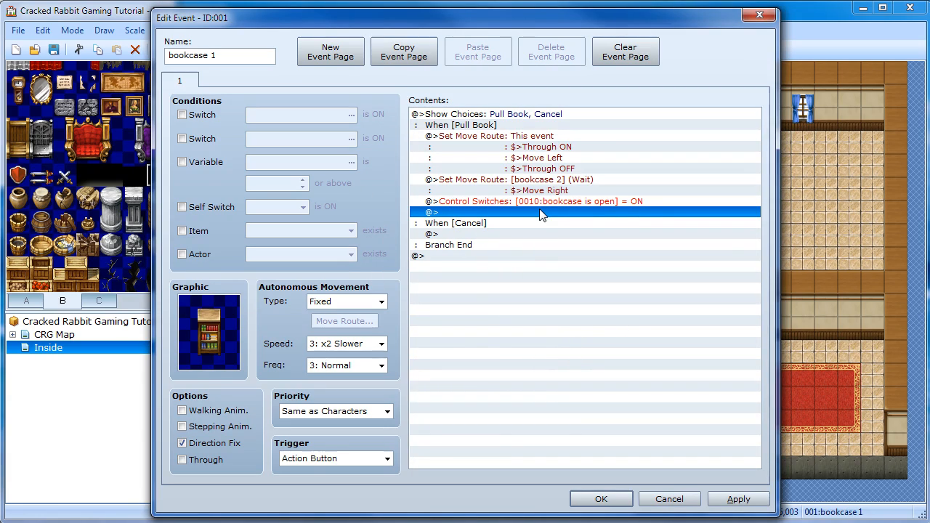
mouse_move(518, 249)
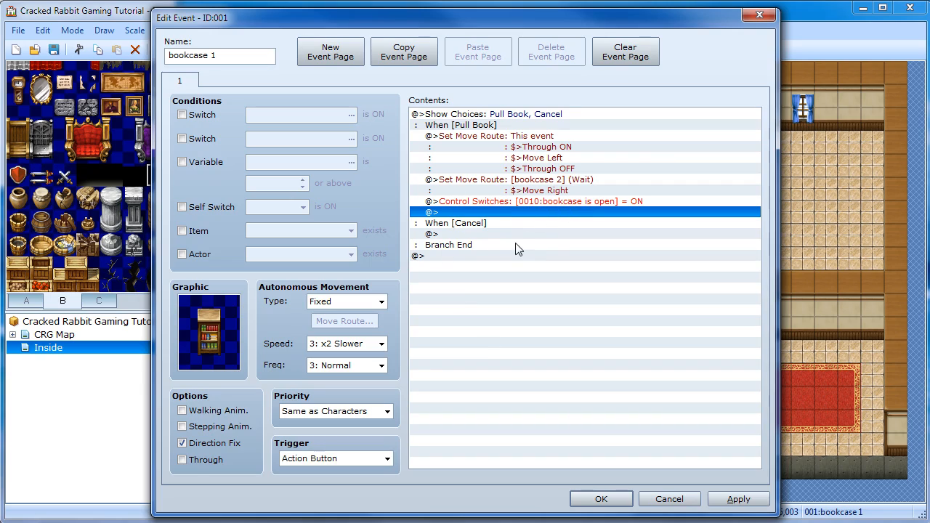
mouse_move(466, 234)
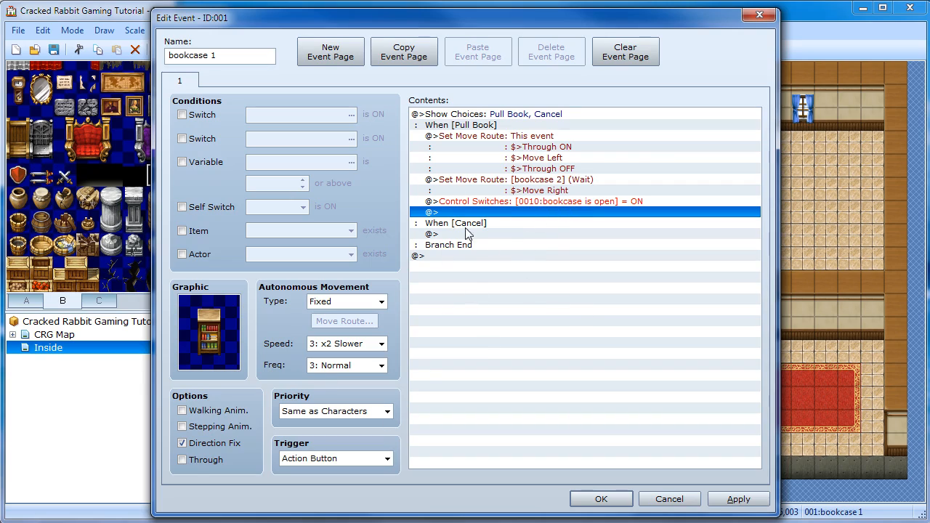
mouse_move(476, 138)
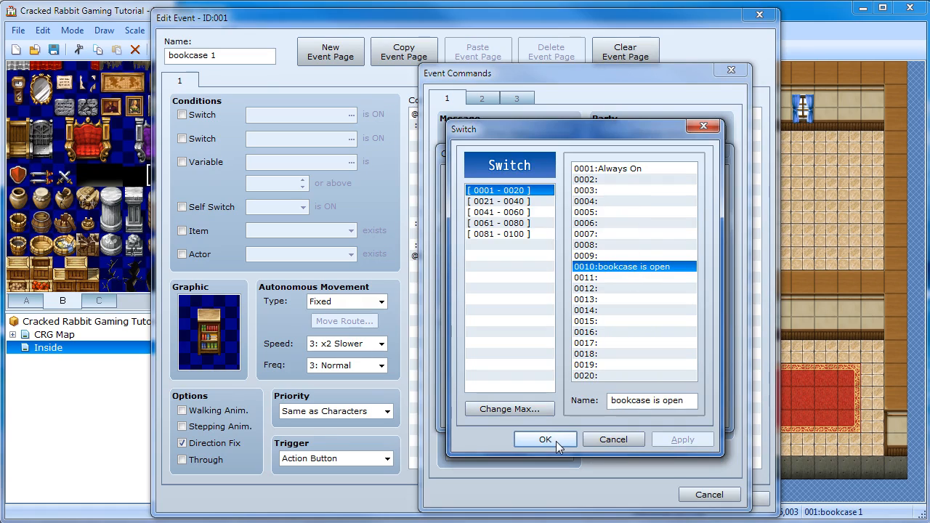
Step: Insert a conditional branch checking switch 0010 'bookcase is open' is OFF, with else handling
left_click(545, 439)
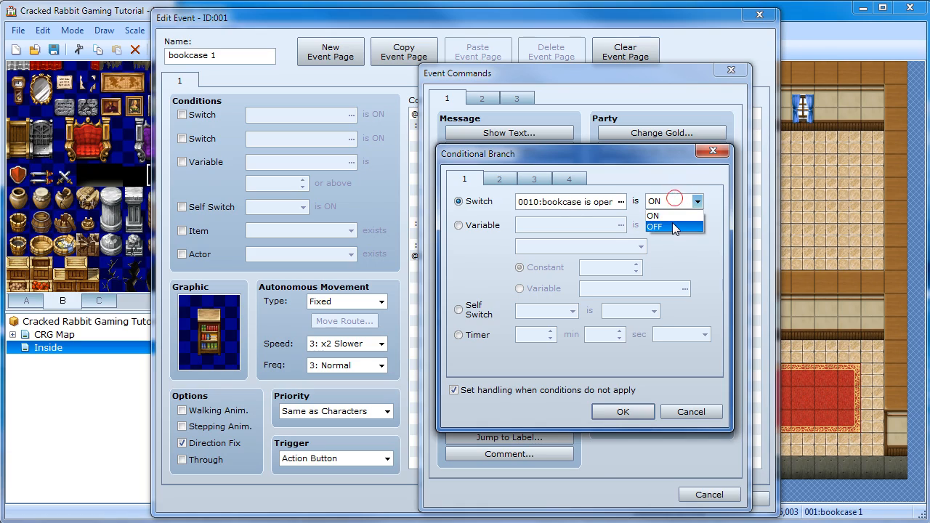
left_click(658, 227)
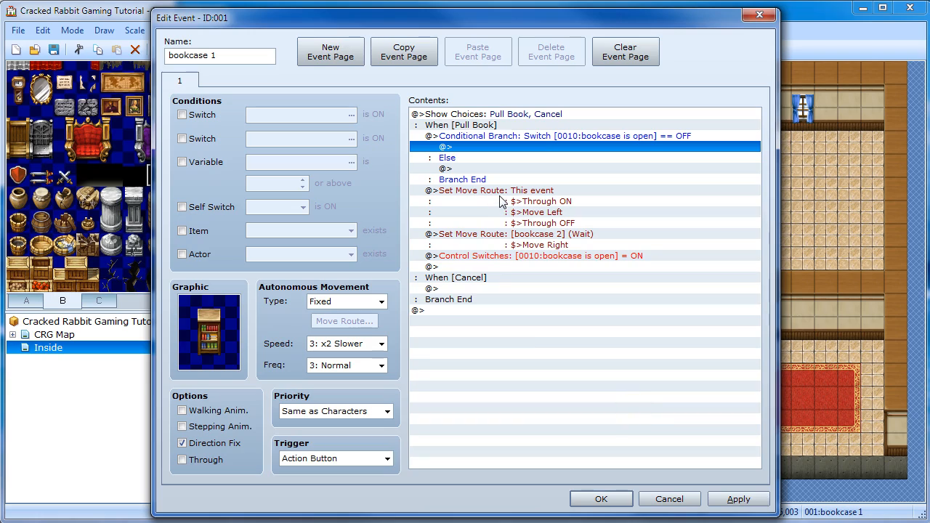
mouse_move(479, 214)
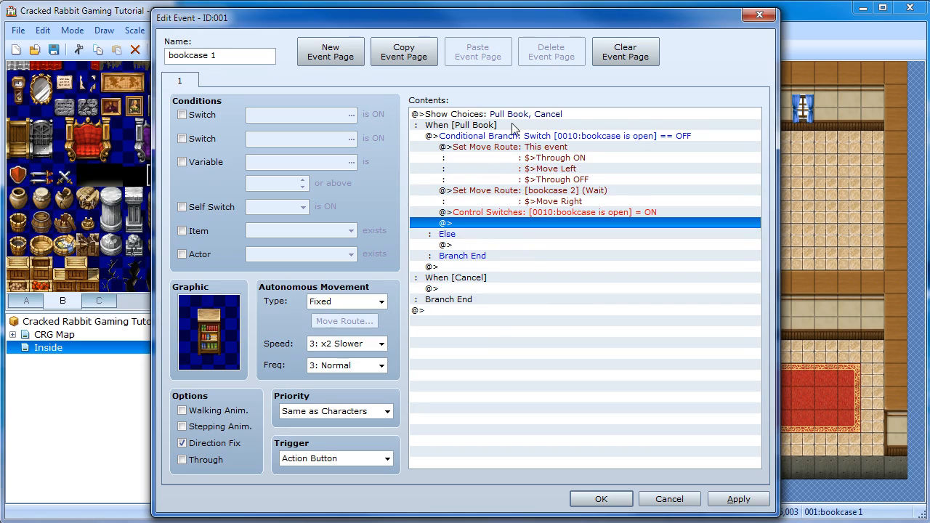
mouse_move(630, 165)
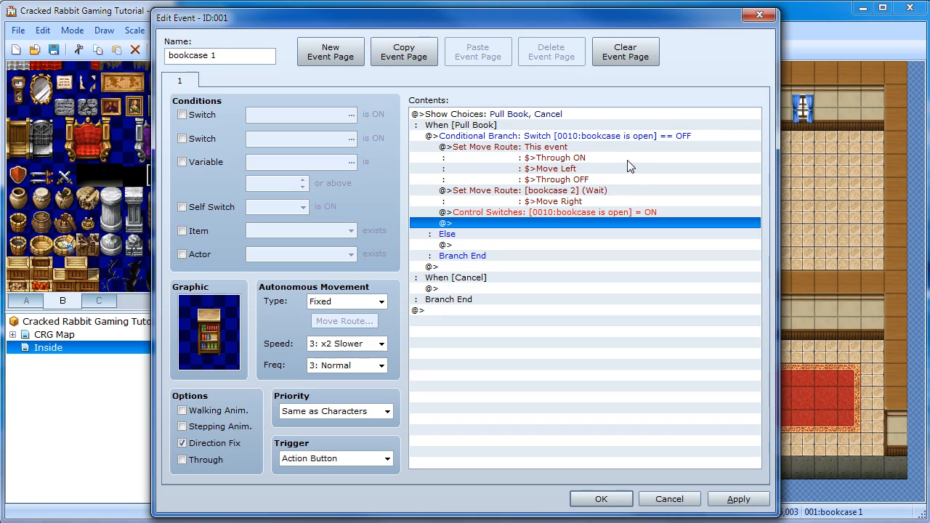
mouse_move(675, 274)
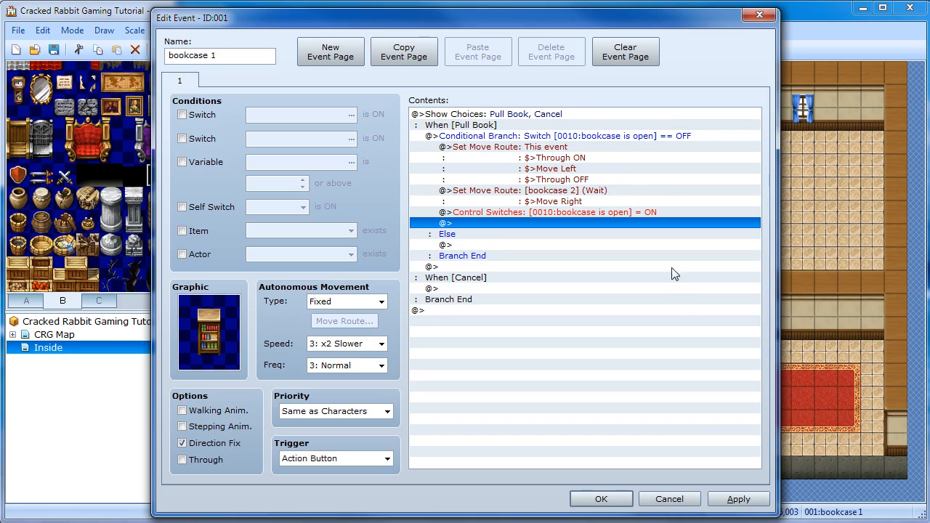
mouse_move(656, 143)
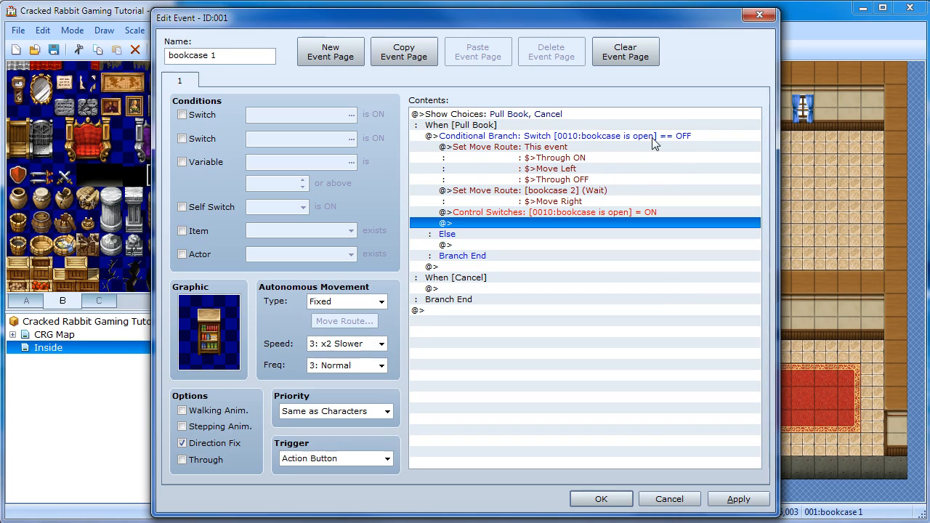
mouse_move(507, 152)
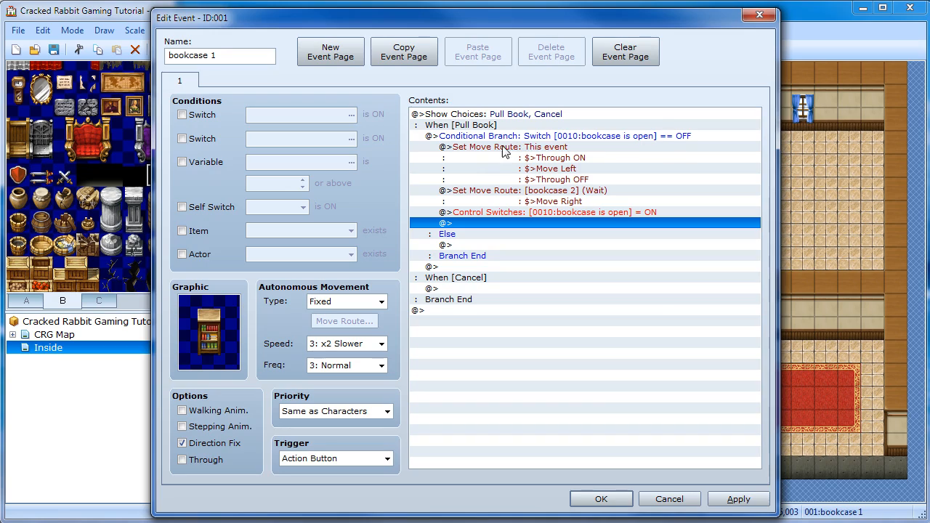
mouse_move(554, 213)
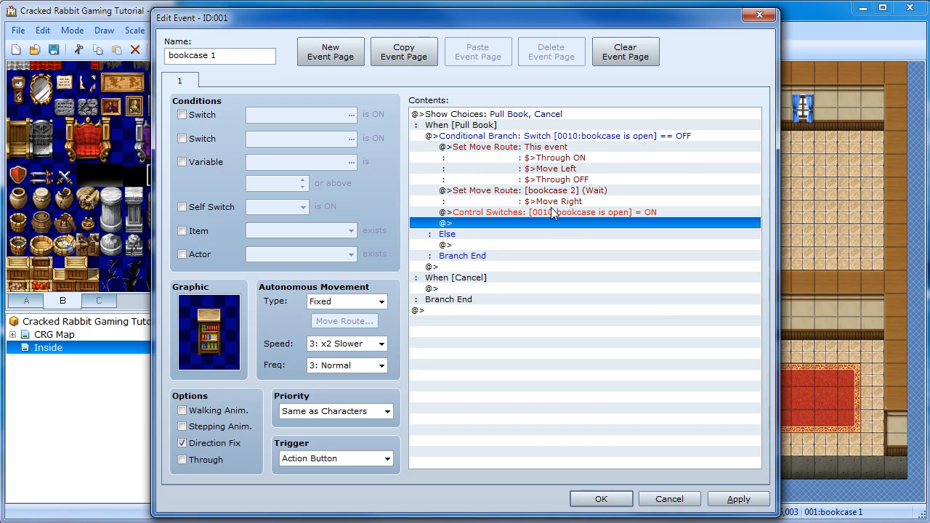
mouse_move(582, 252)
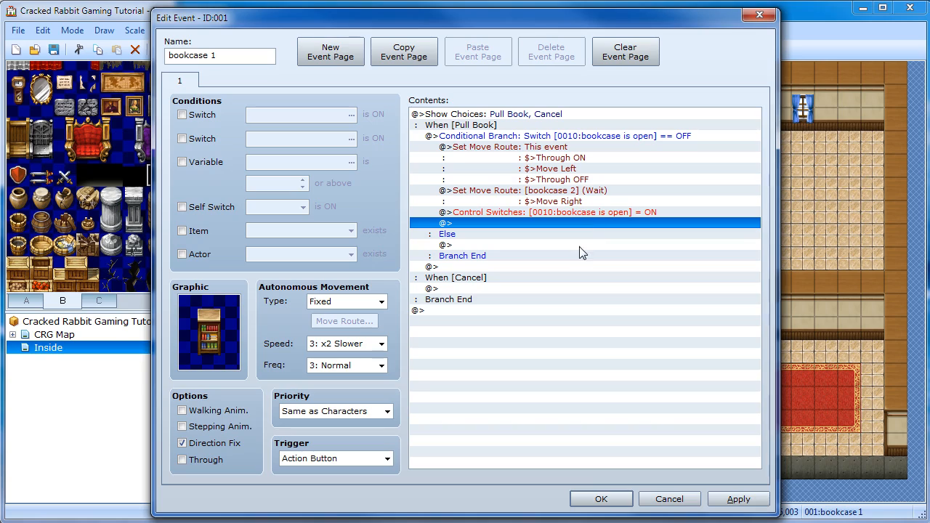
mouse_move(487, 246)
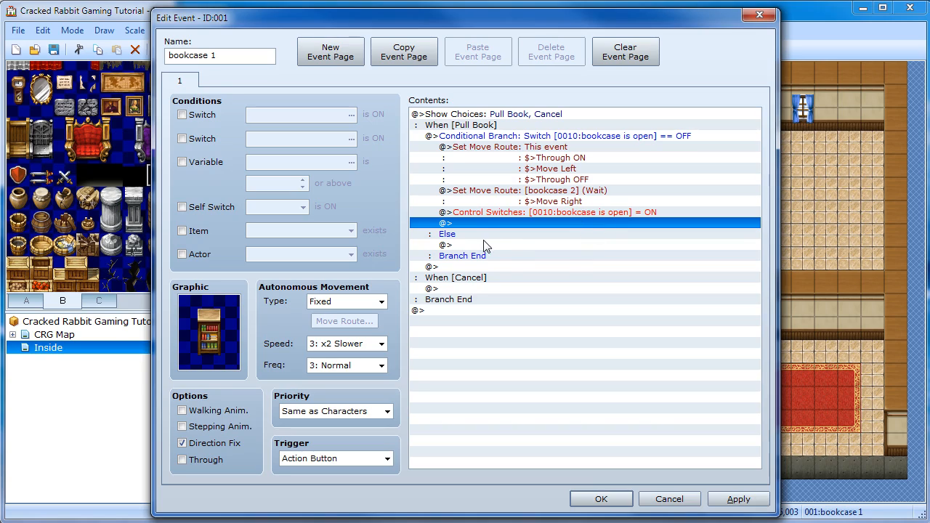
Step: In the else branch, reverse the move routes: bookcase 1 moves right, bookcase 2 moves left
left_click(508, 146)
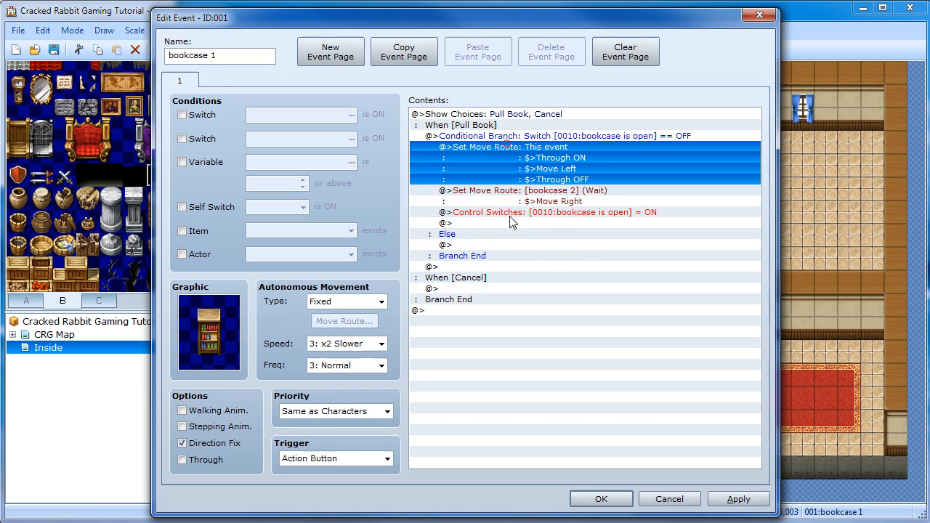
left_click(447, 245)
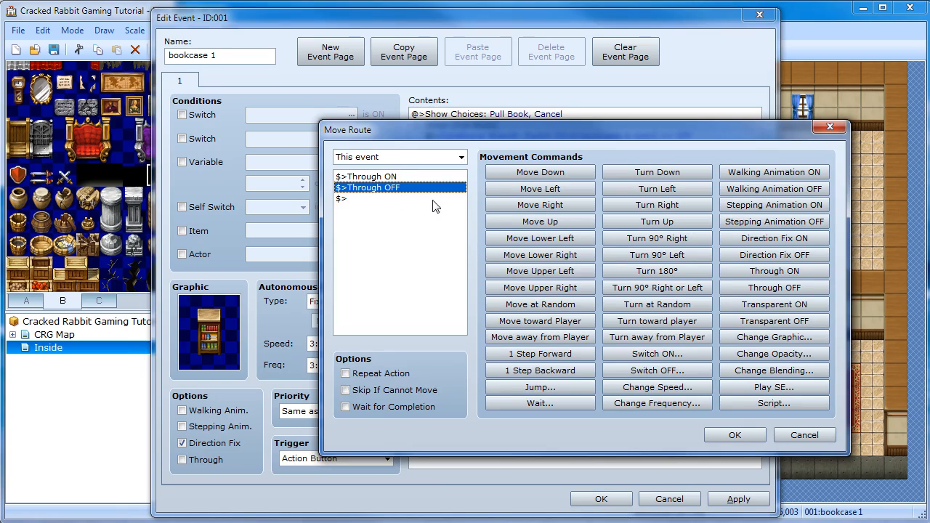
left_click(540, 204)
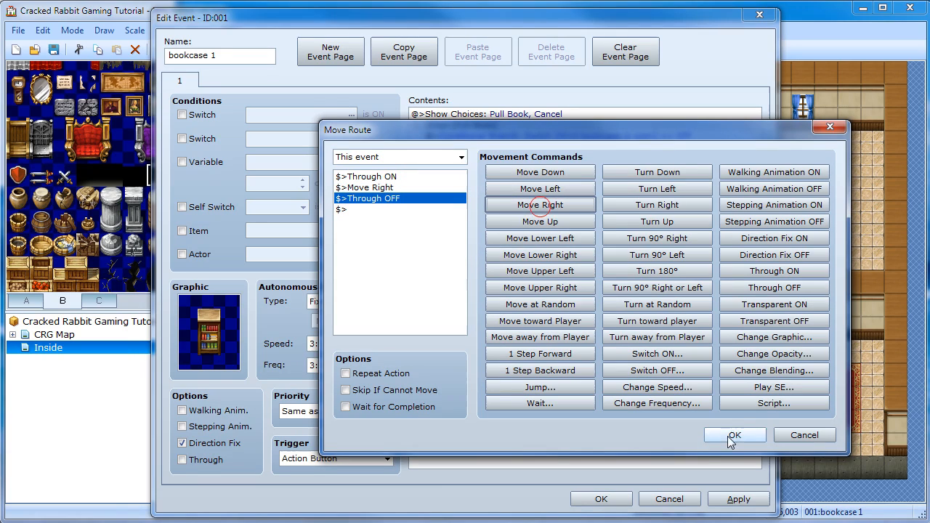
left_click(735, 434)
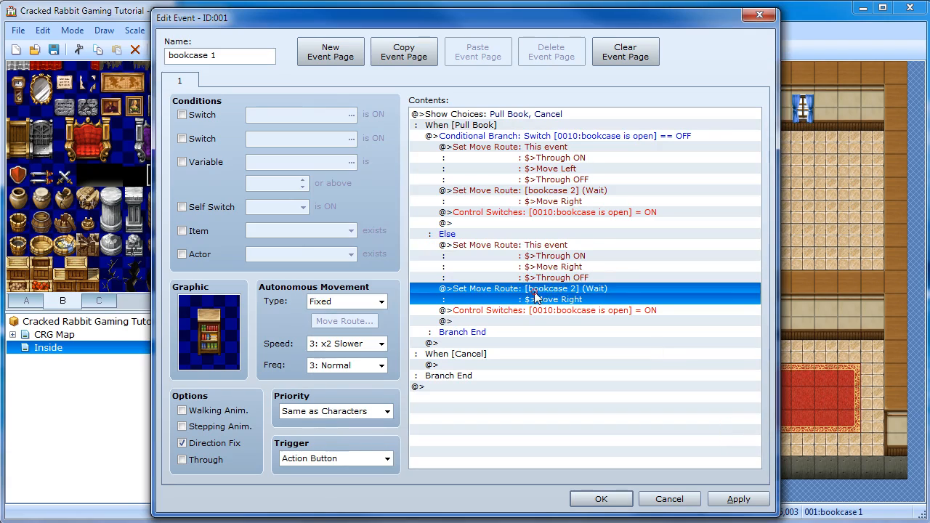
double_click(538, 289)
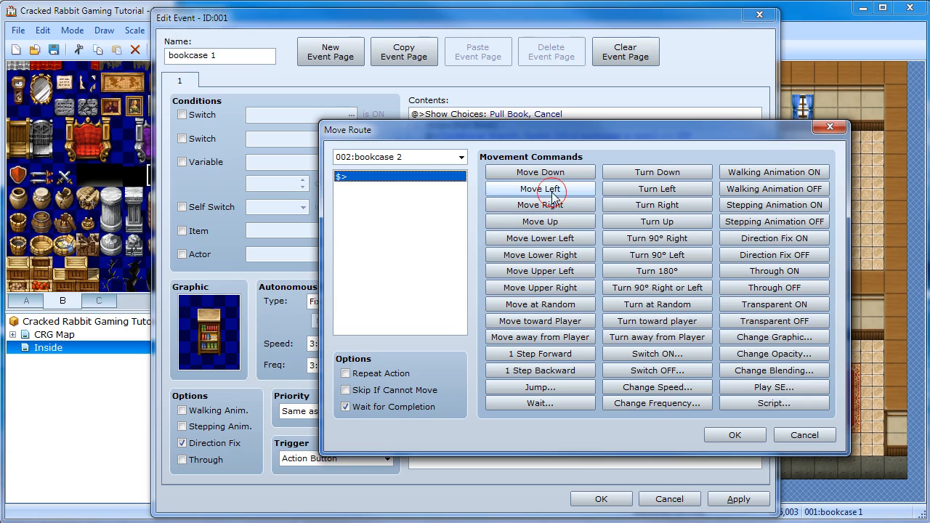
left_click(539, 188)
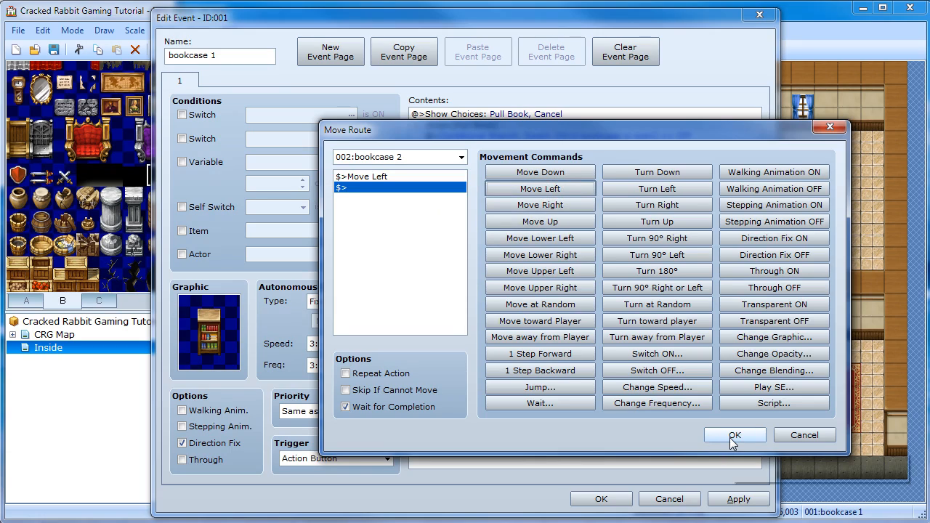
mouse_move(735, 435)
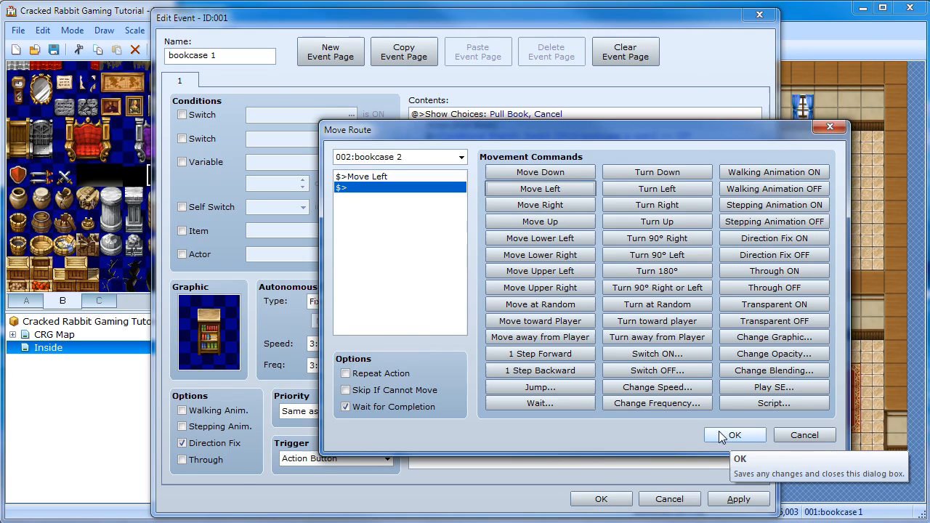
left_click(735, 435)
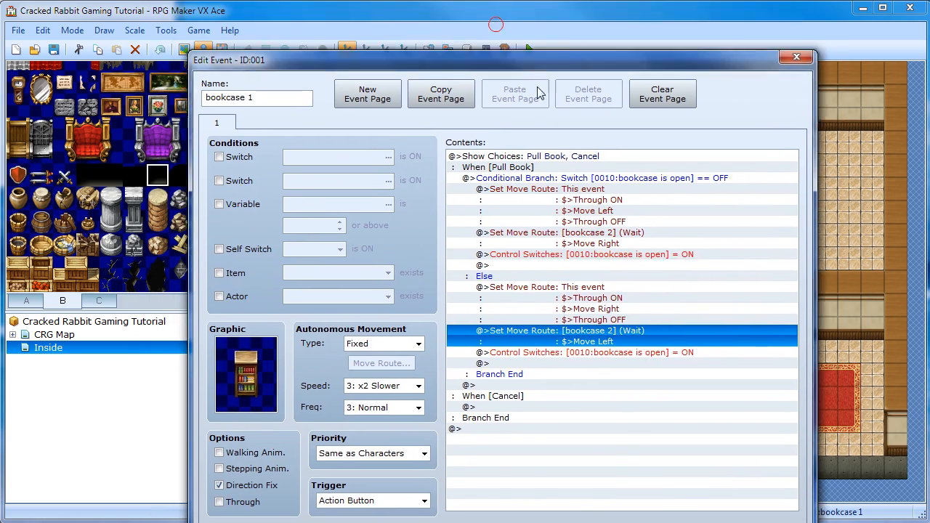
Step: Set the else branch's Control Switches 0010 to OFF and save the event
left_click_drag(229, 60, 245, 188)
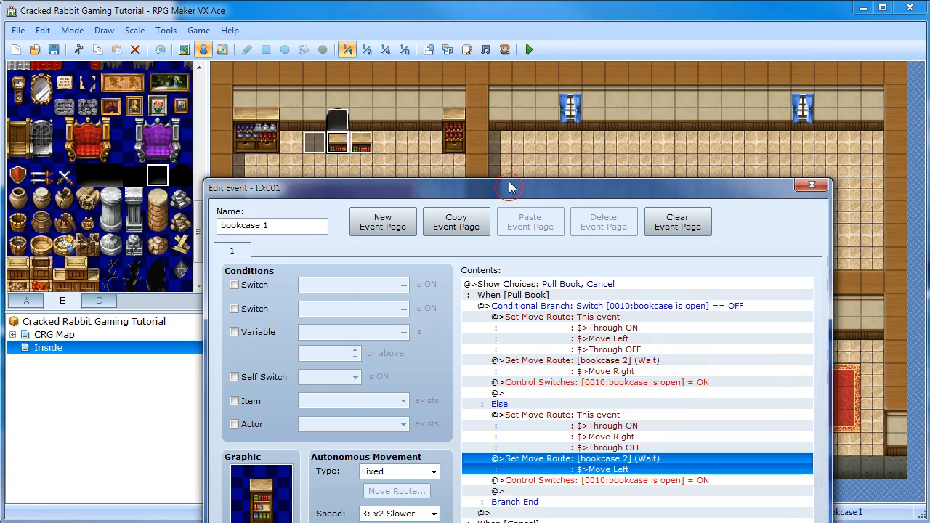
left_click_drag(509, 188, 508, 27)
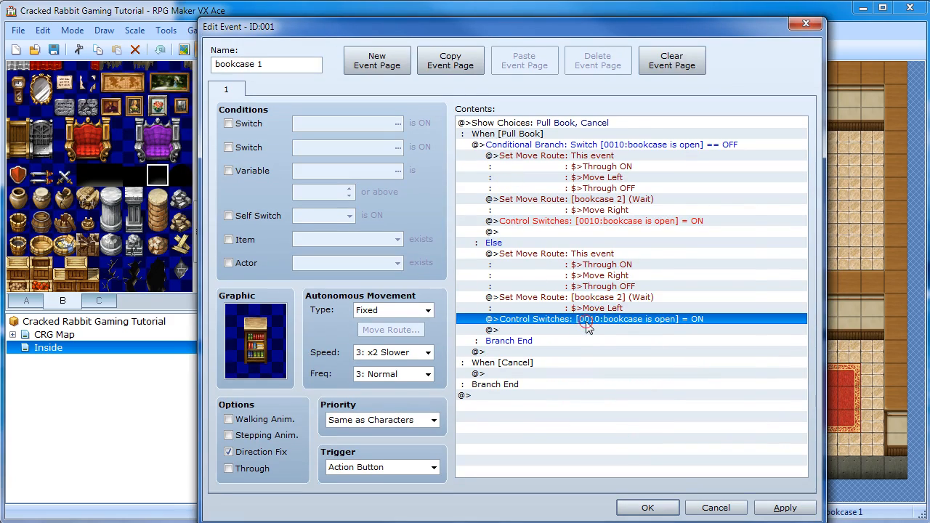
double_click(589, 319)
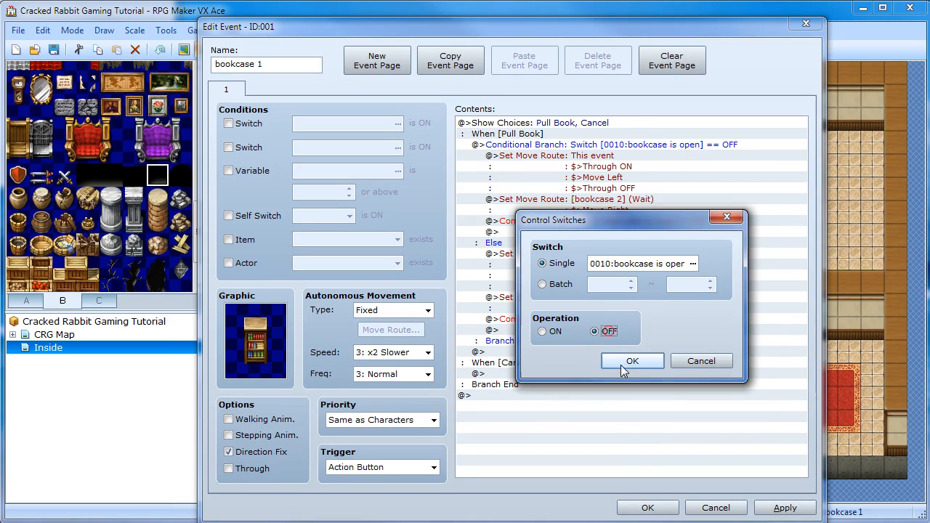
left_click(631, 361)
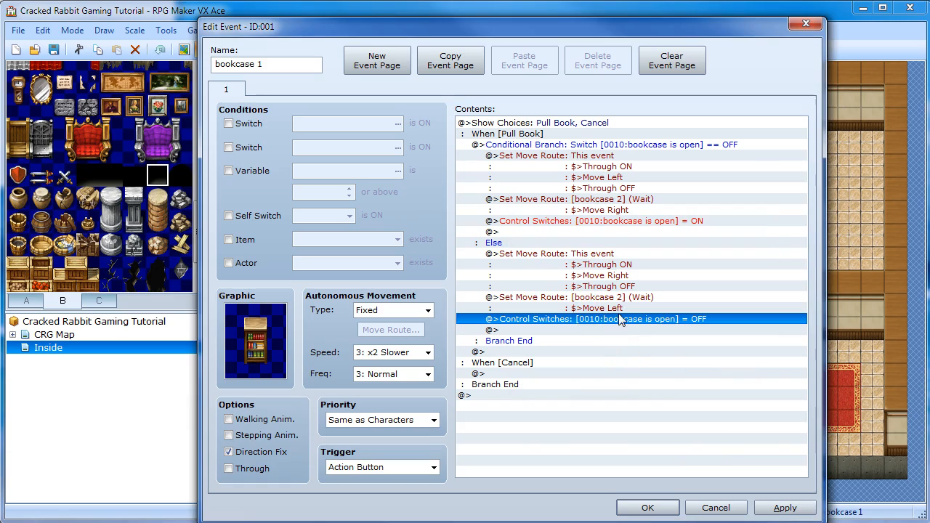
mouse_move(705, 327)
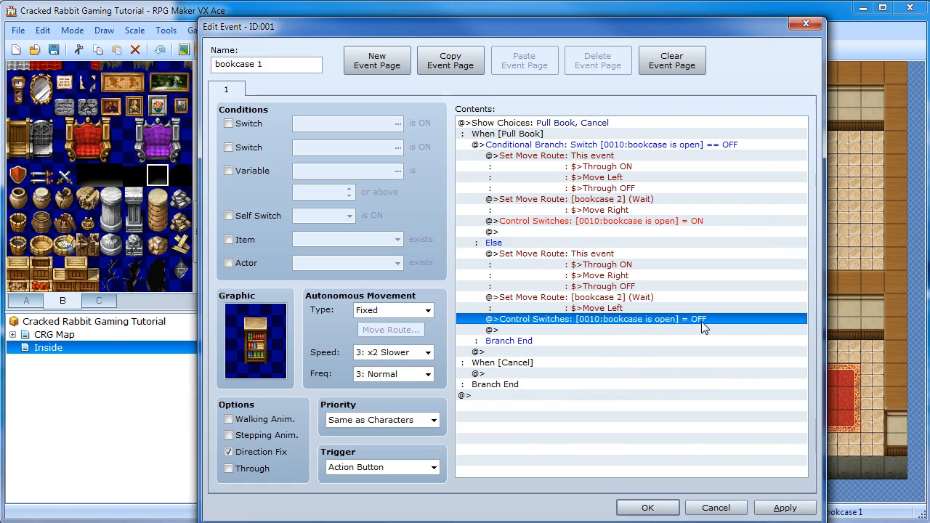
left_click(647, 508)
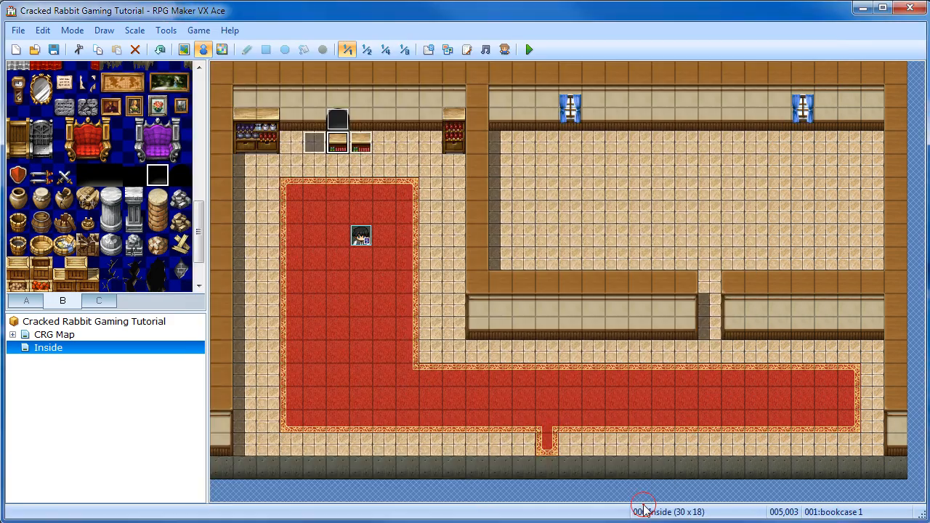
Step: Playtest until the bookcase shows the Pull Book/Cancel prompt, then close the test game
left_click(528, 49)
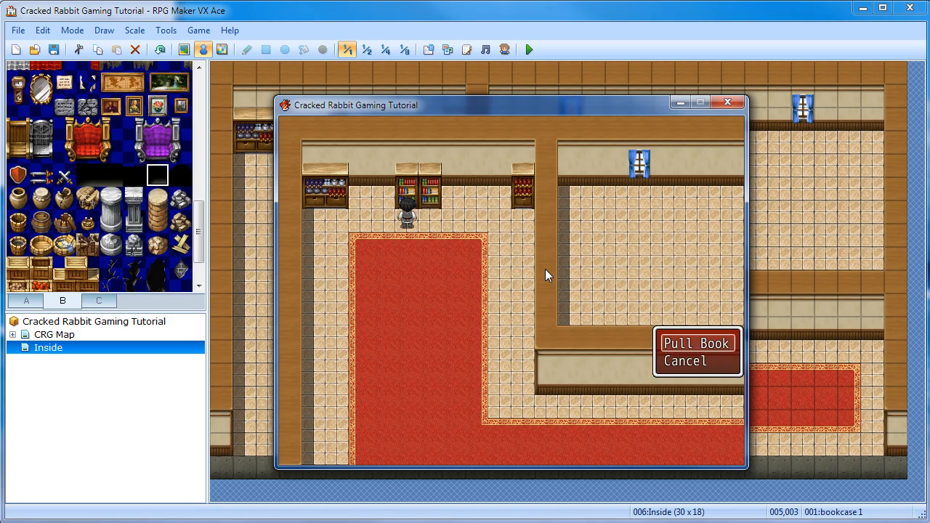
left_click(697, 343)
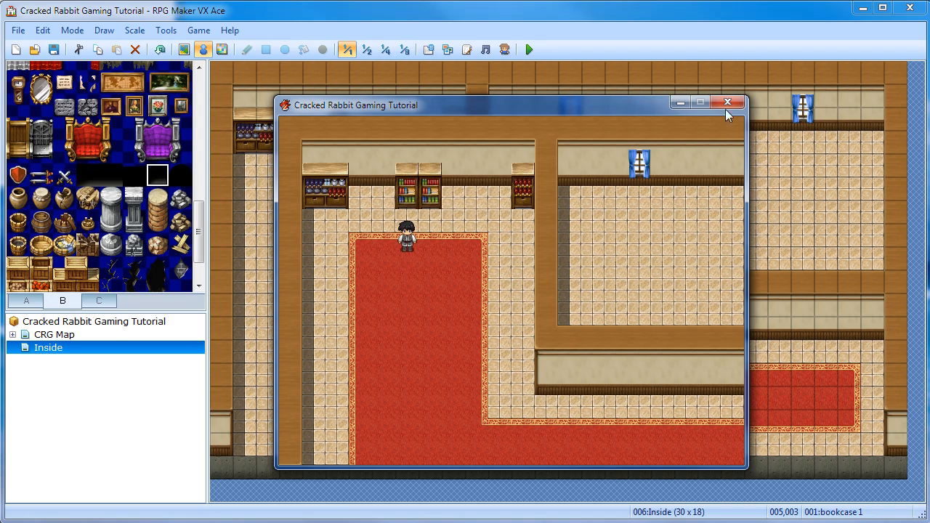
left_click(728, 102)
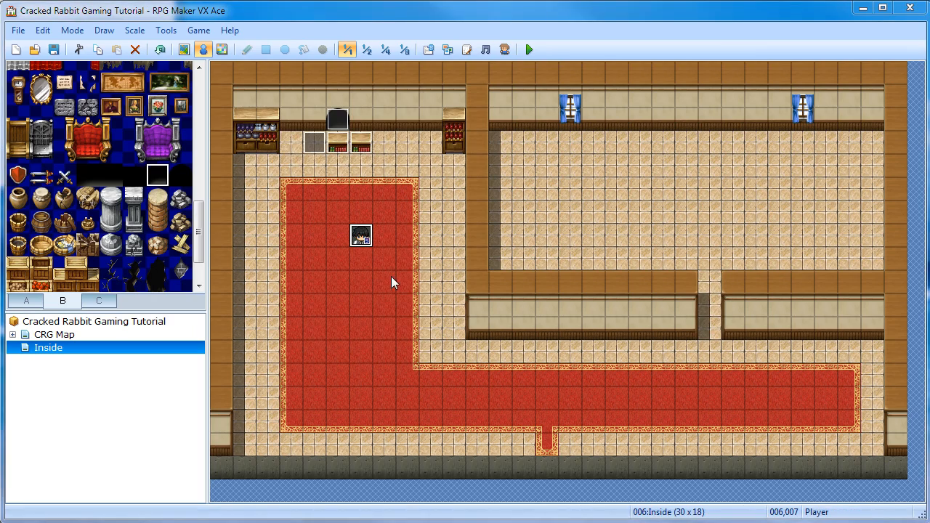
mouse_move(363, 224)
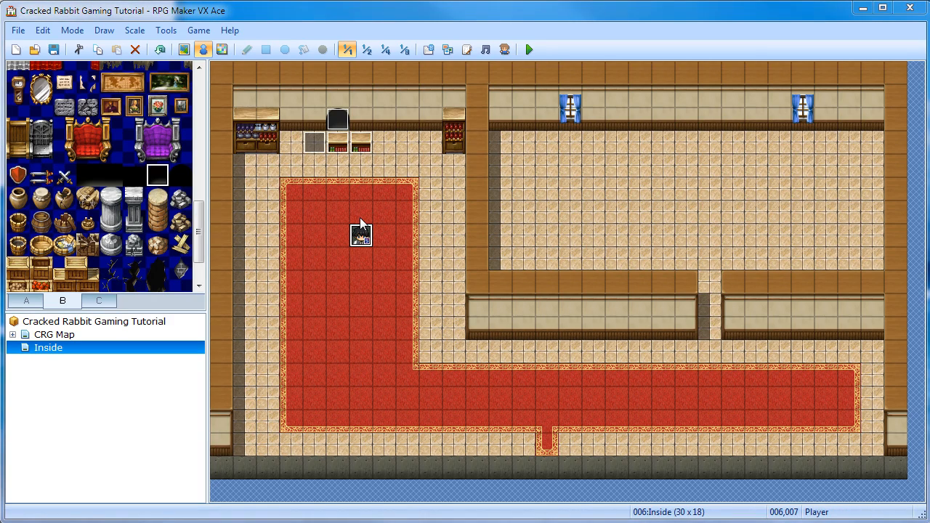
mouse_move(338, 193)
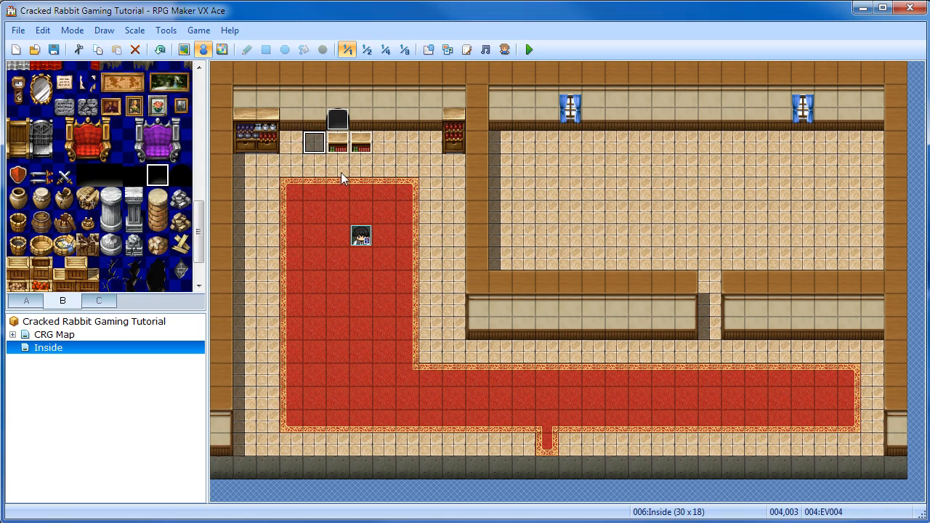
mouse_move(344, 149)
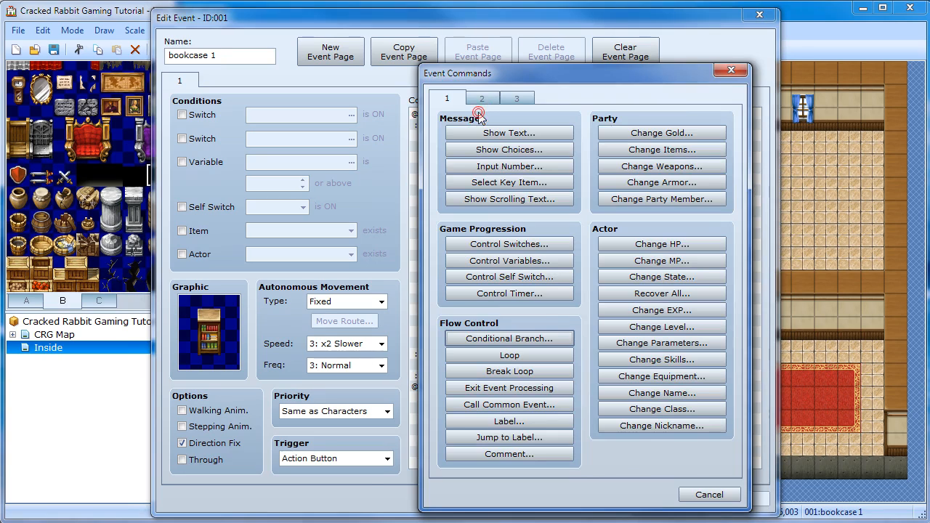
mouse_move(447, 157)
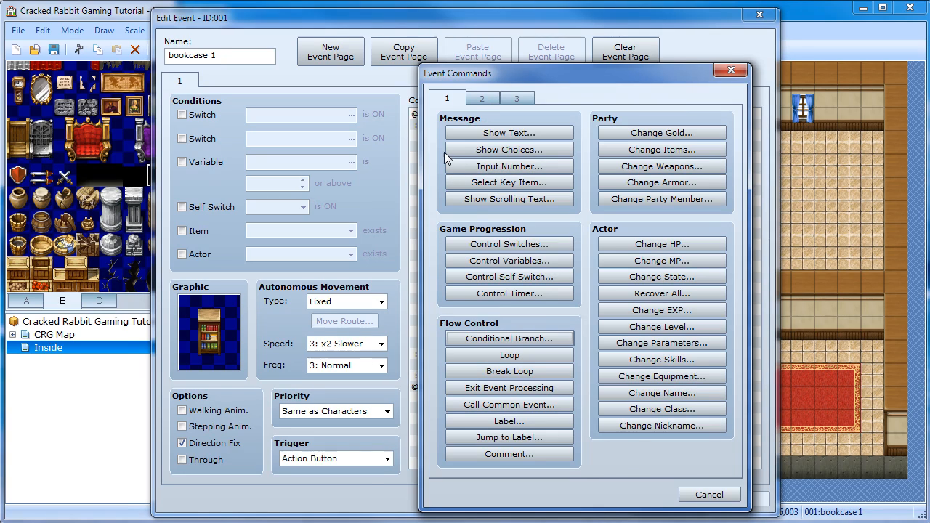
mouse_move(513, 310)
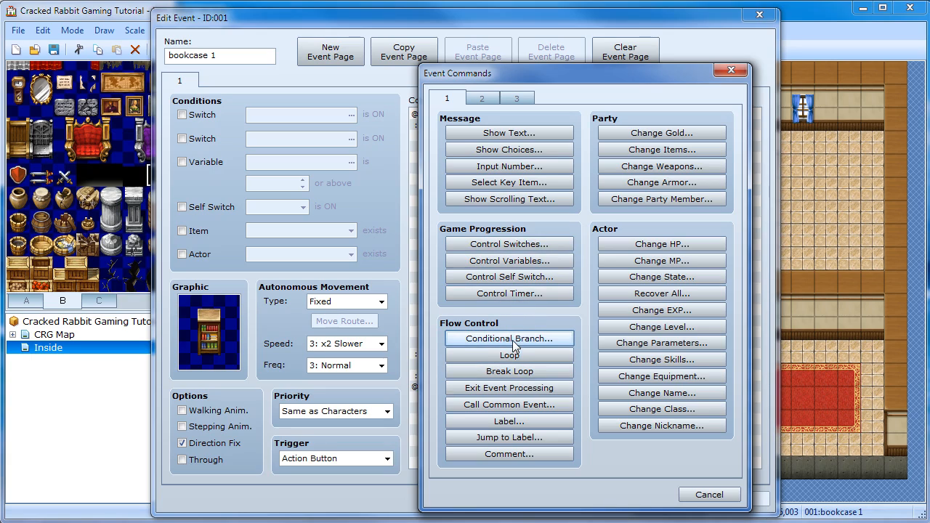
Step: Add a script conditional branch $game_player.direction == 8 without an else branch
left_click(509, 339)
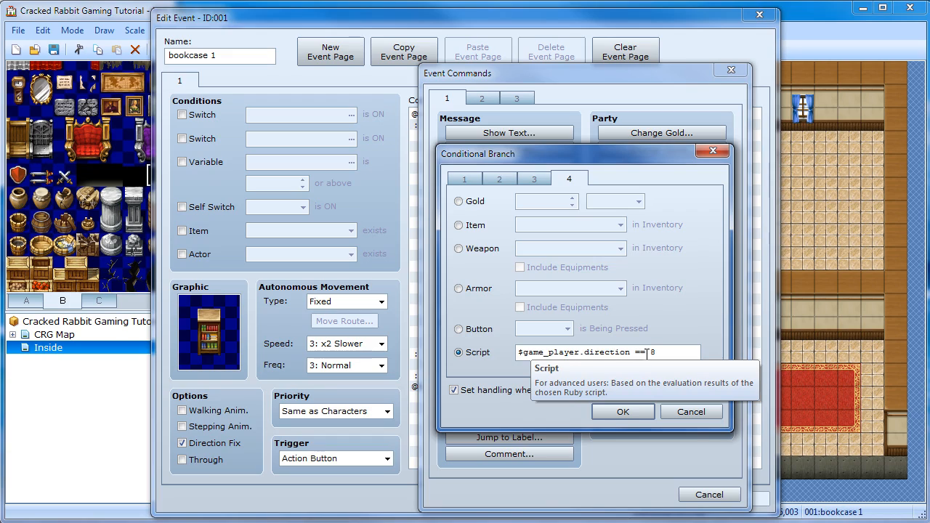
mouse_move(469, 339)
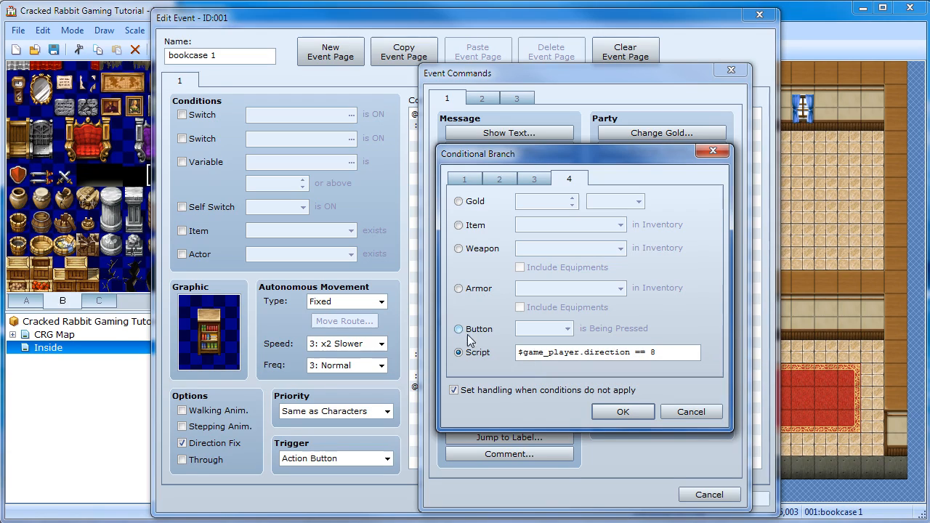
mouse_move(555, 356)
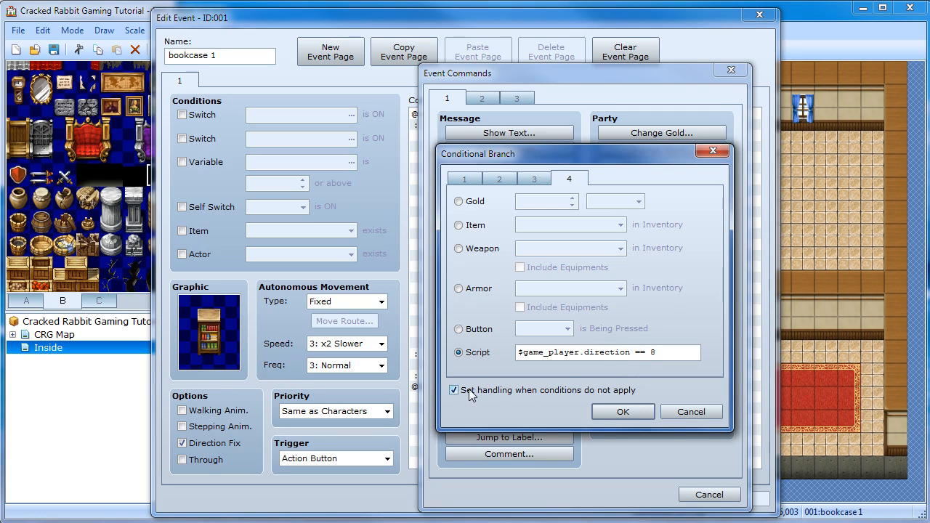
left_click(454, 390)
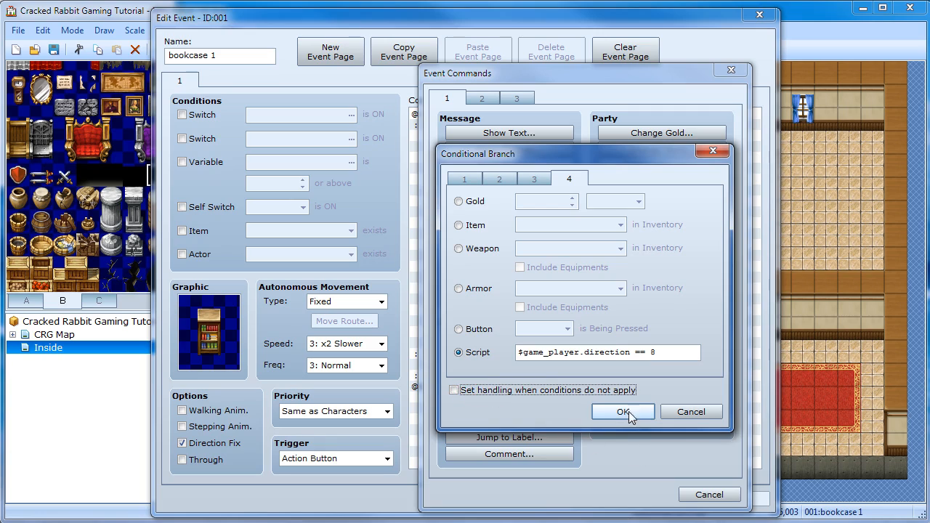
mouse_move(619, 417)
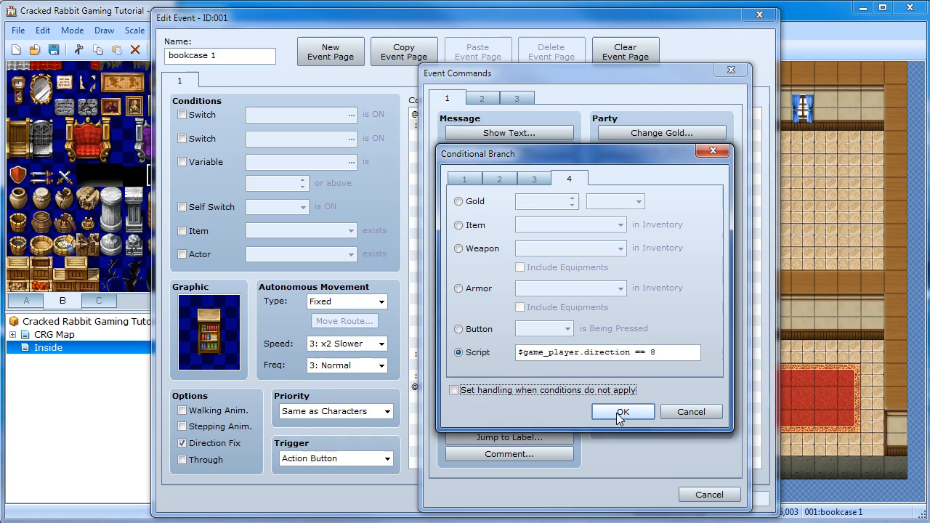
left_click(622, 411)
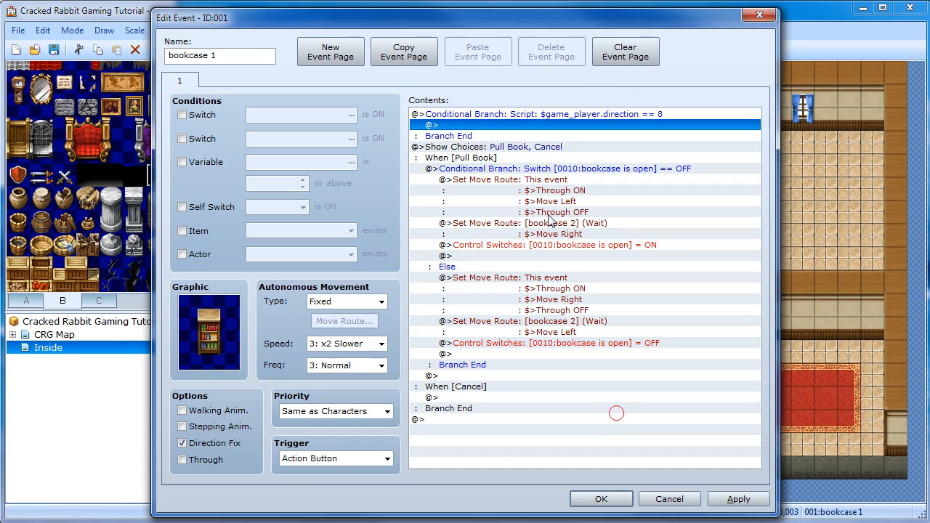
mouse_move(476, 155)
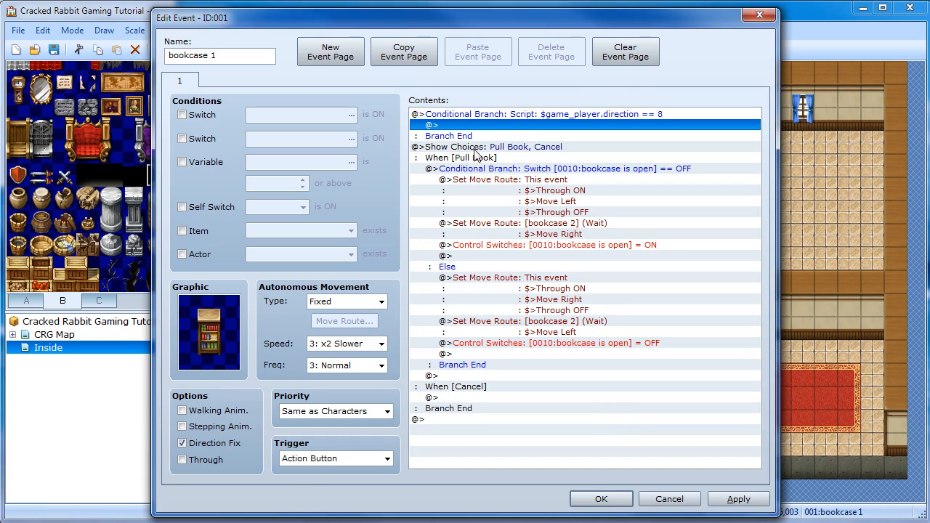
Step: Move the Show Choices block inside the facing-up branch, save the event, and start a playtest
left_click(492, 146)
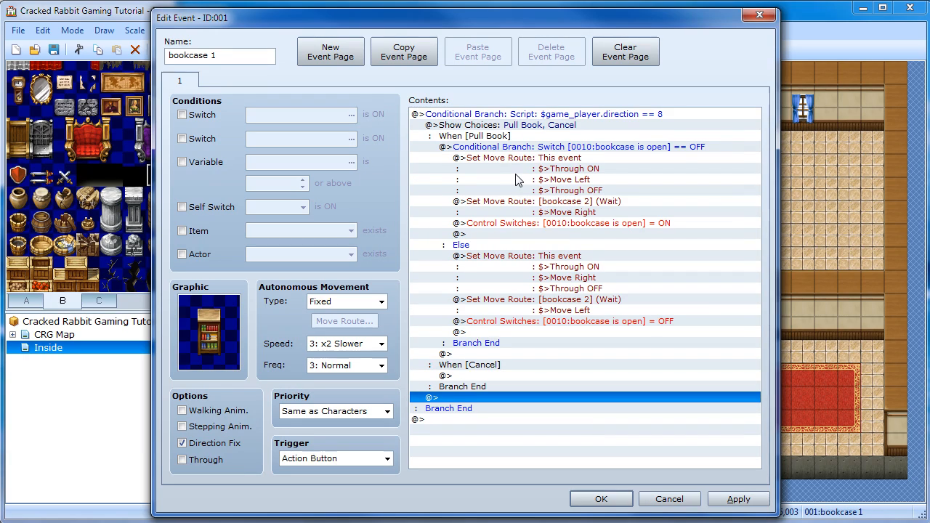
mouse_move(544, 121)
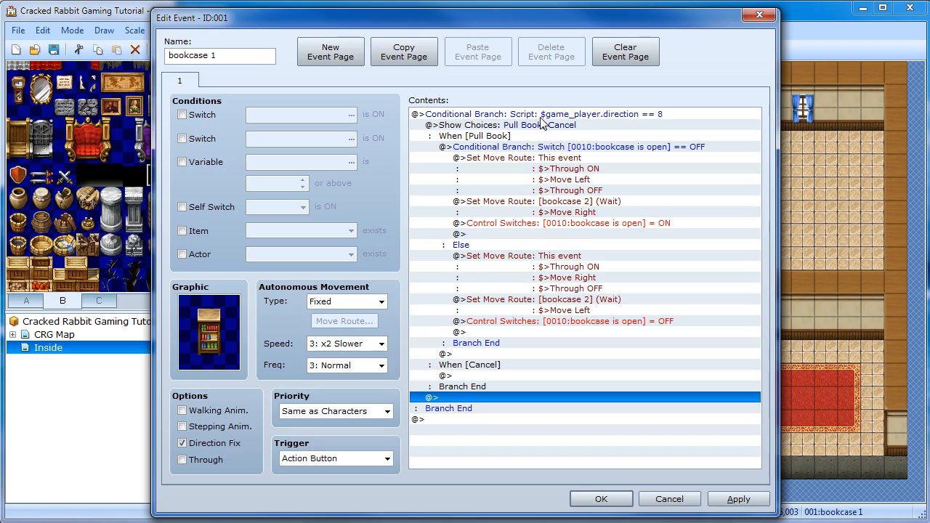
mouse_move(469, 316)
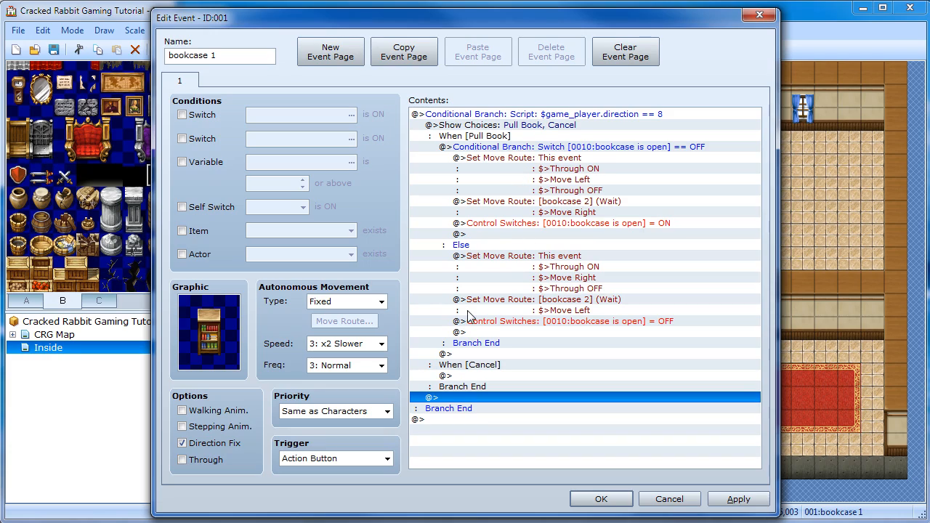
mouse_move(513, 256)
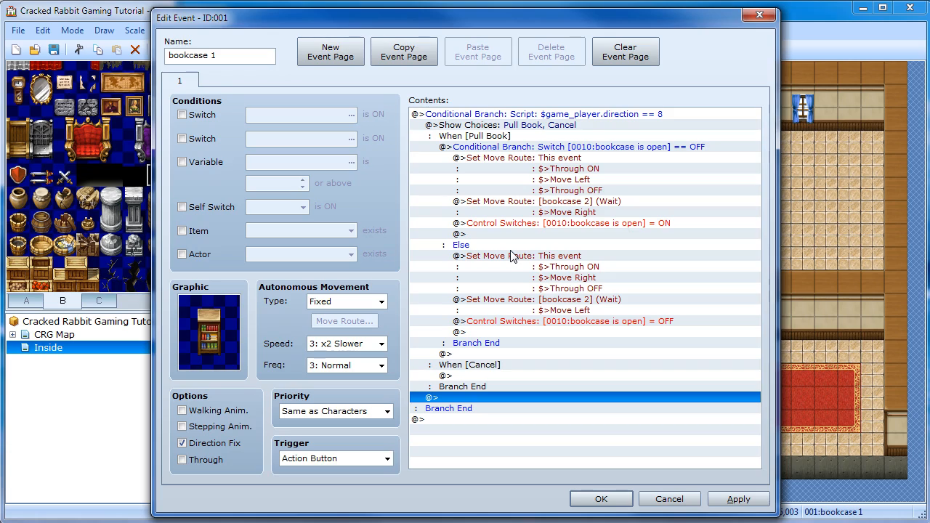
mouse_move(608, 184)
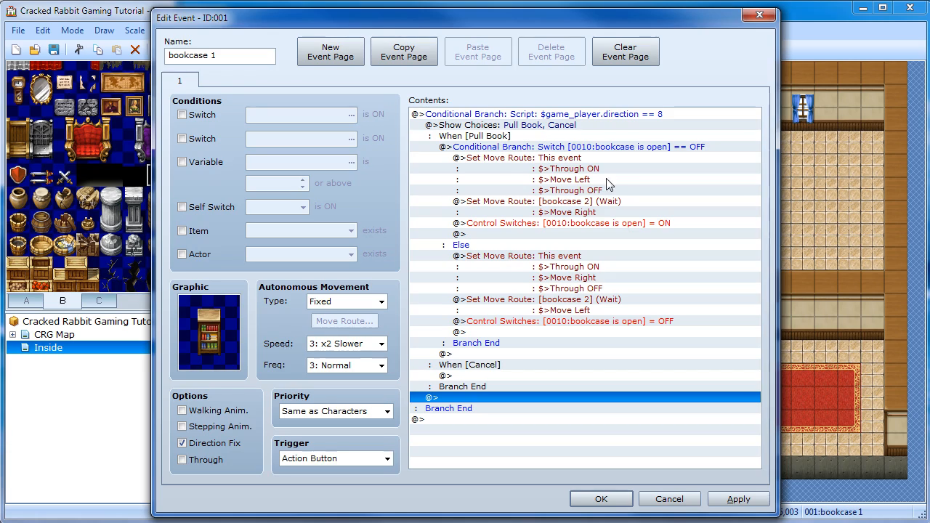
left_click(541, 114)
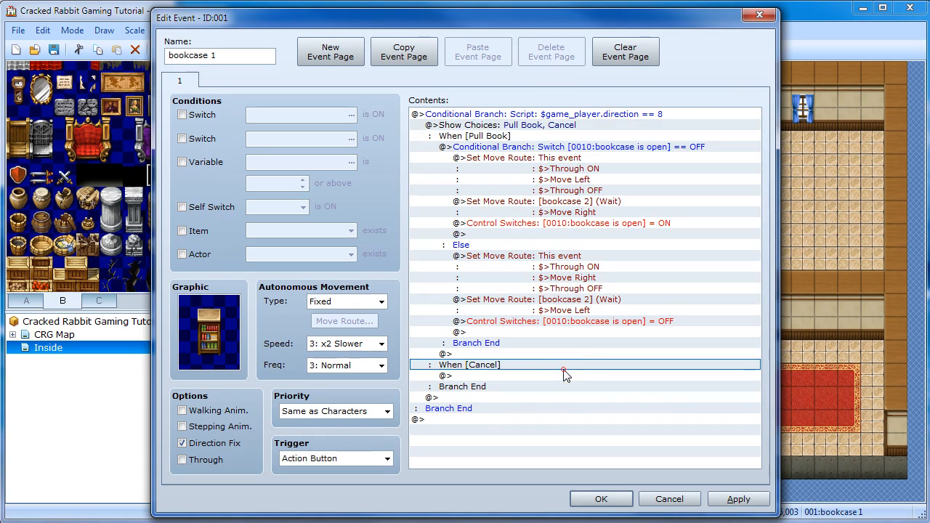
left_click(601, 499)
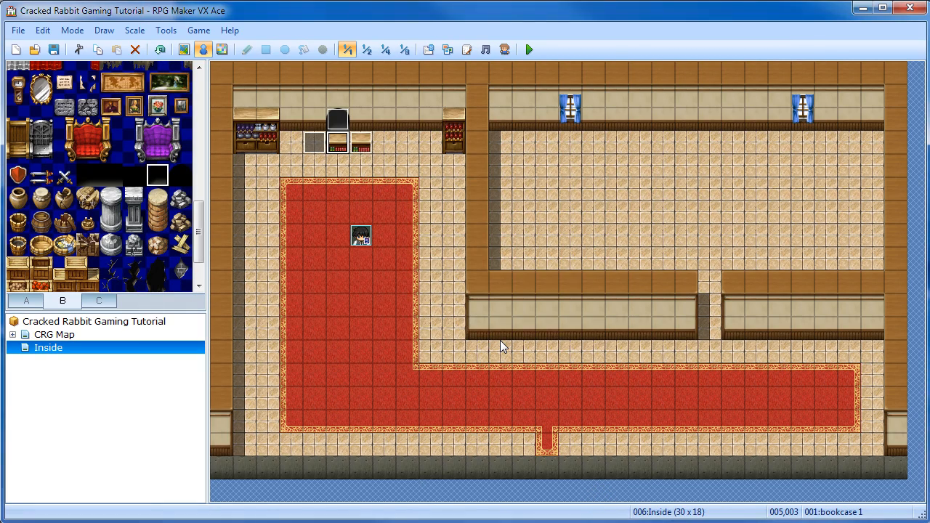
left_click(528, 50)
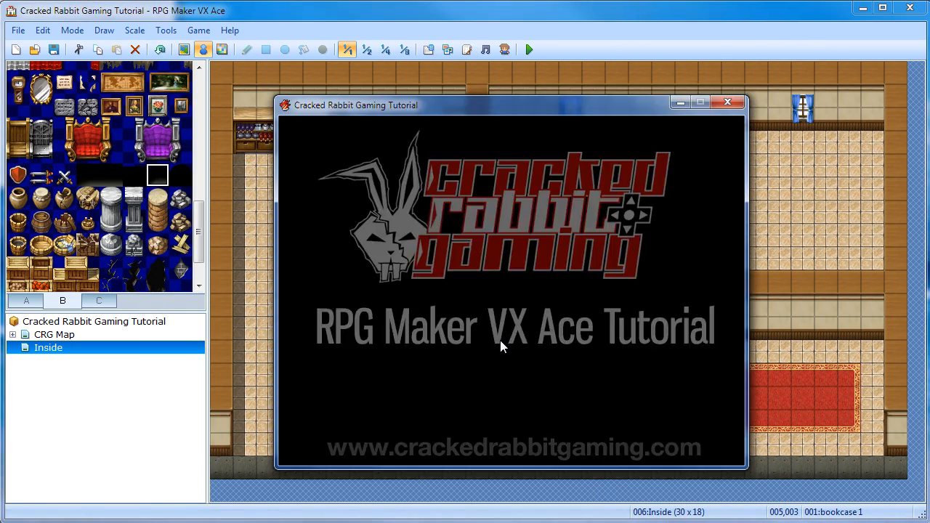